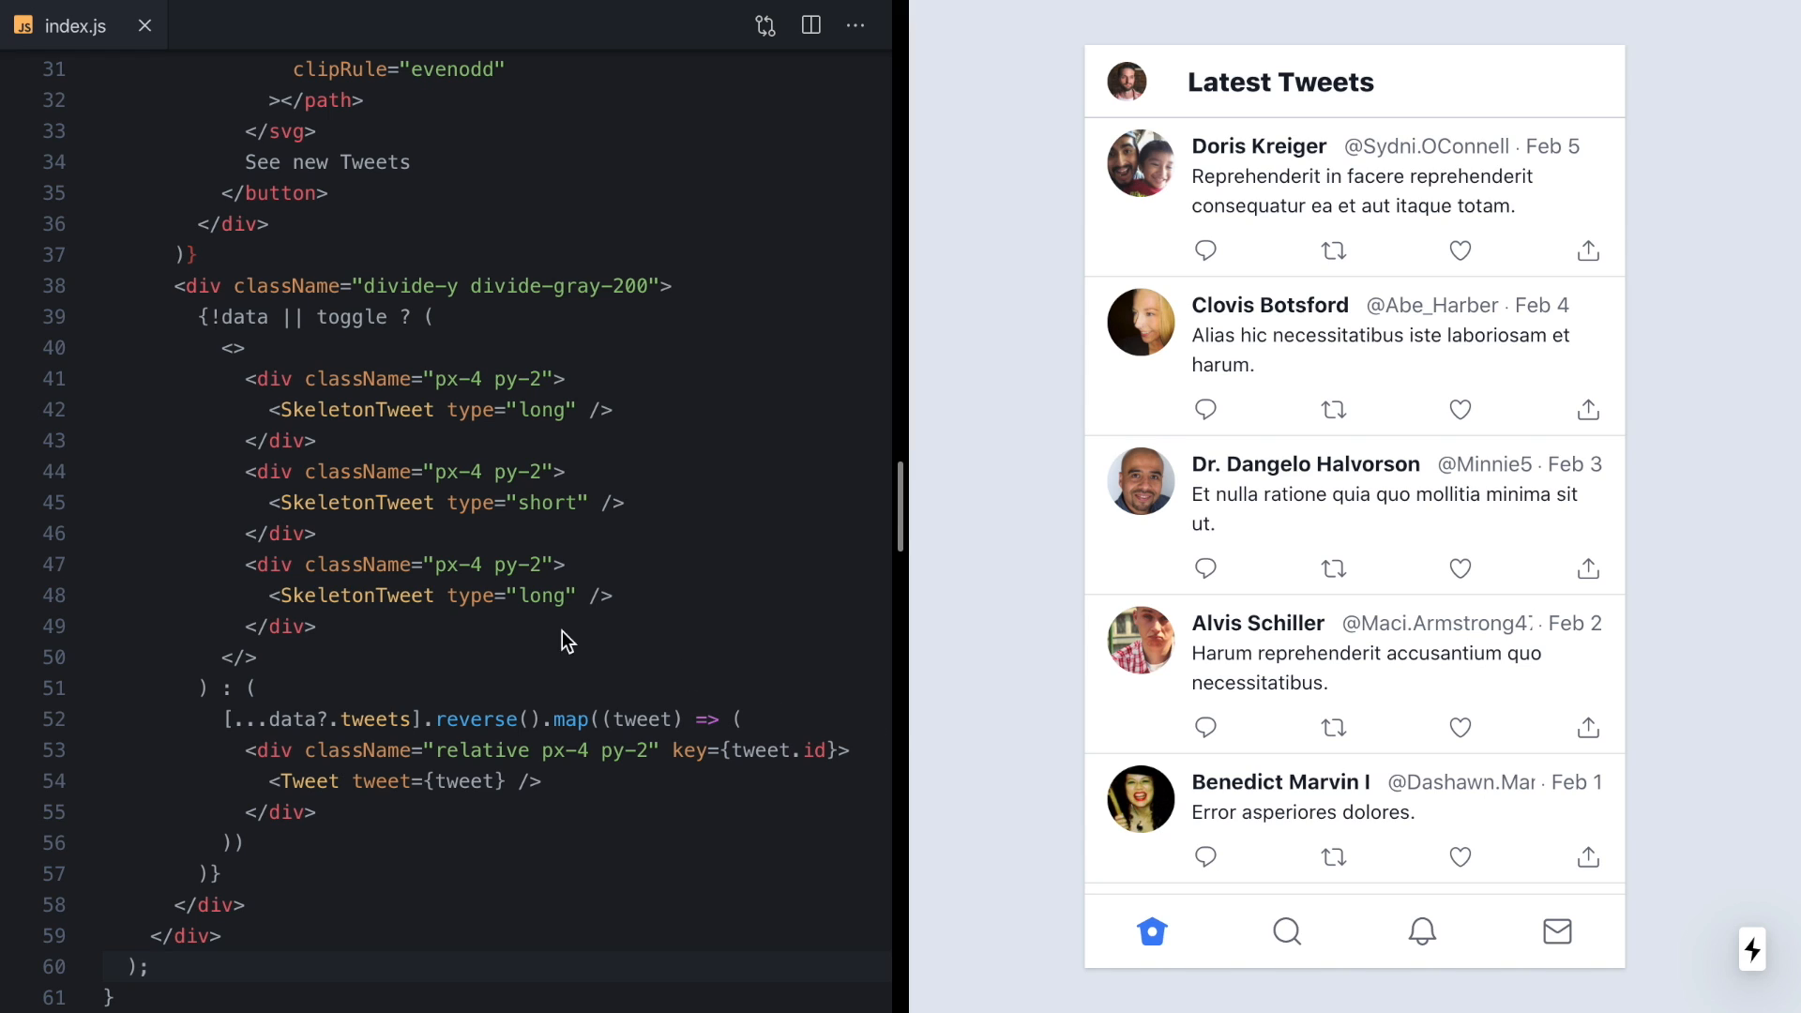
mouse_move(1015, 753)
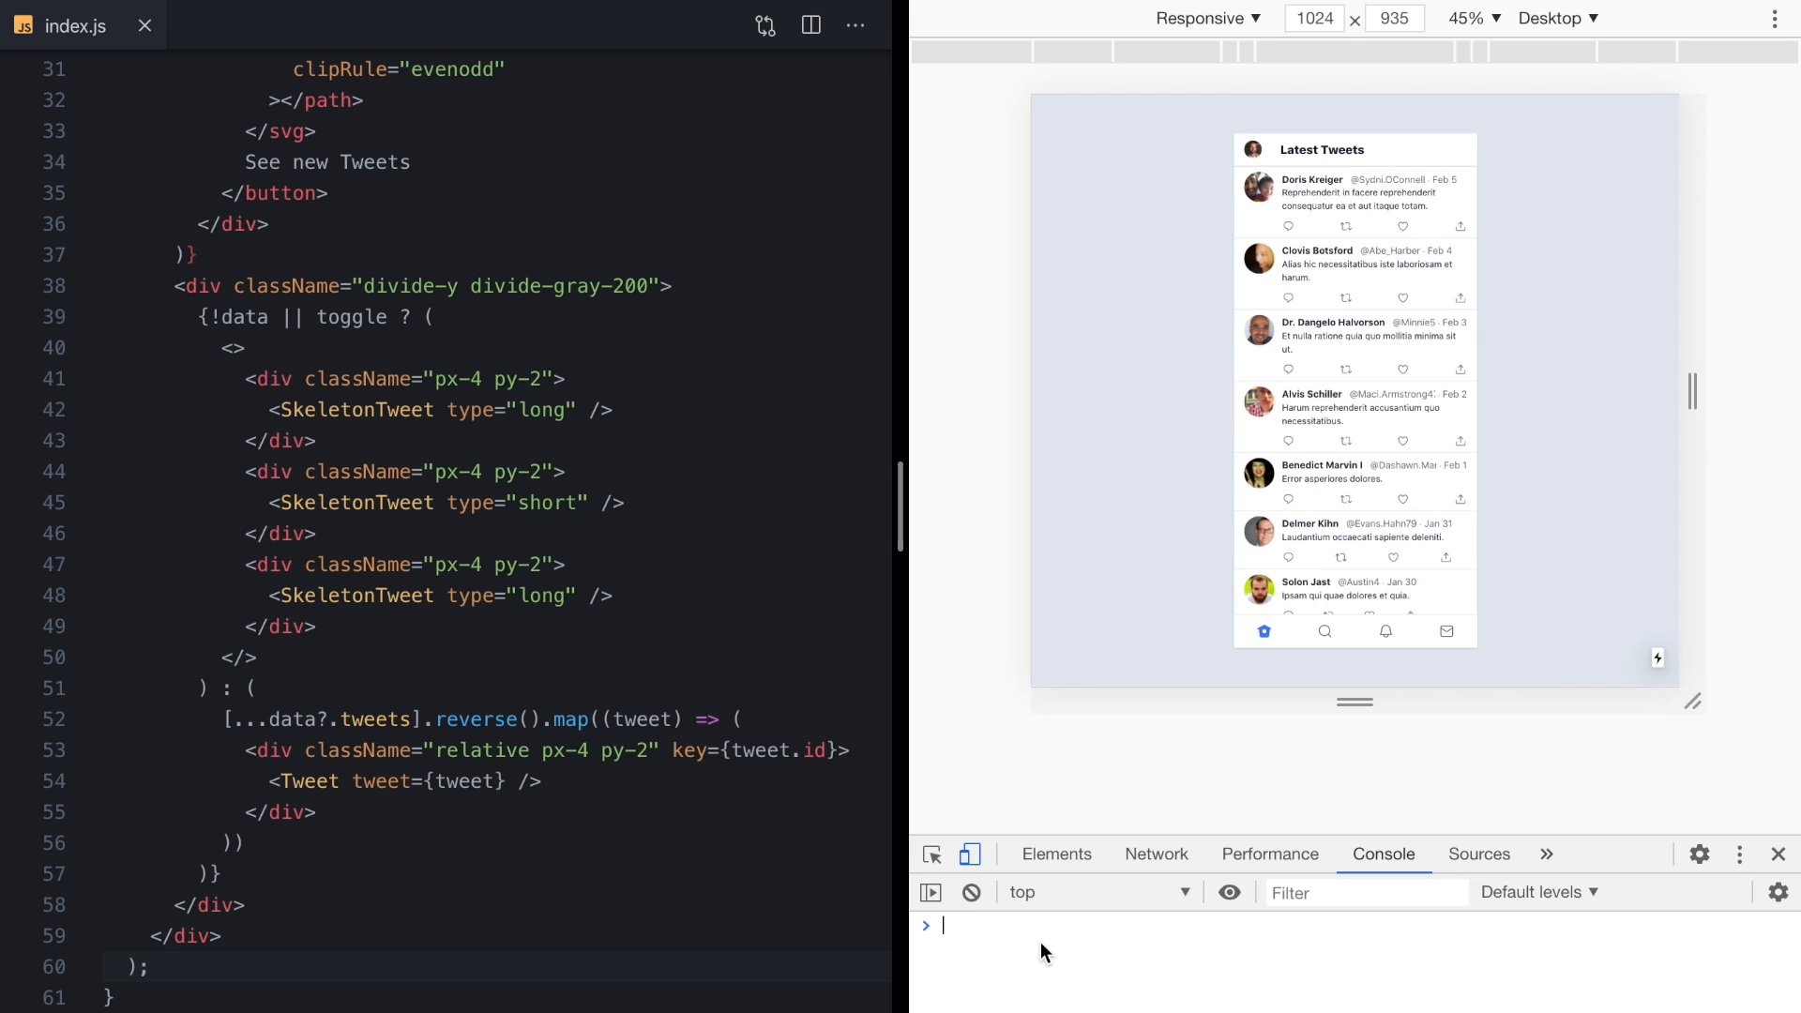
- Run toggle() in the DevTools console to show the skeleton loading placeholders
type("toggle()")
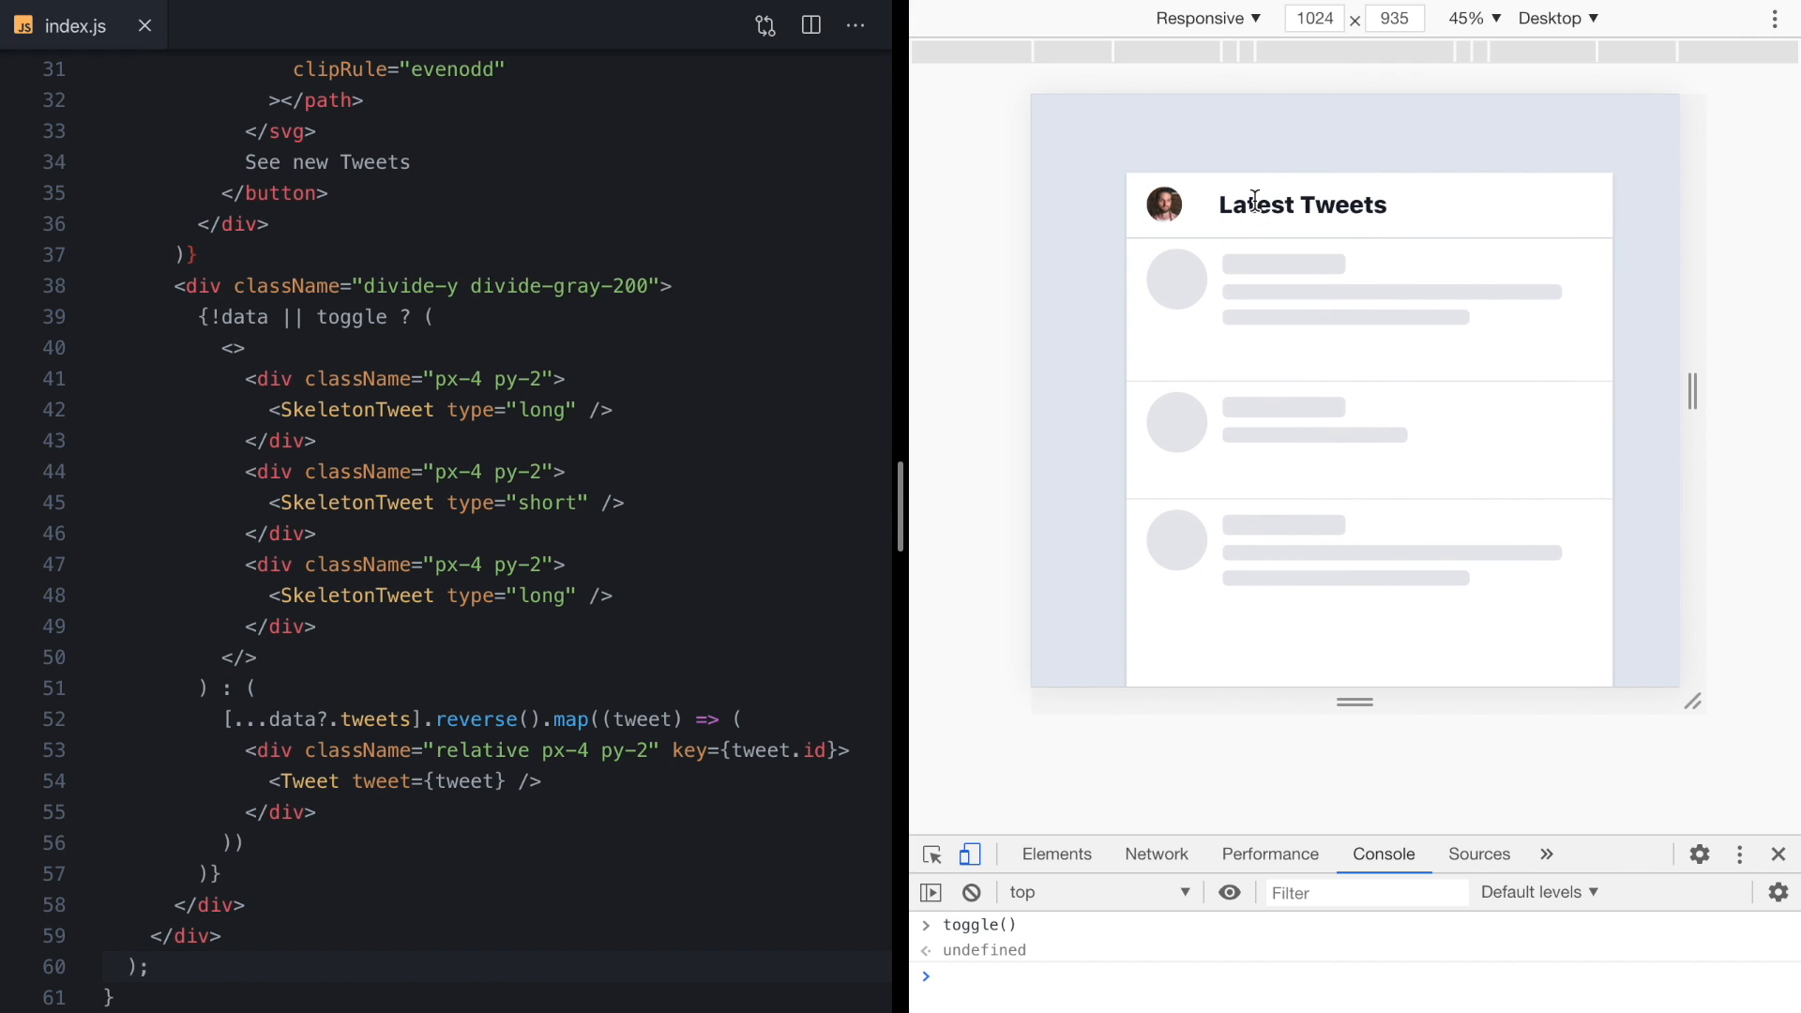
scroll("down", 3)
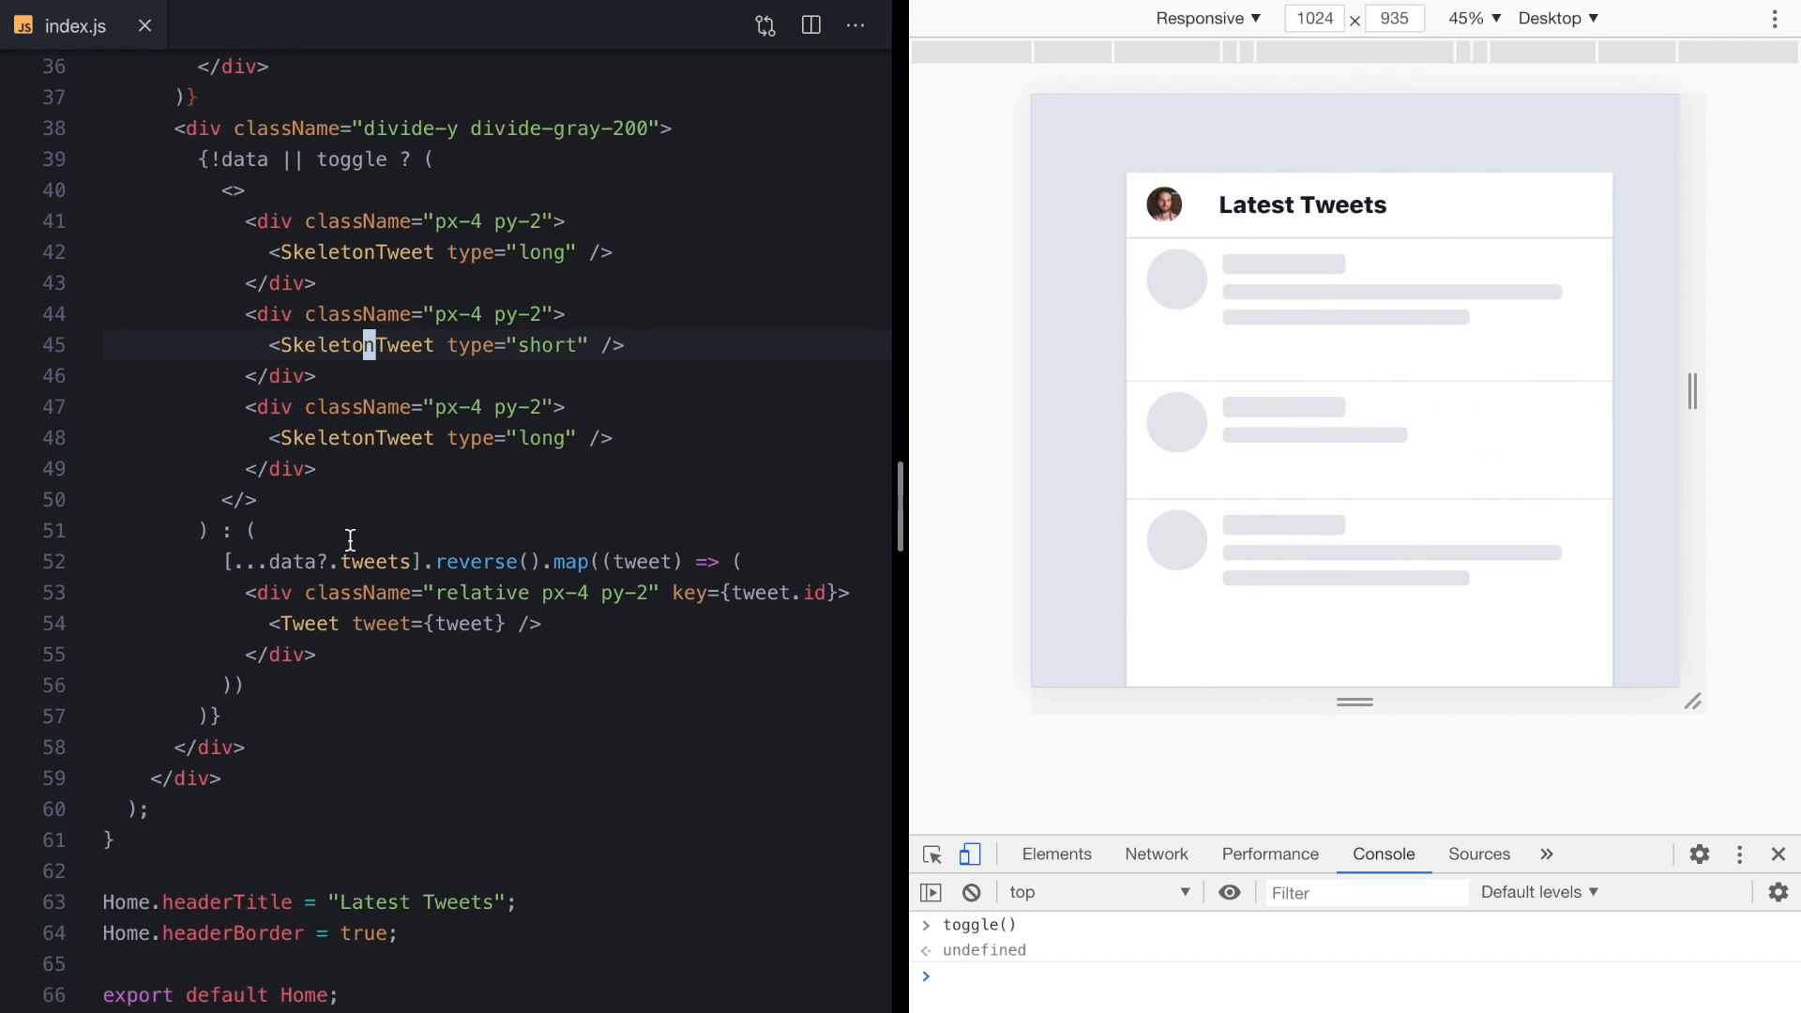
scroll("down", 3)
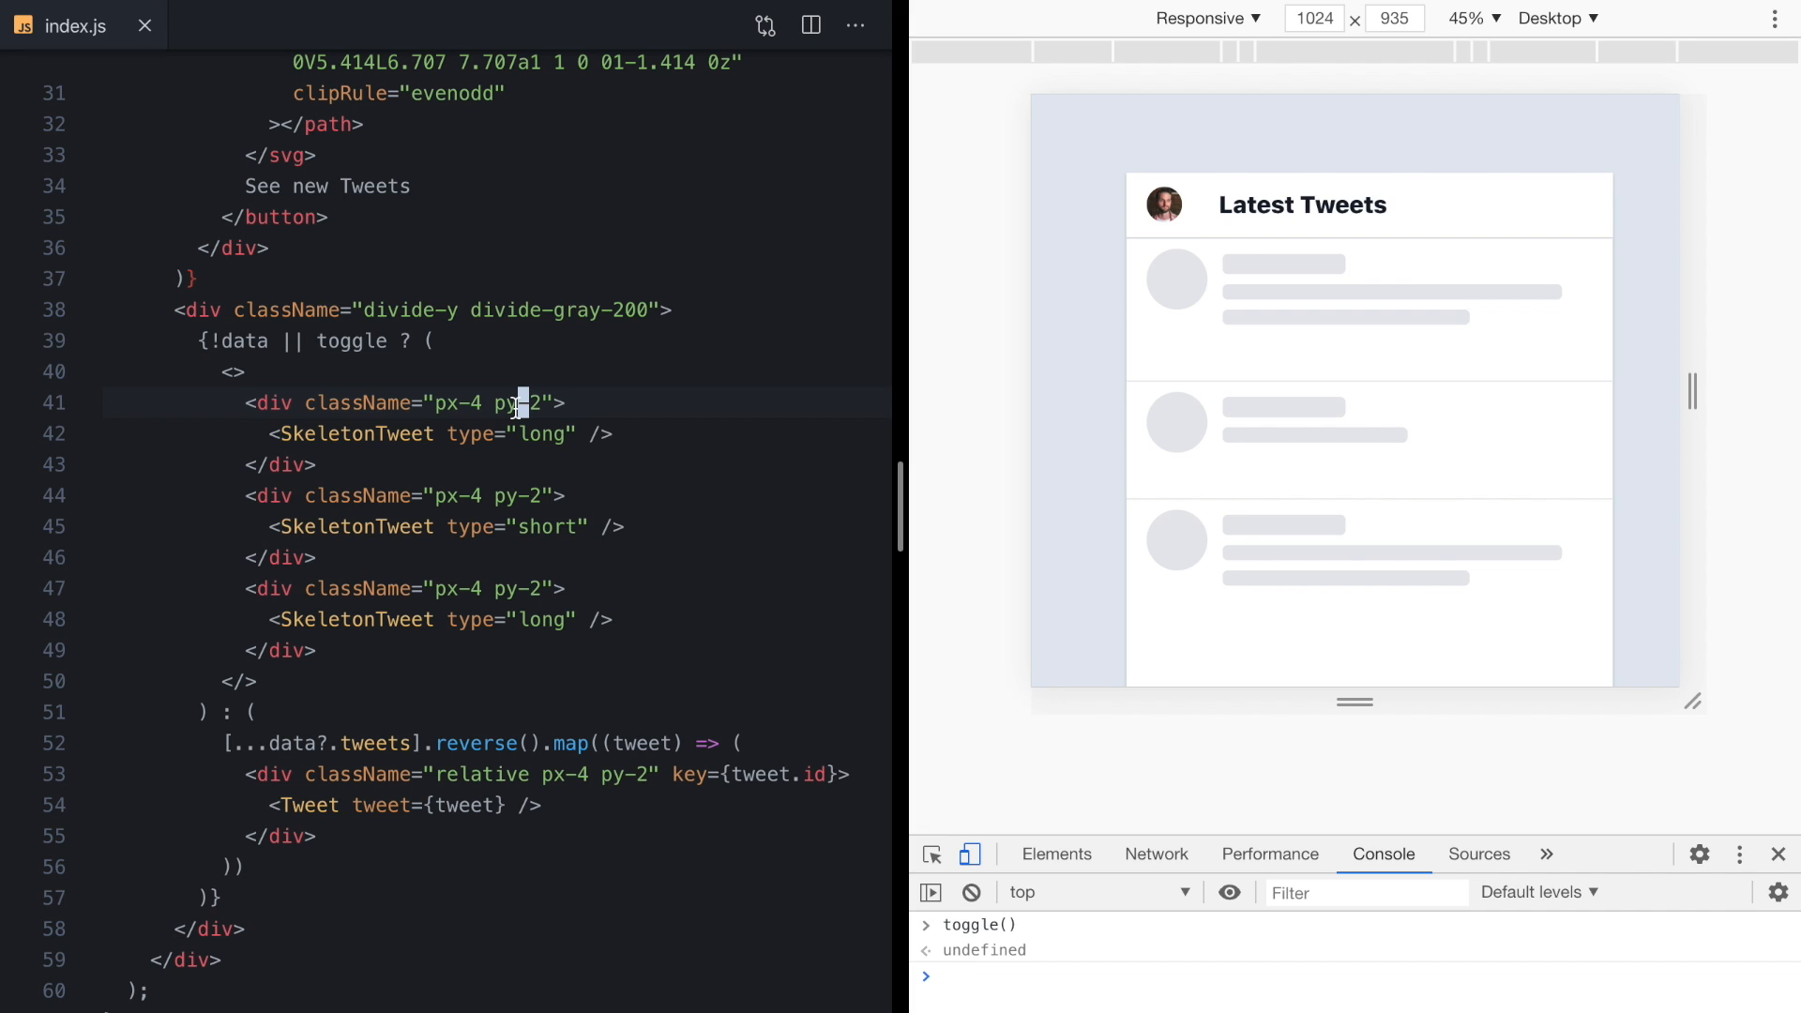
- In a new tab, search the Tailwind docs for 'anim' and open the Animation page
left_click(1623, 34)
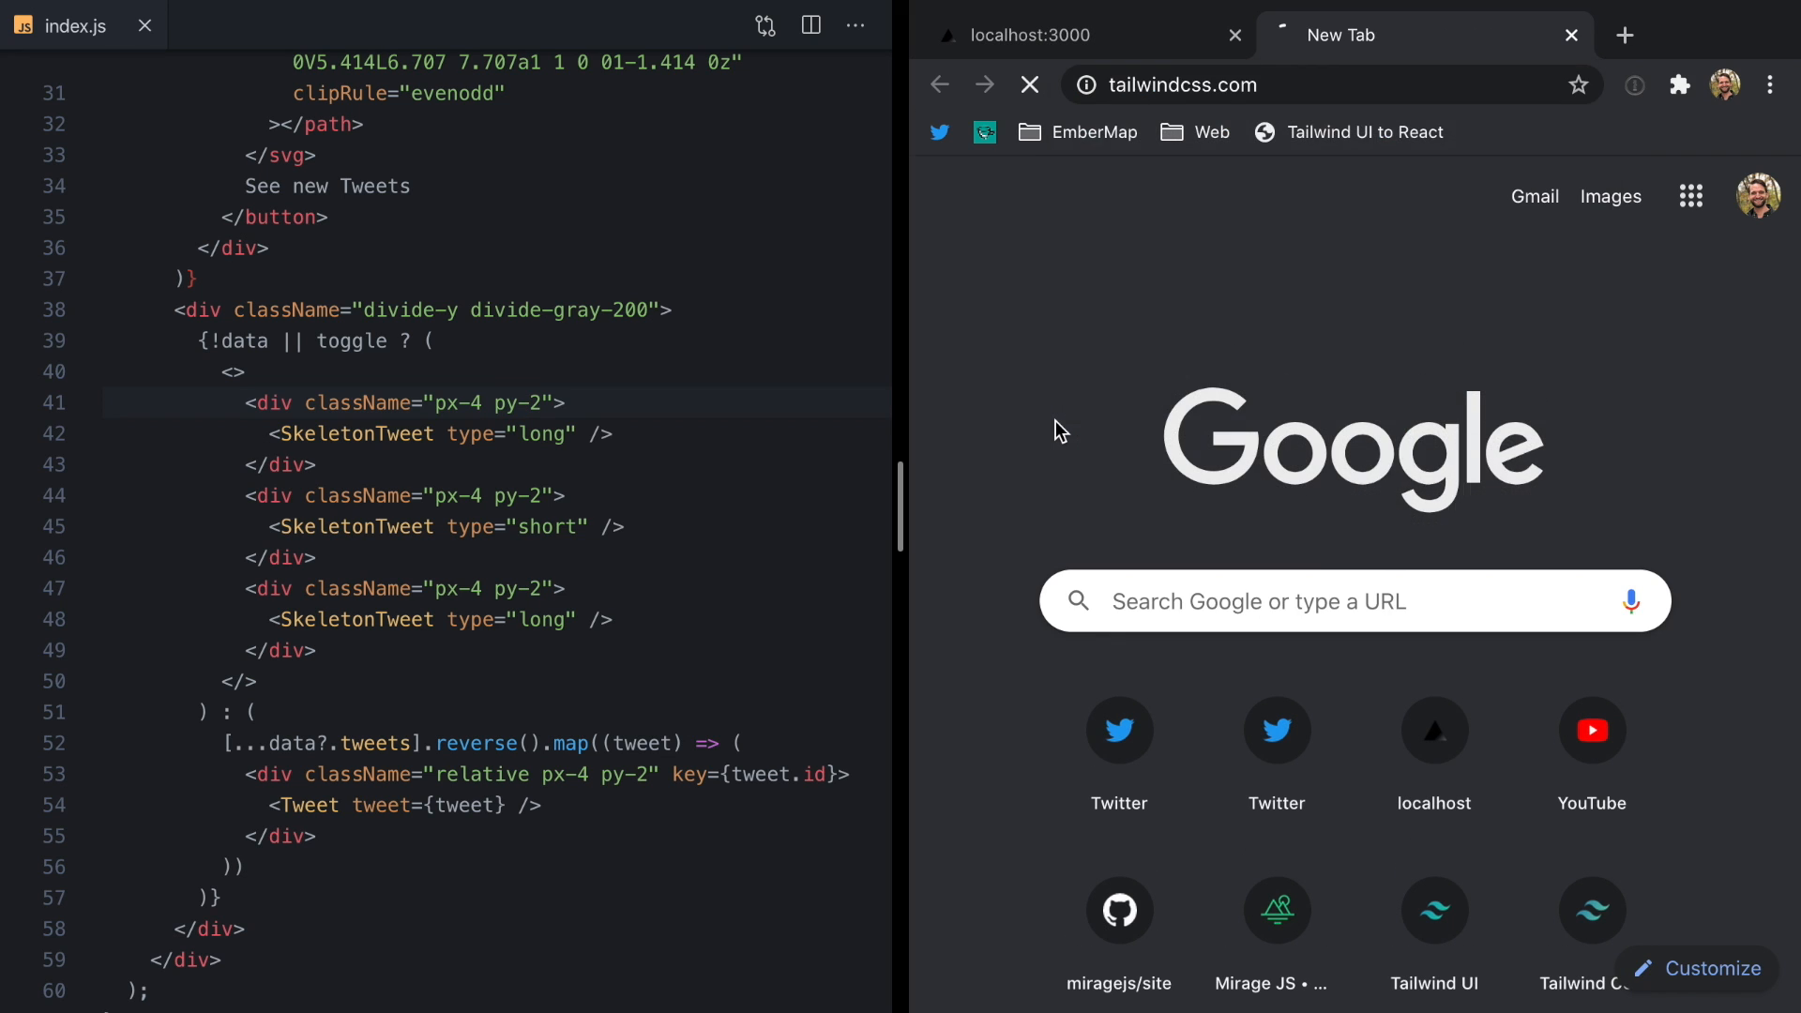
type("anim")
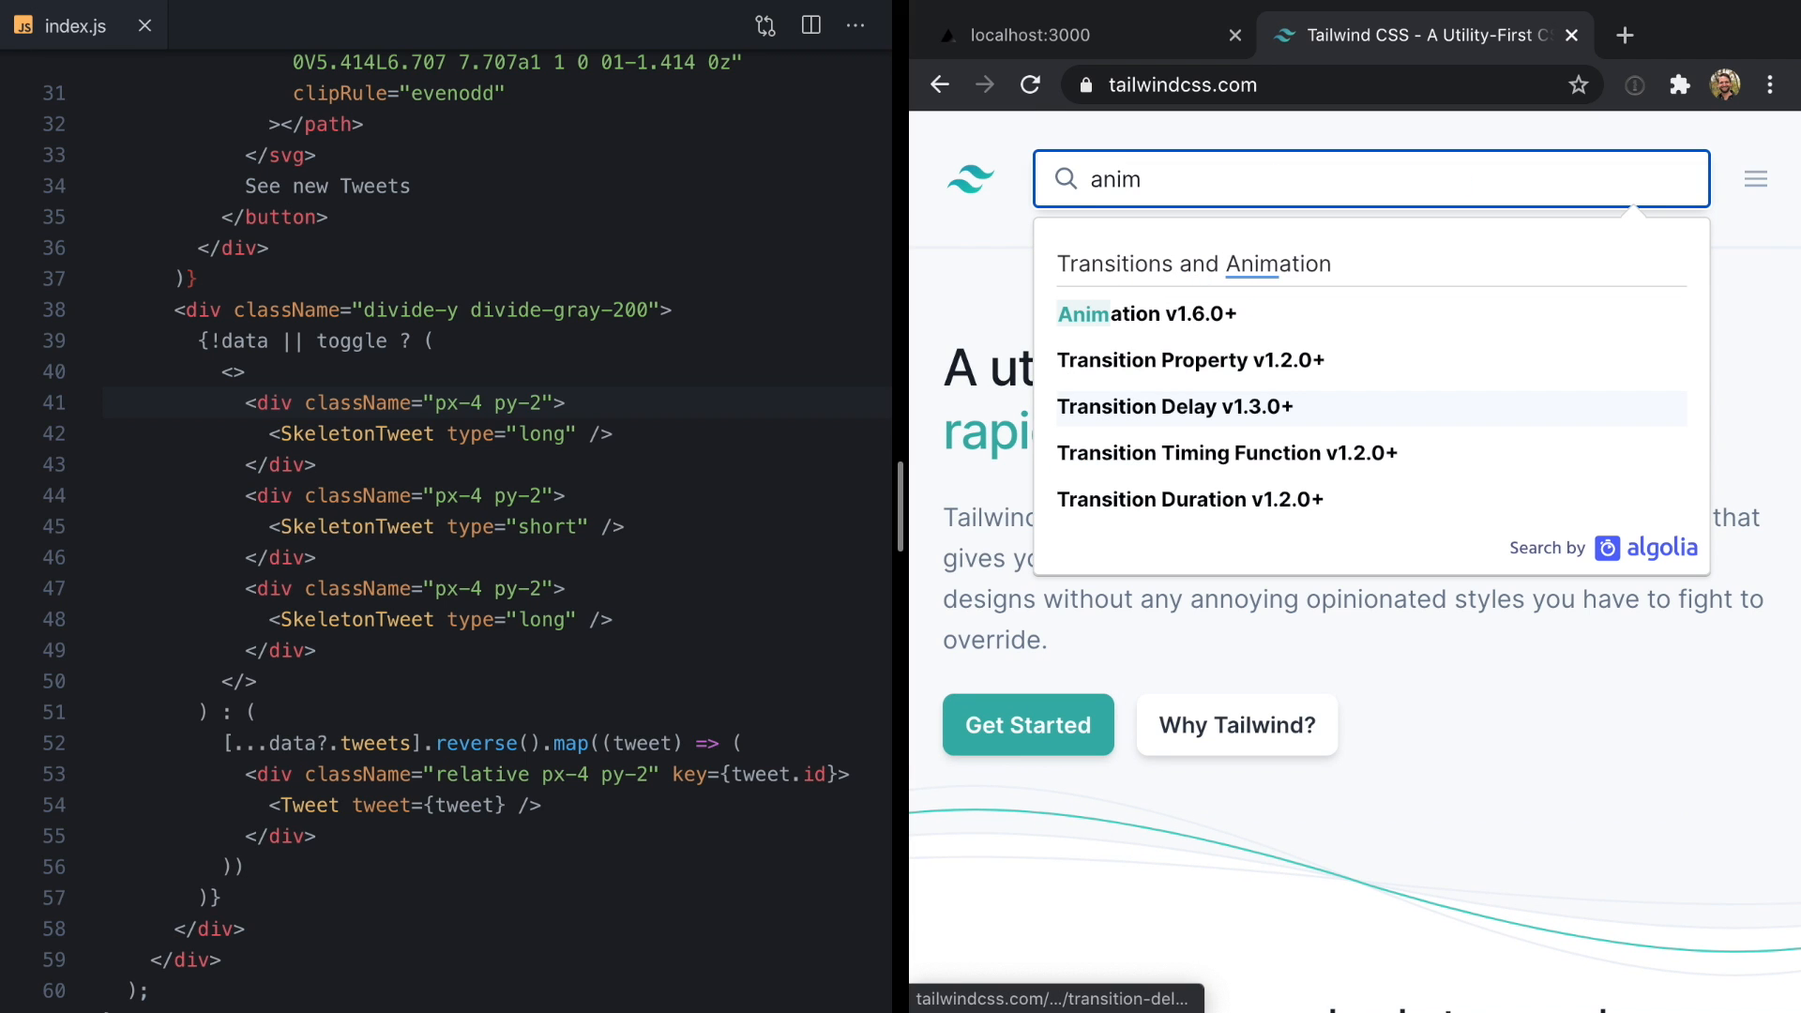
left_click(1146, 313)
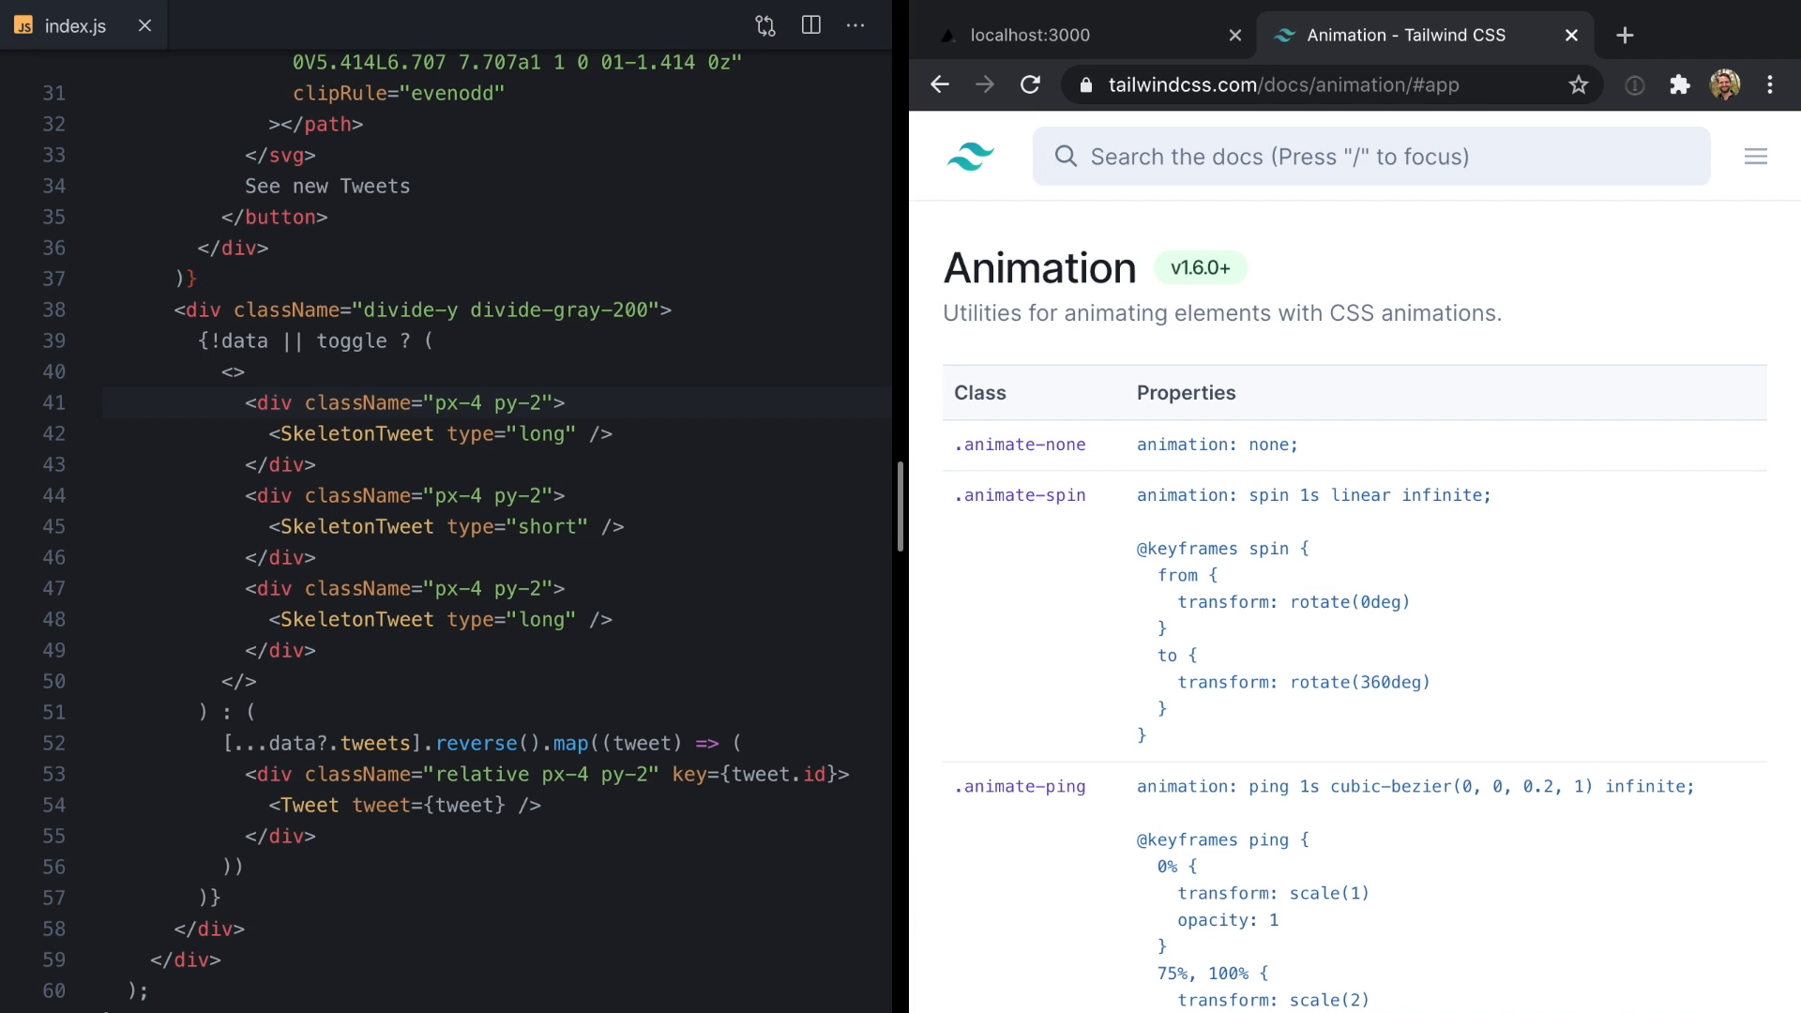
- Scroll to the Pulse section on animate-pulse skeleton loaders and read it
scroll("down", 3)
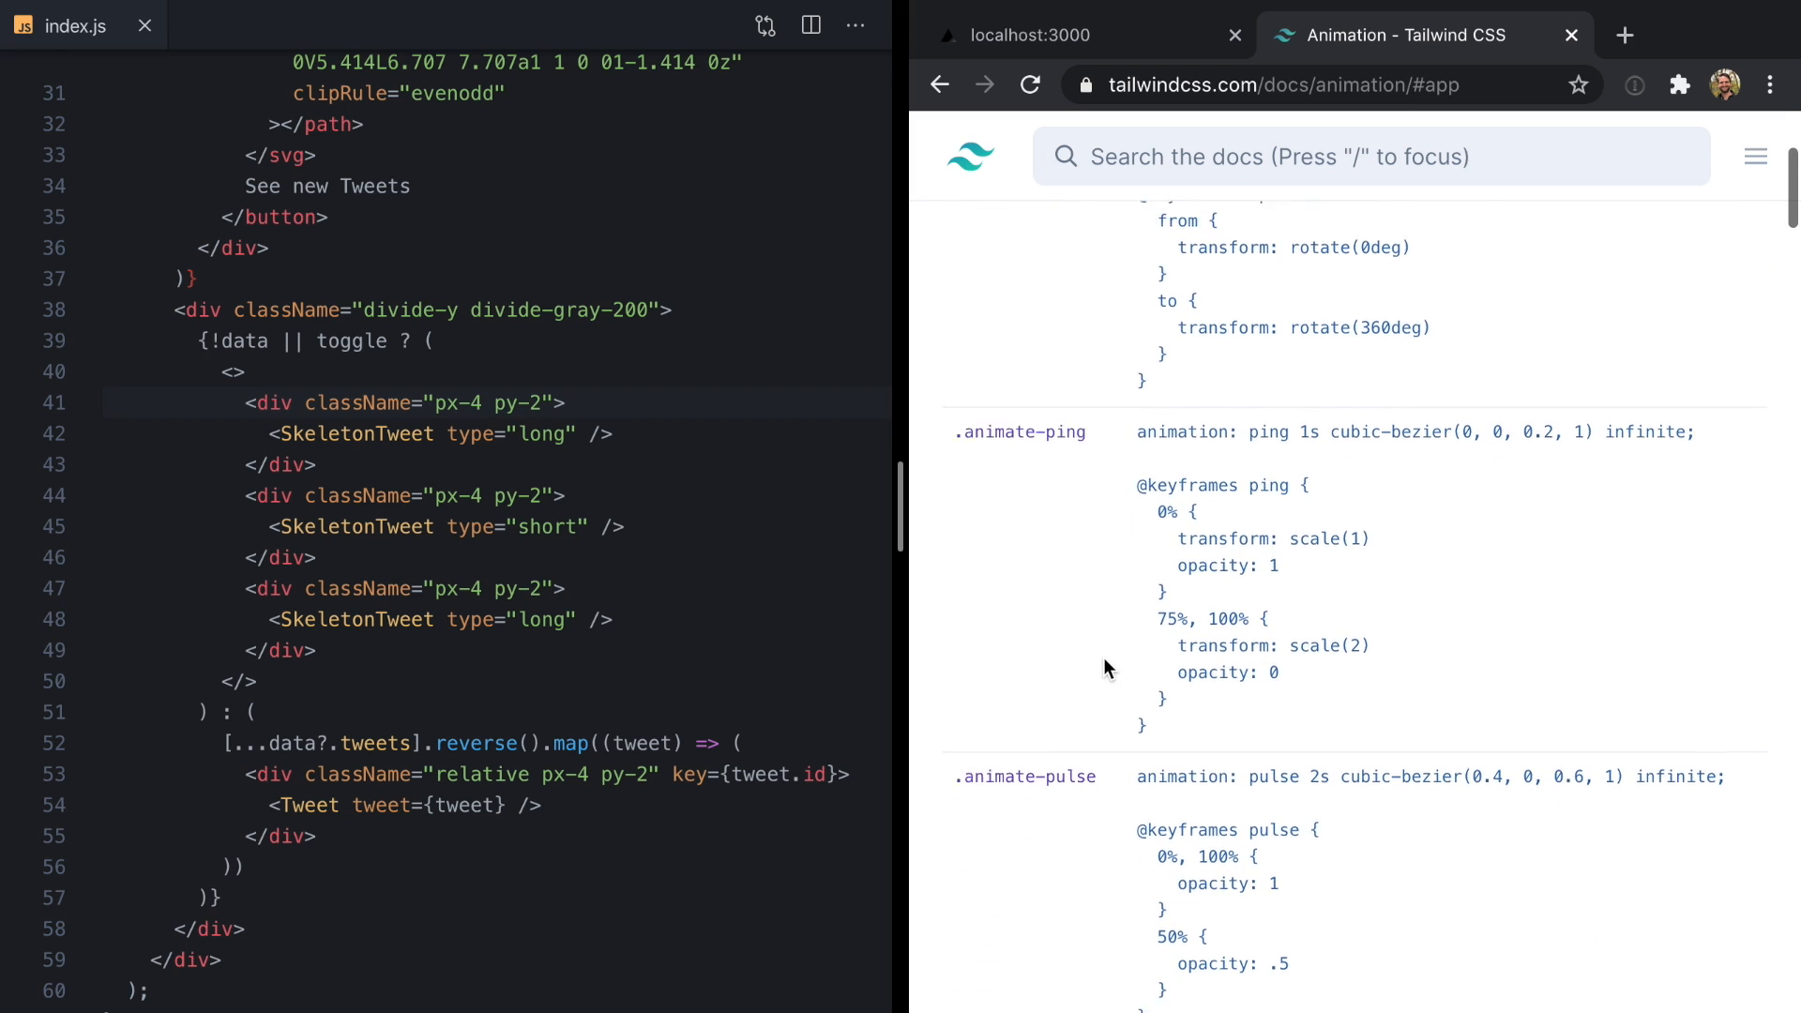
scroll("down", 3)
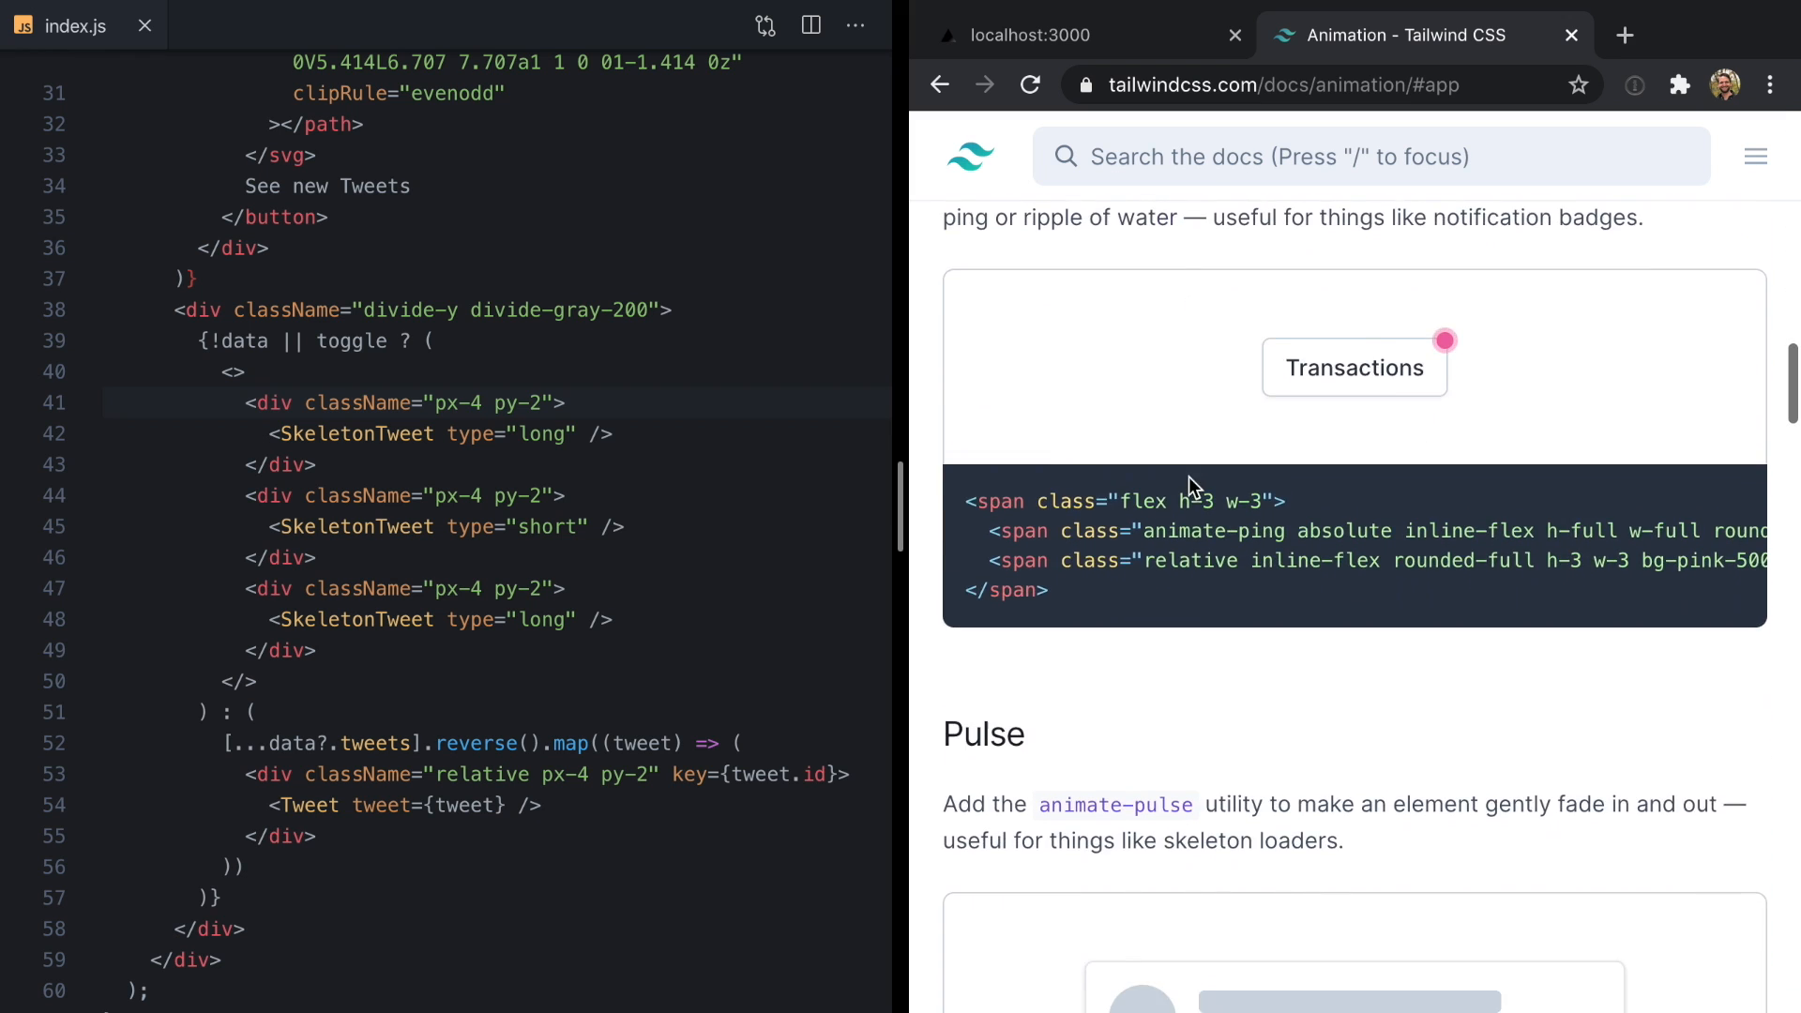
scroll("down", 3)
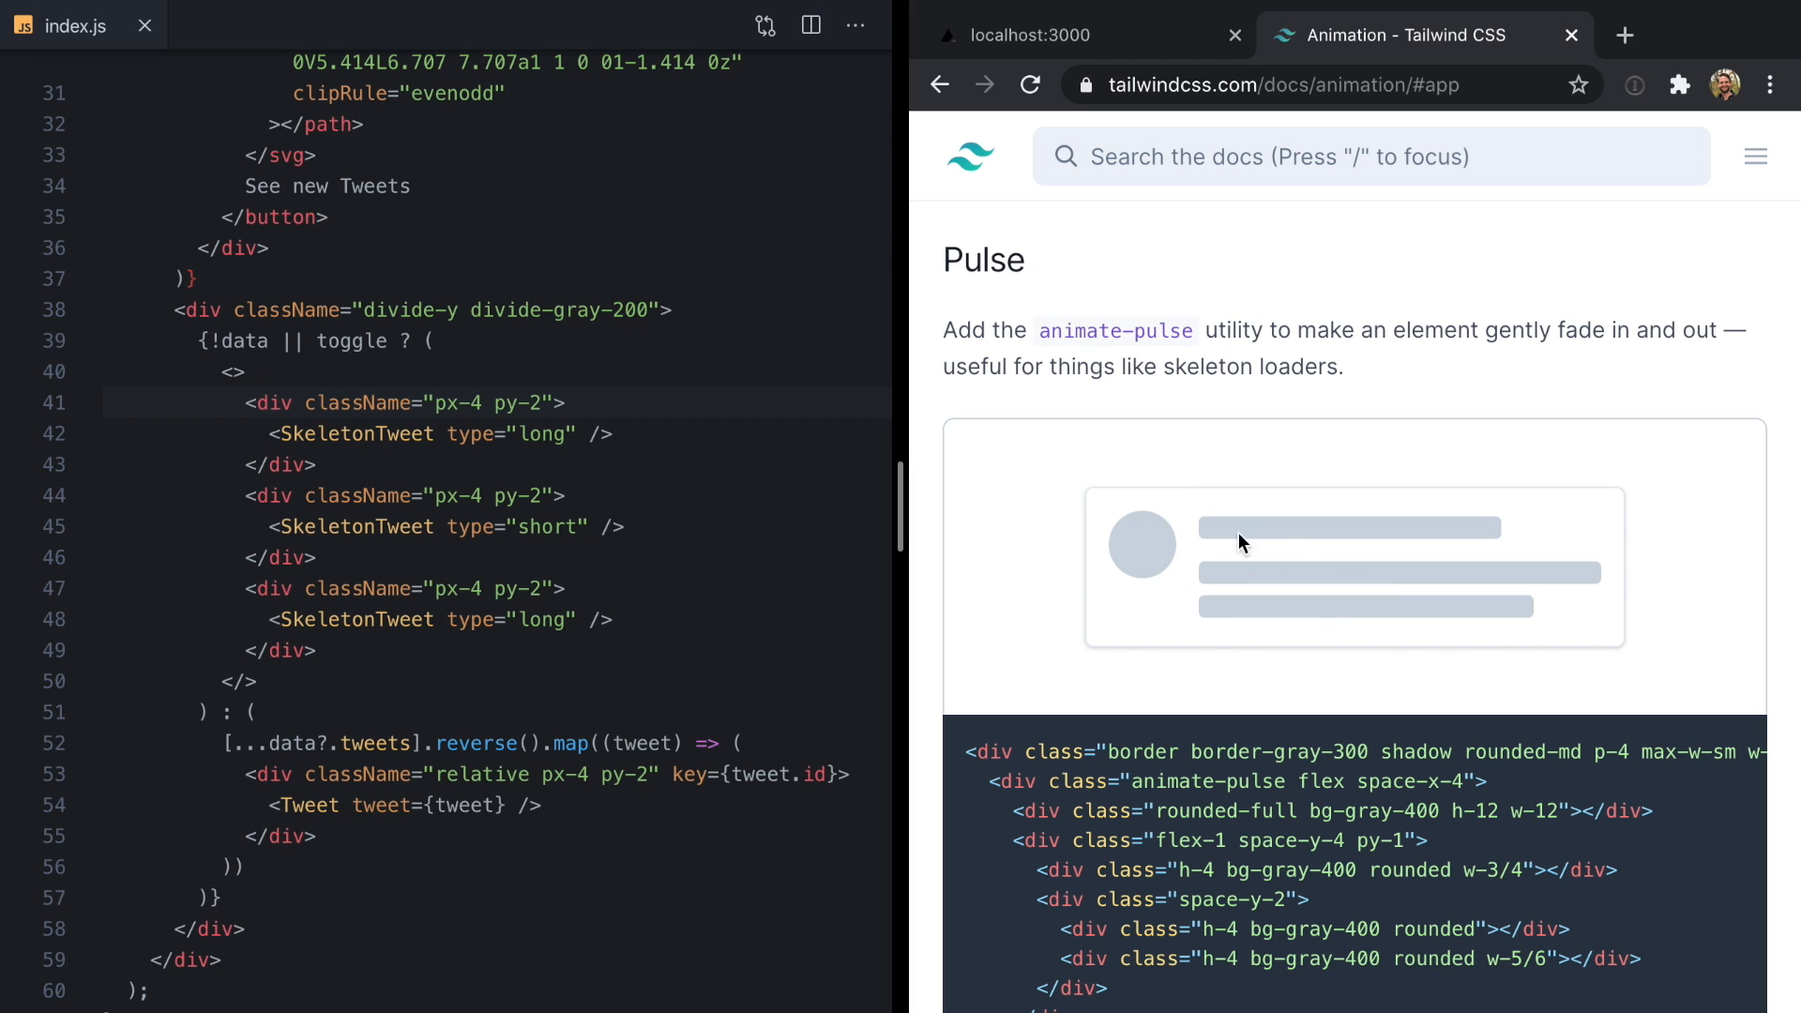
mouse_move(1262, 549)
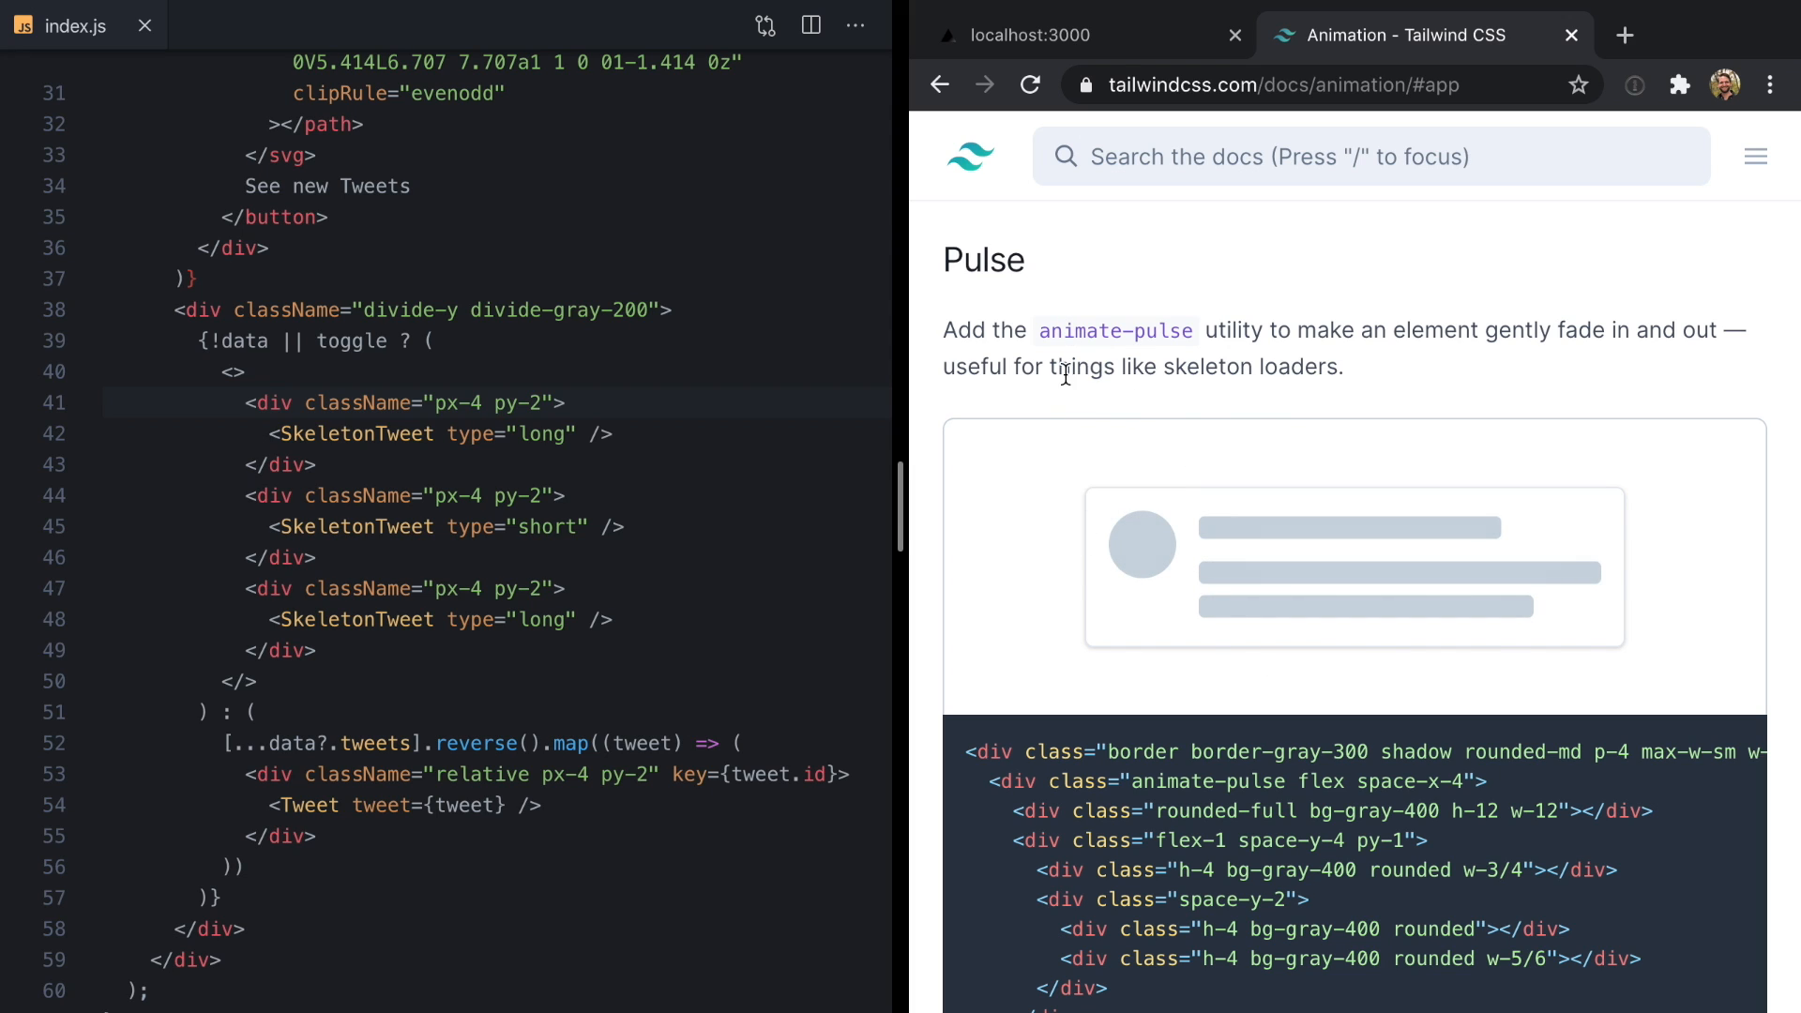
double_click(1114, 331)
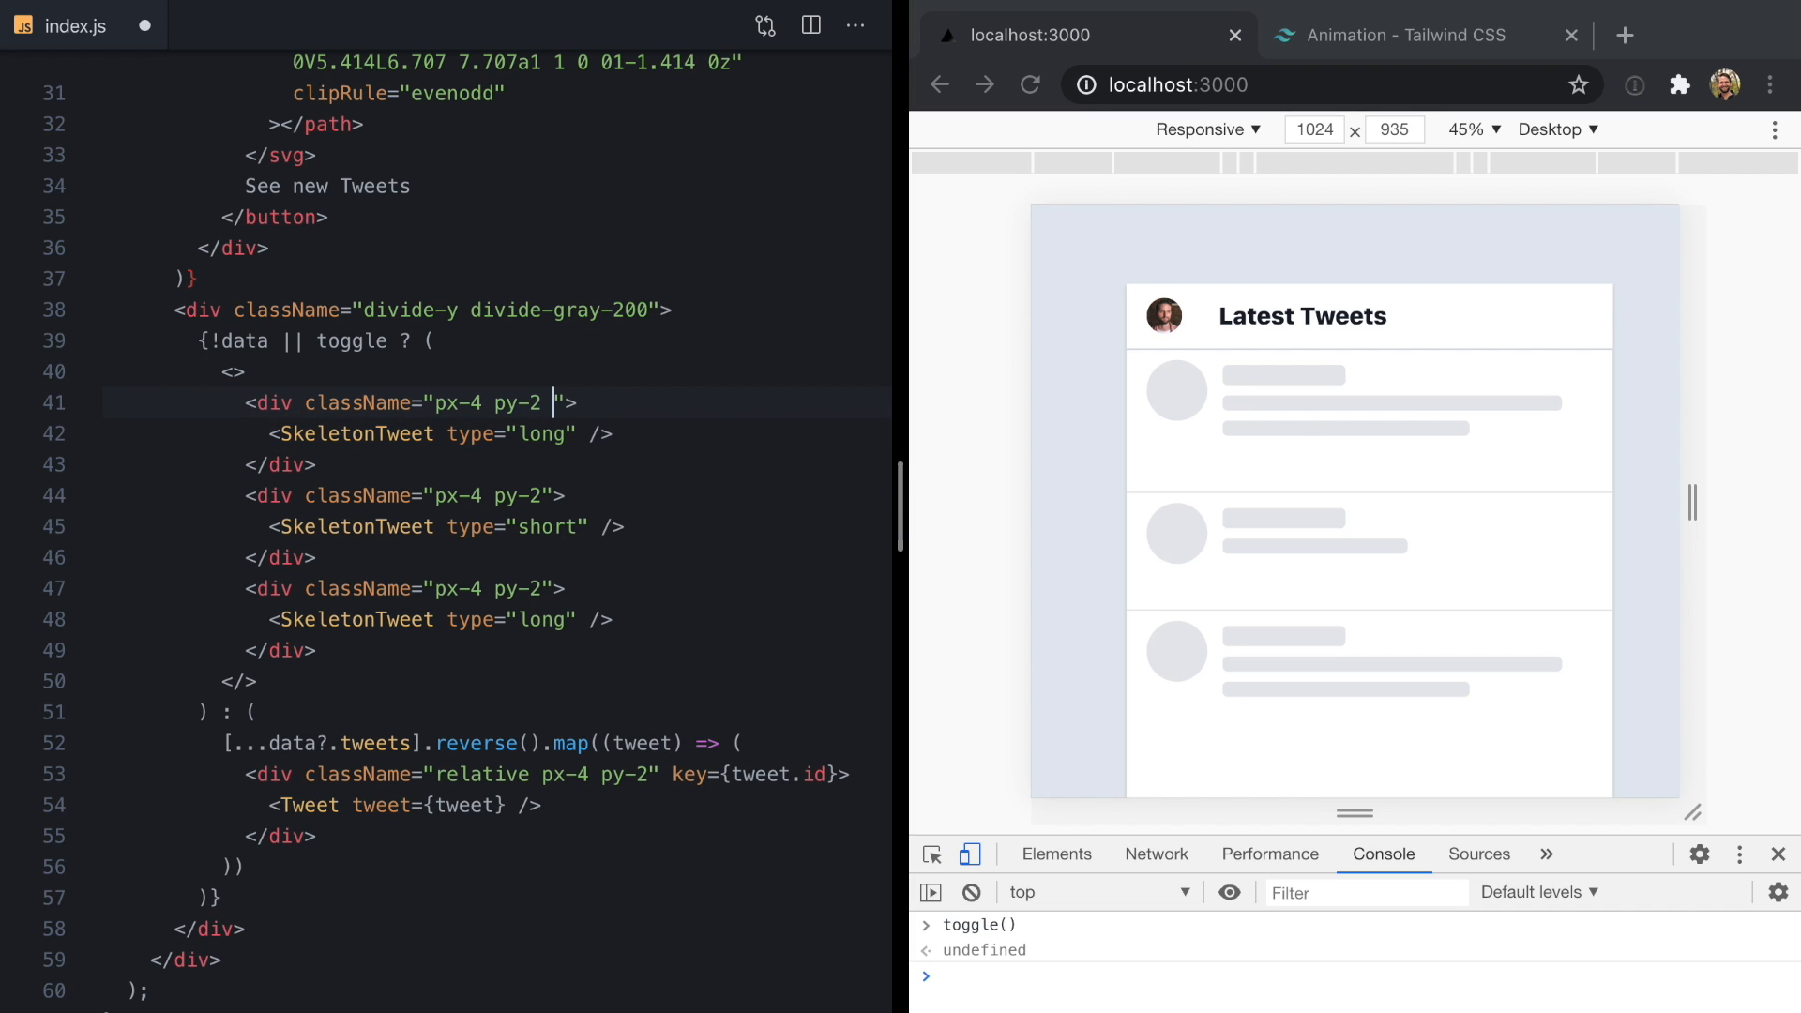
- Add animate-pulse to all three SkeletonTweet wrapper classNames in index.js and save
type("animate-pulse")
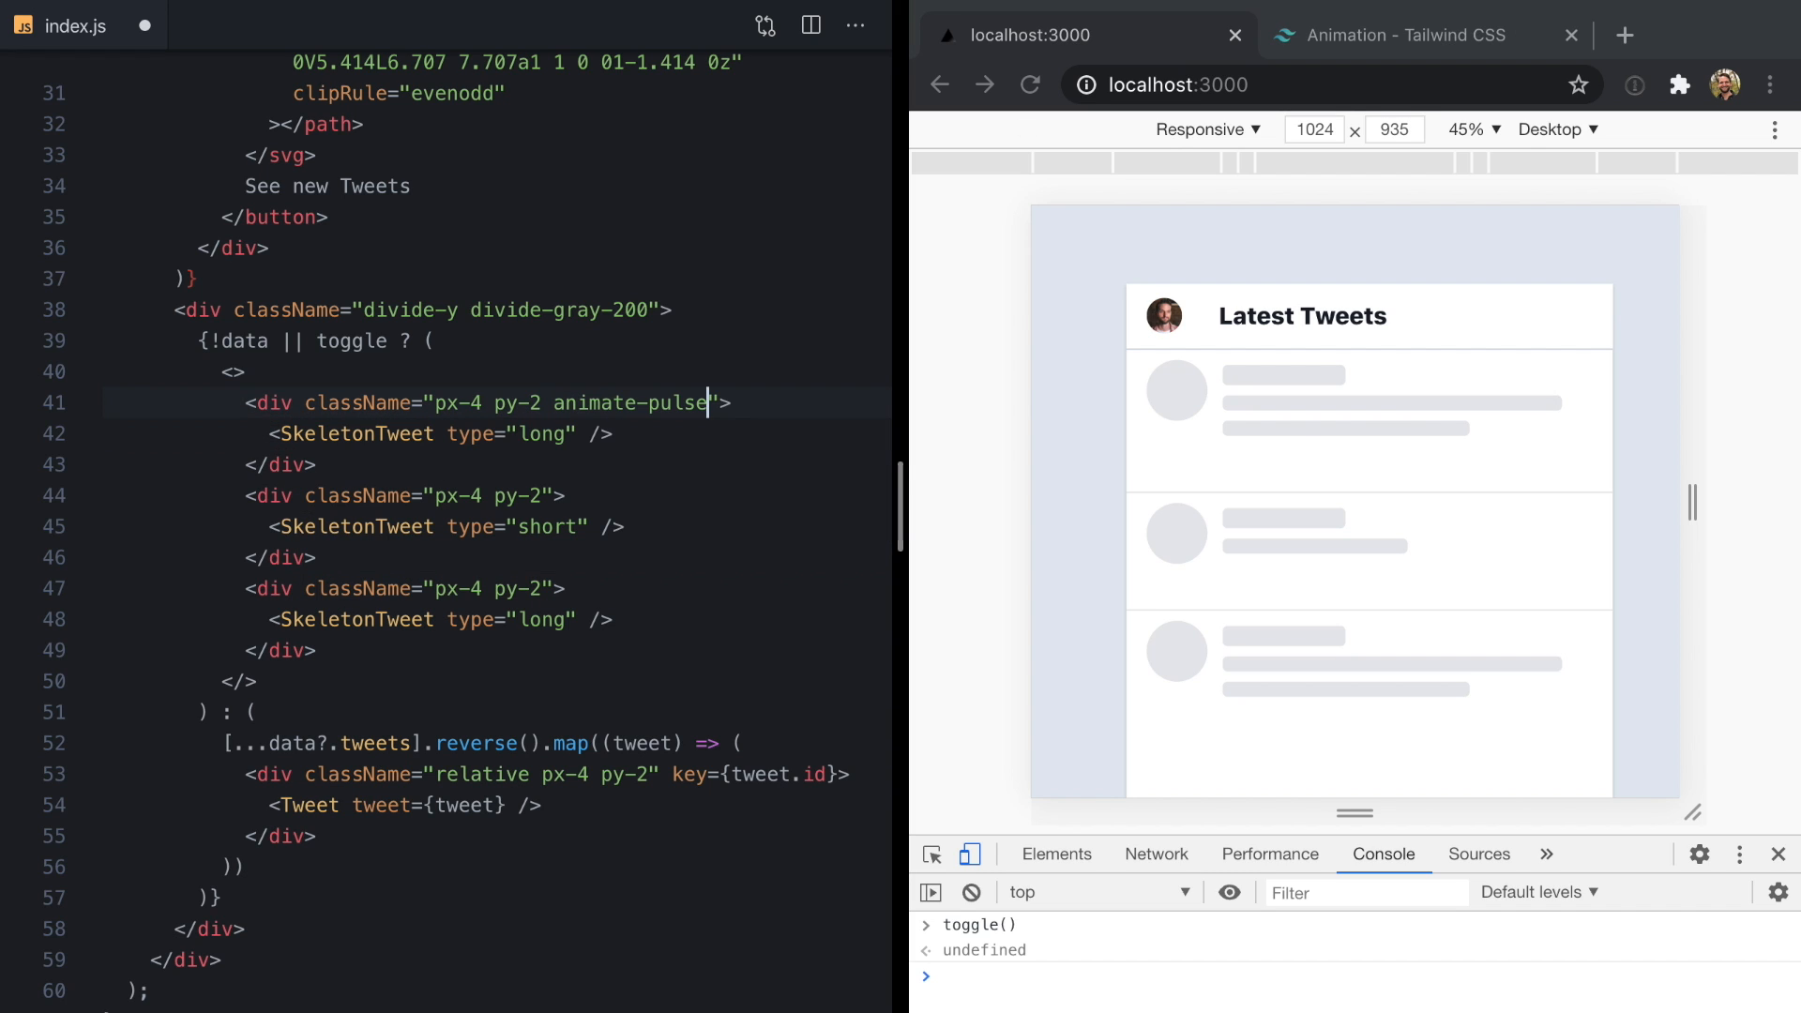
key("ctrl+s")
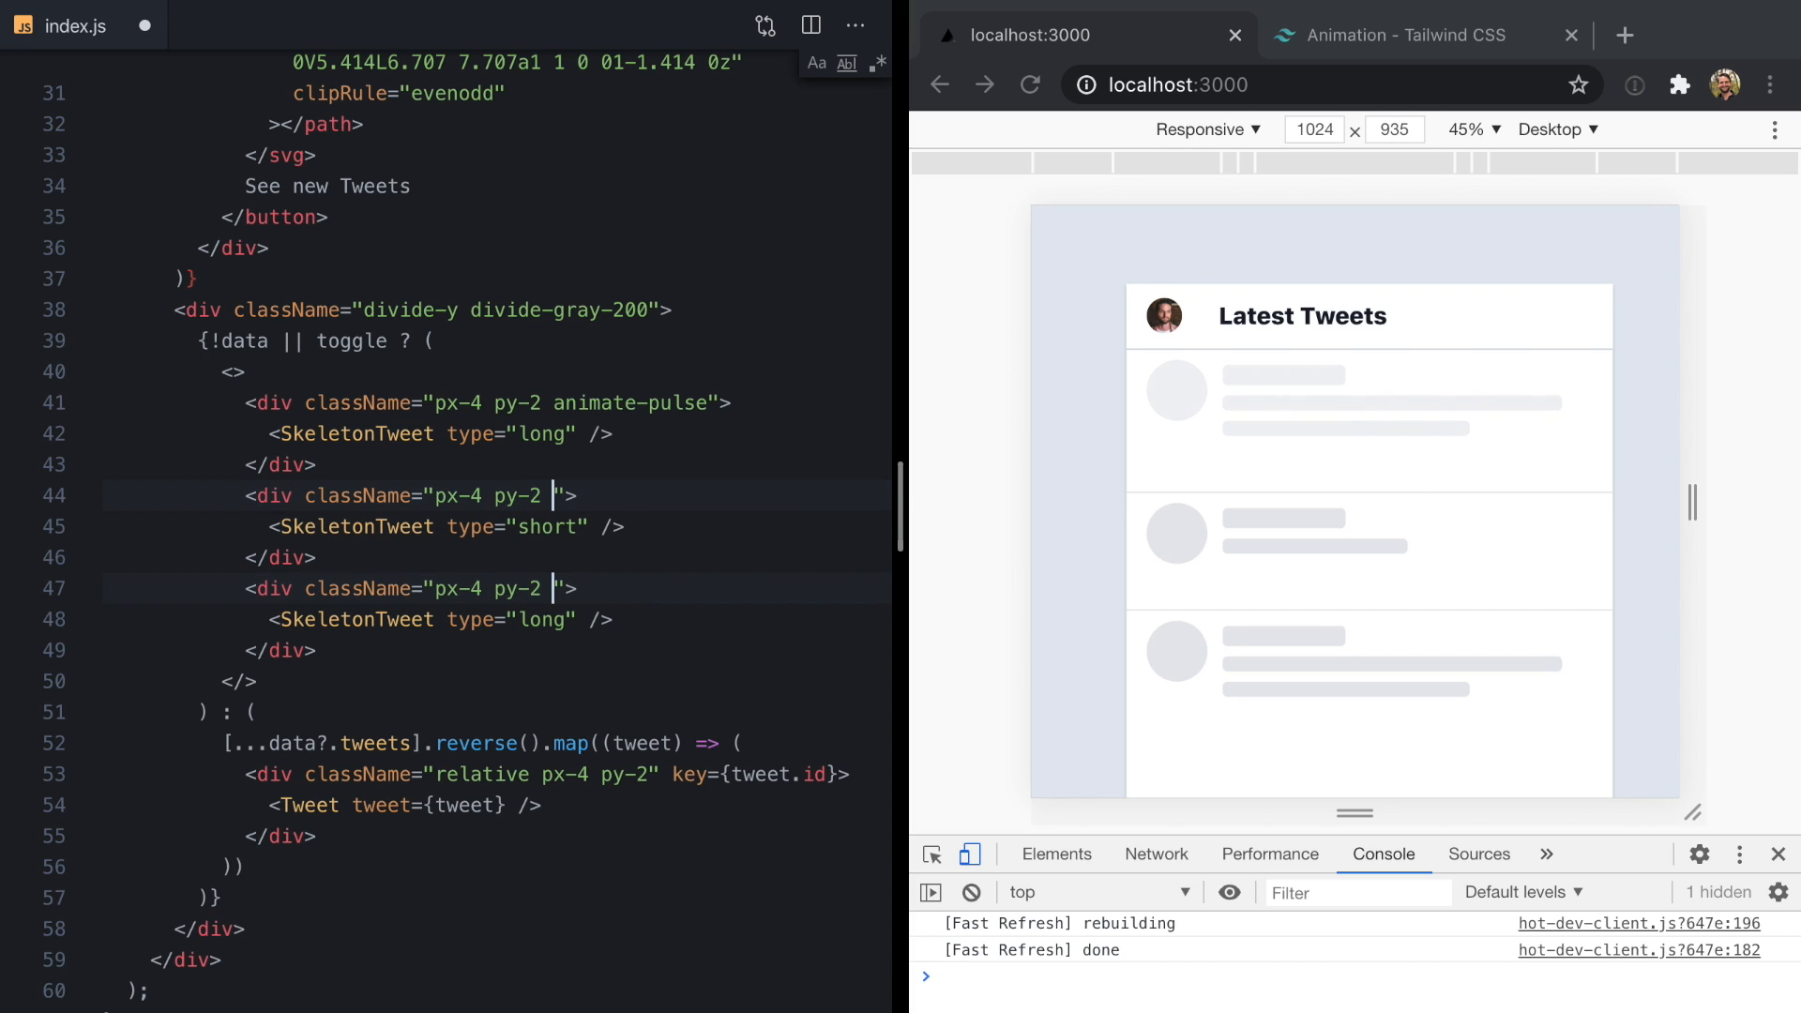
type("animate-pulse")
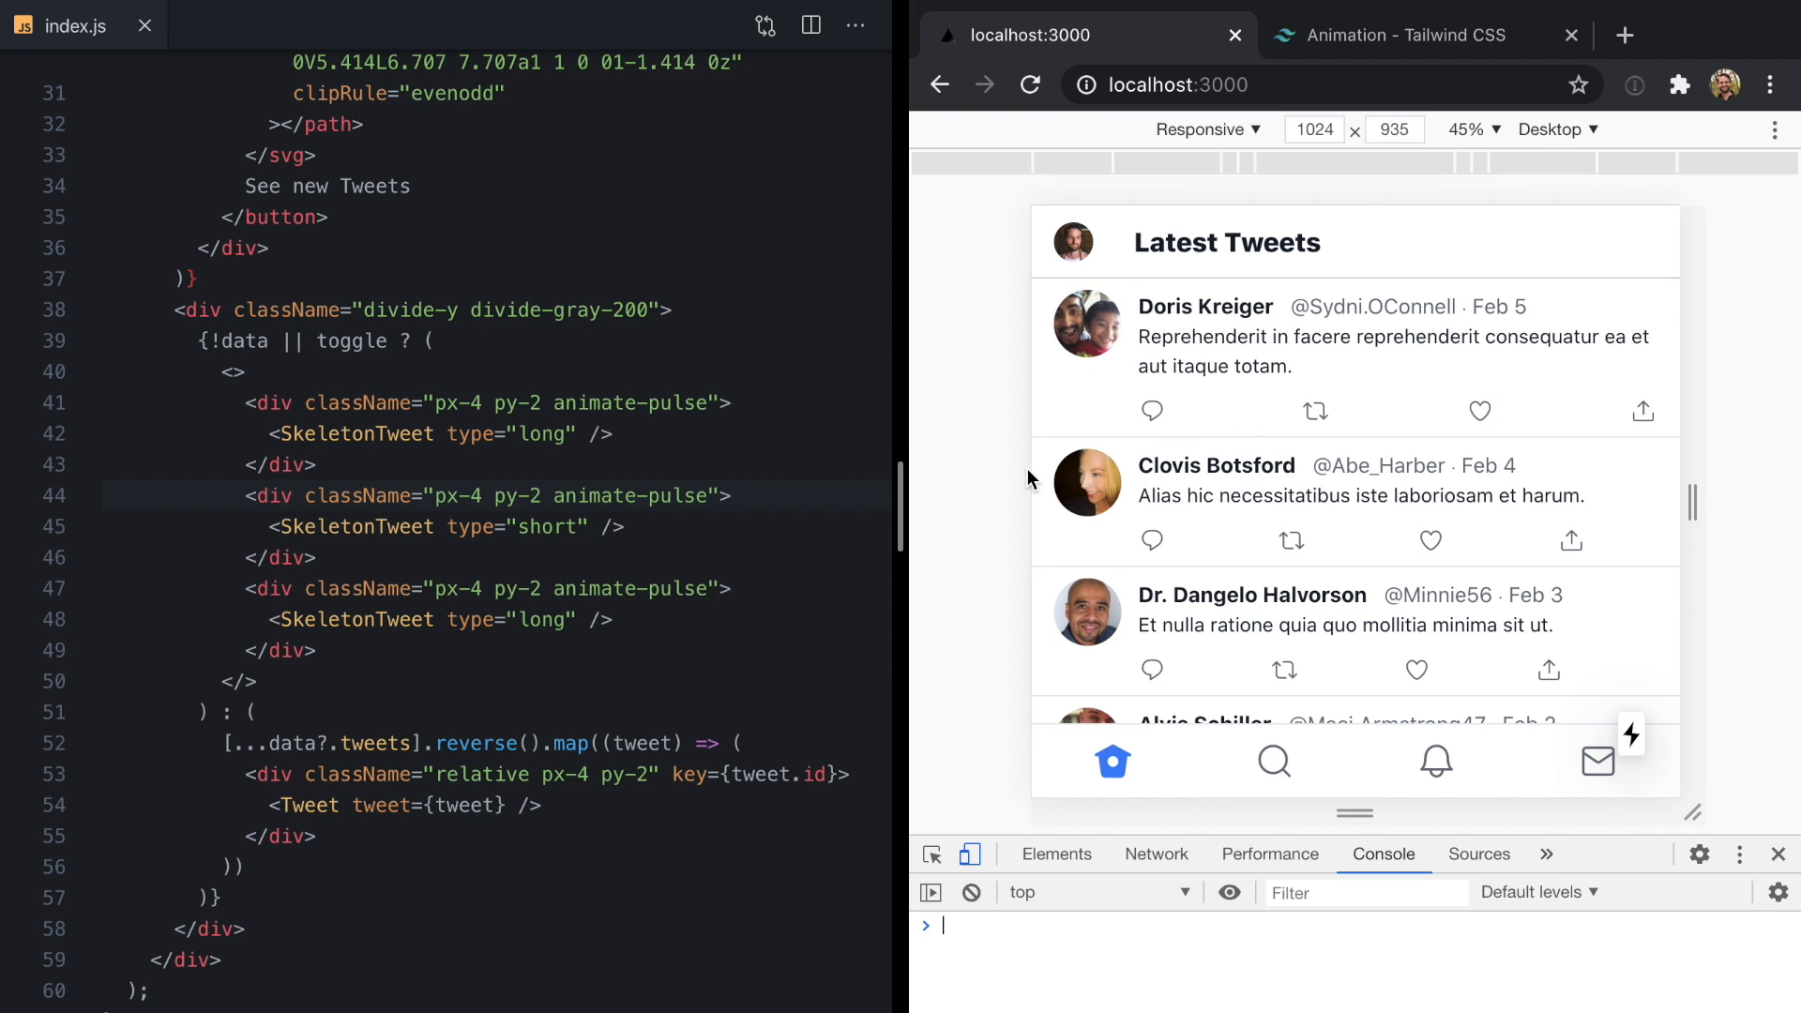
- Run toggle() again, then read the Customizing section and highlight 'helpful examples'
type("toggle()")
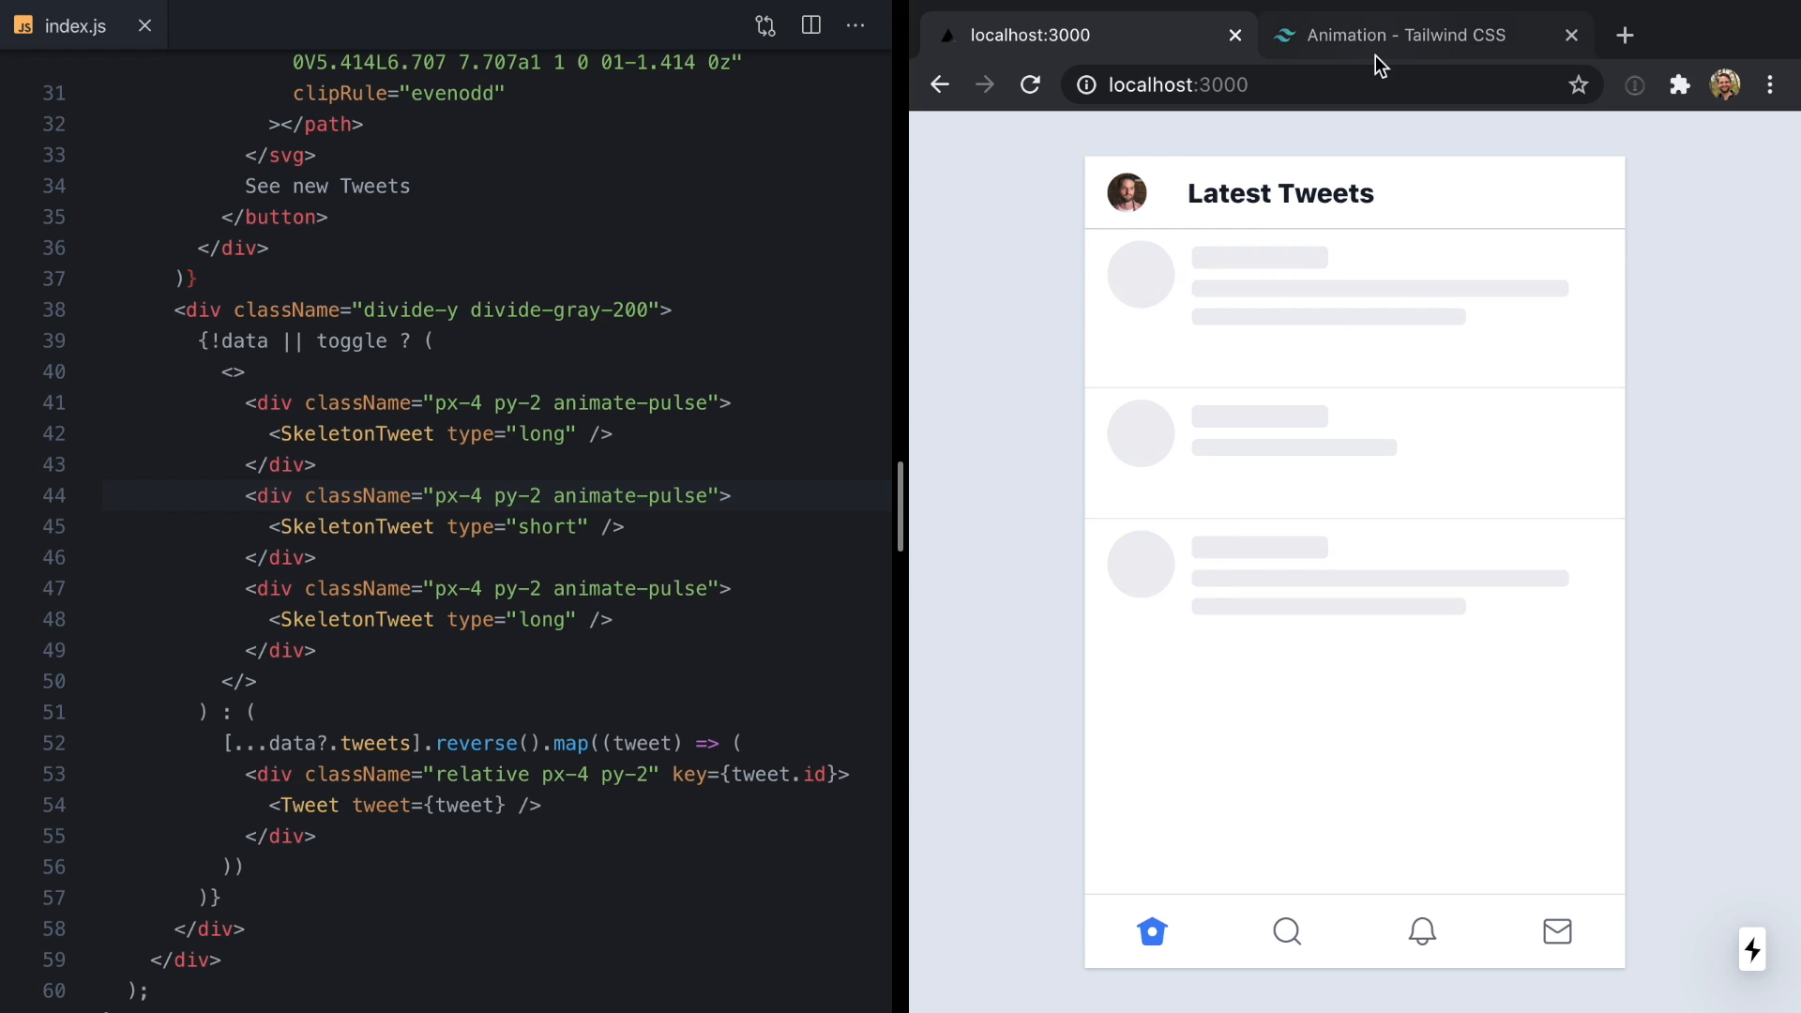
left_click(1419, 35)
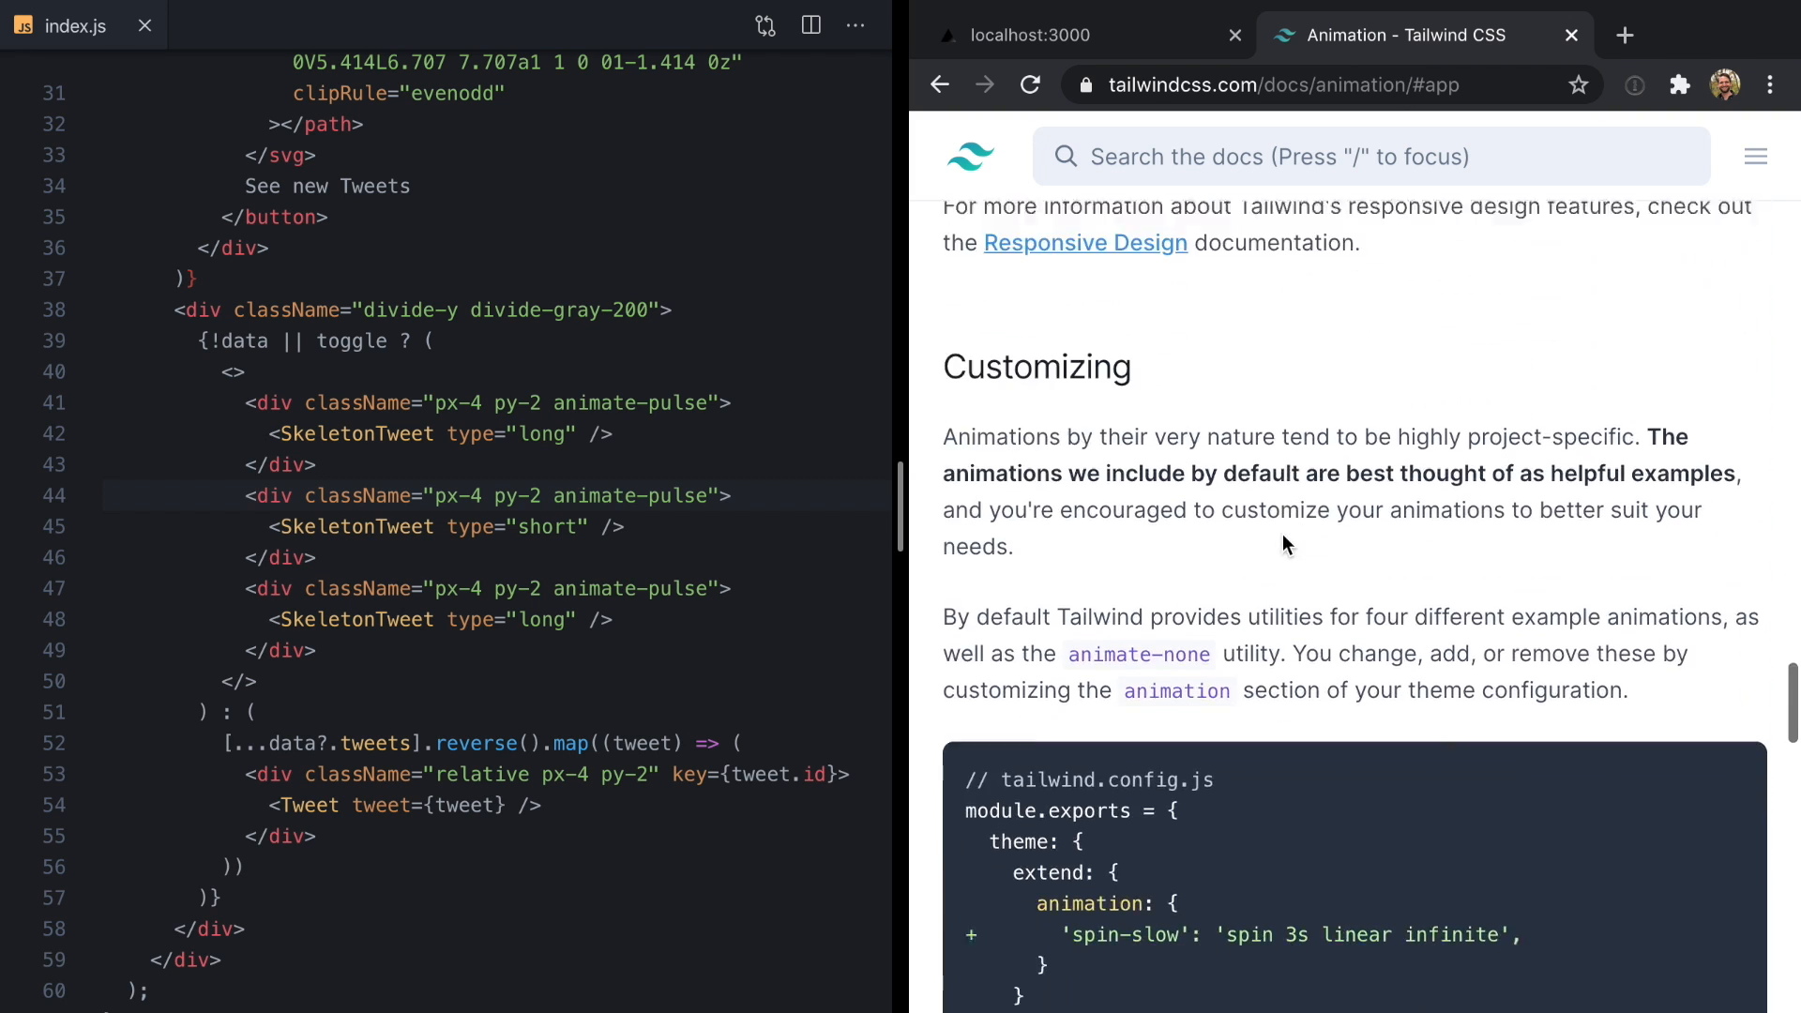
scroll("down", 3)
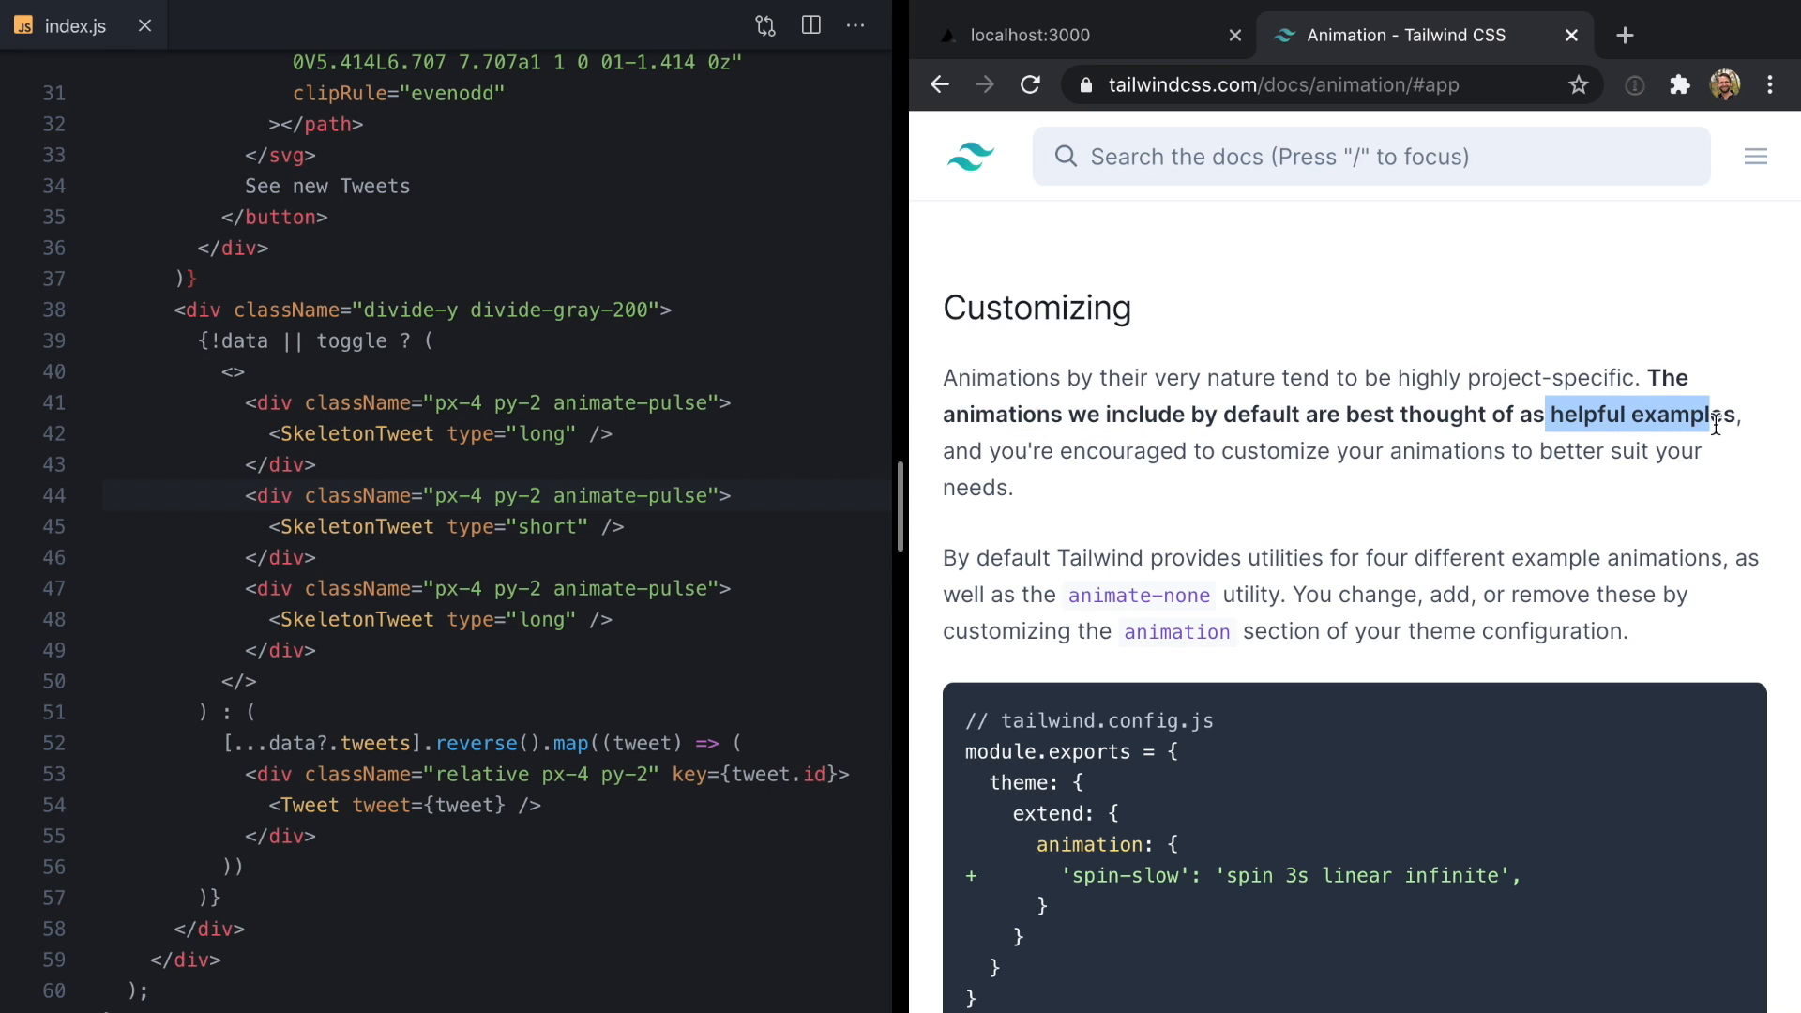
left_click_drag(1710, 414, 1493, 450)
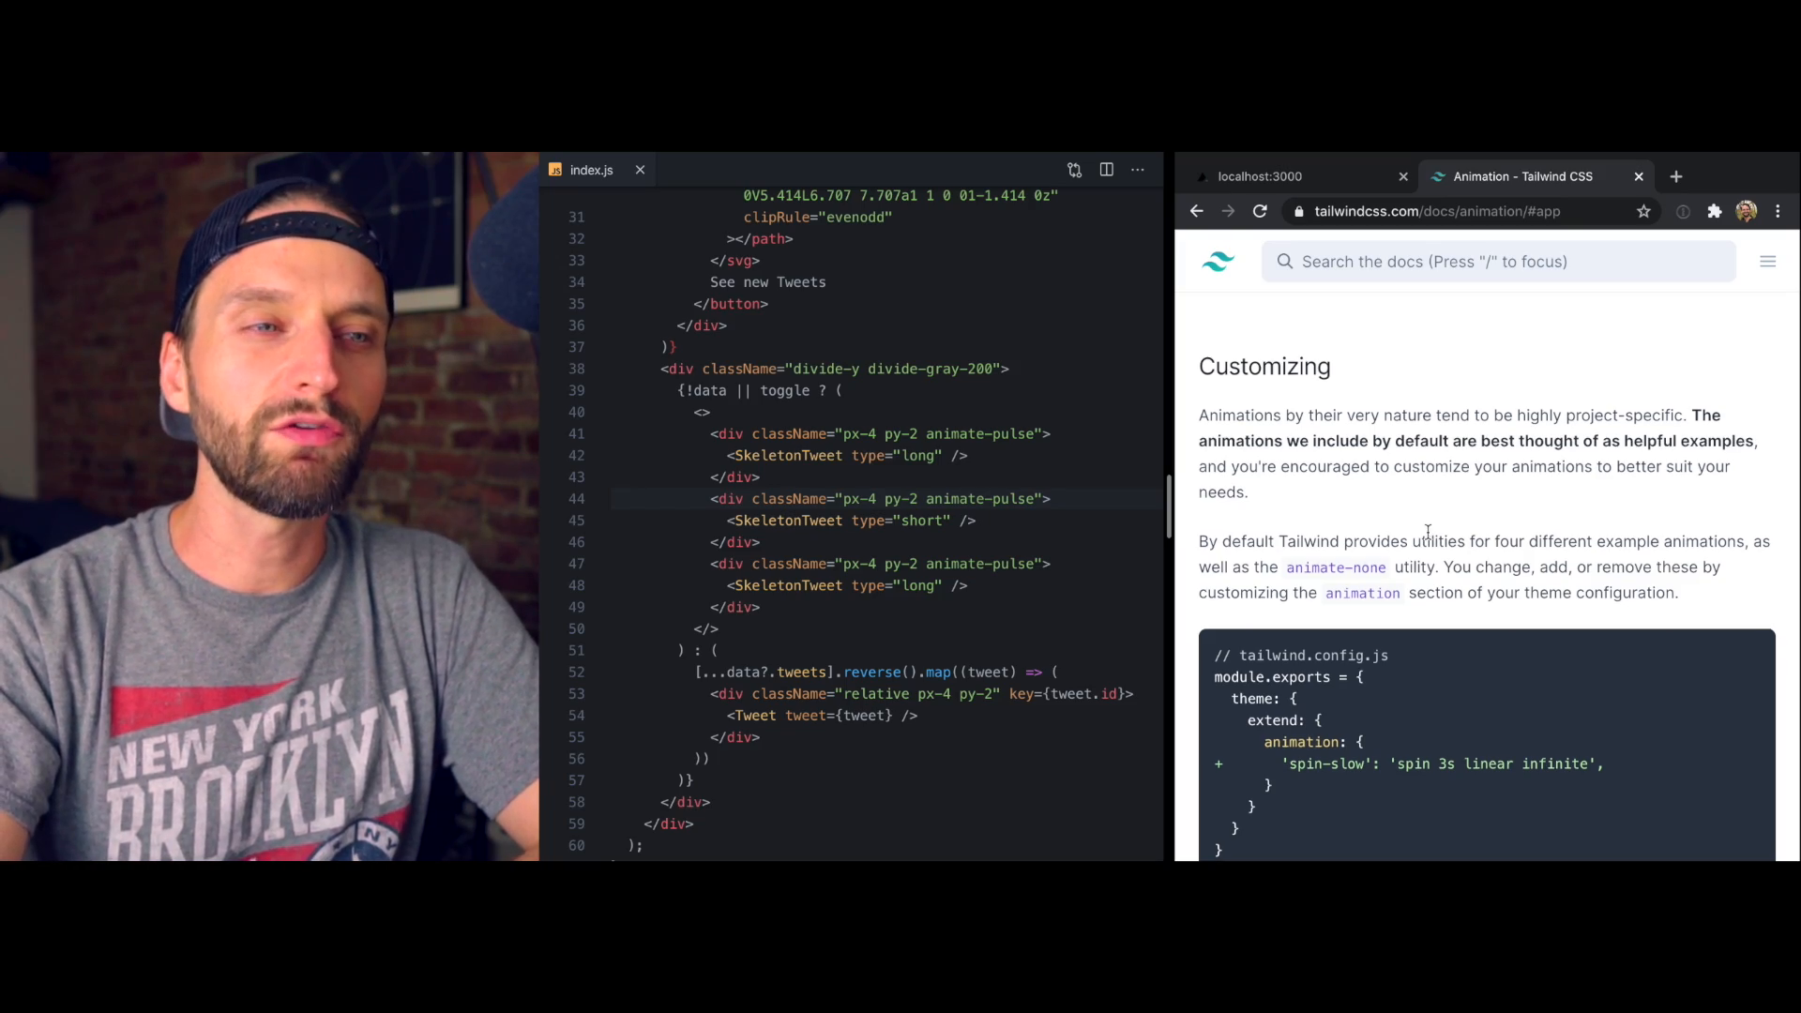
- Scroll further down the Animation docs to the Spin section
scroll("down", 3)
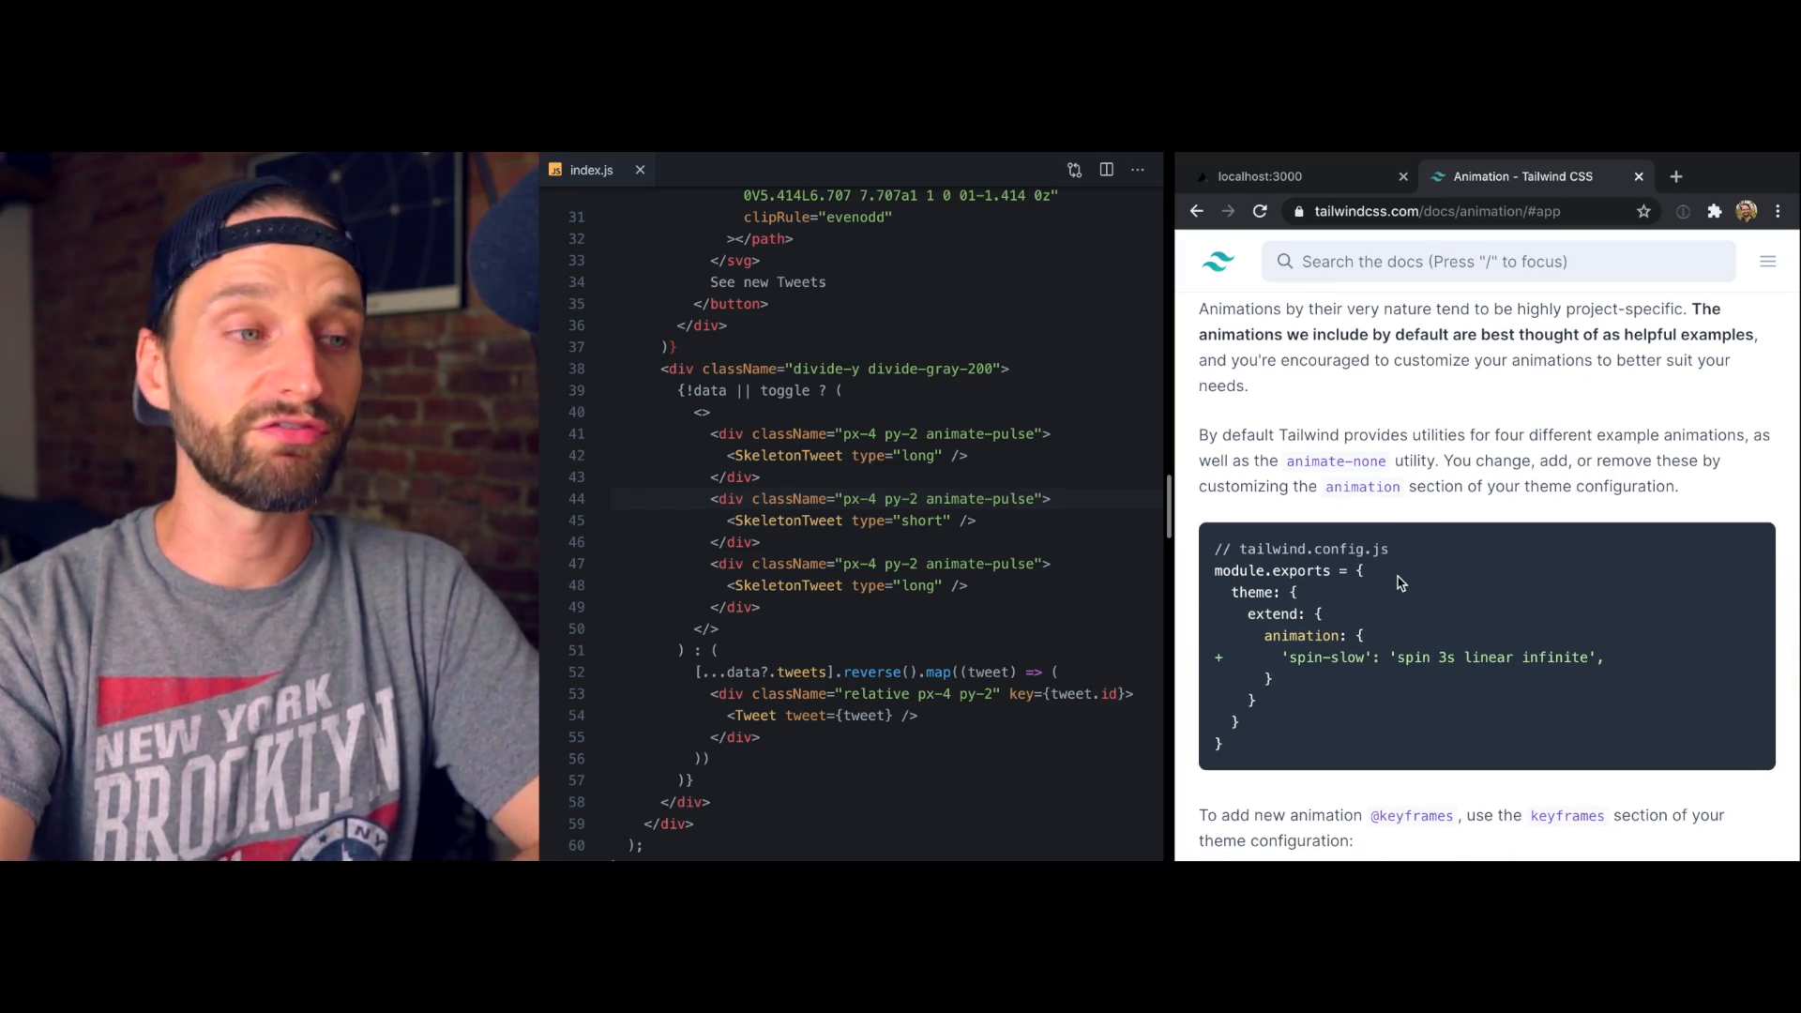
scroll("down", 3)
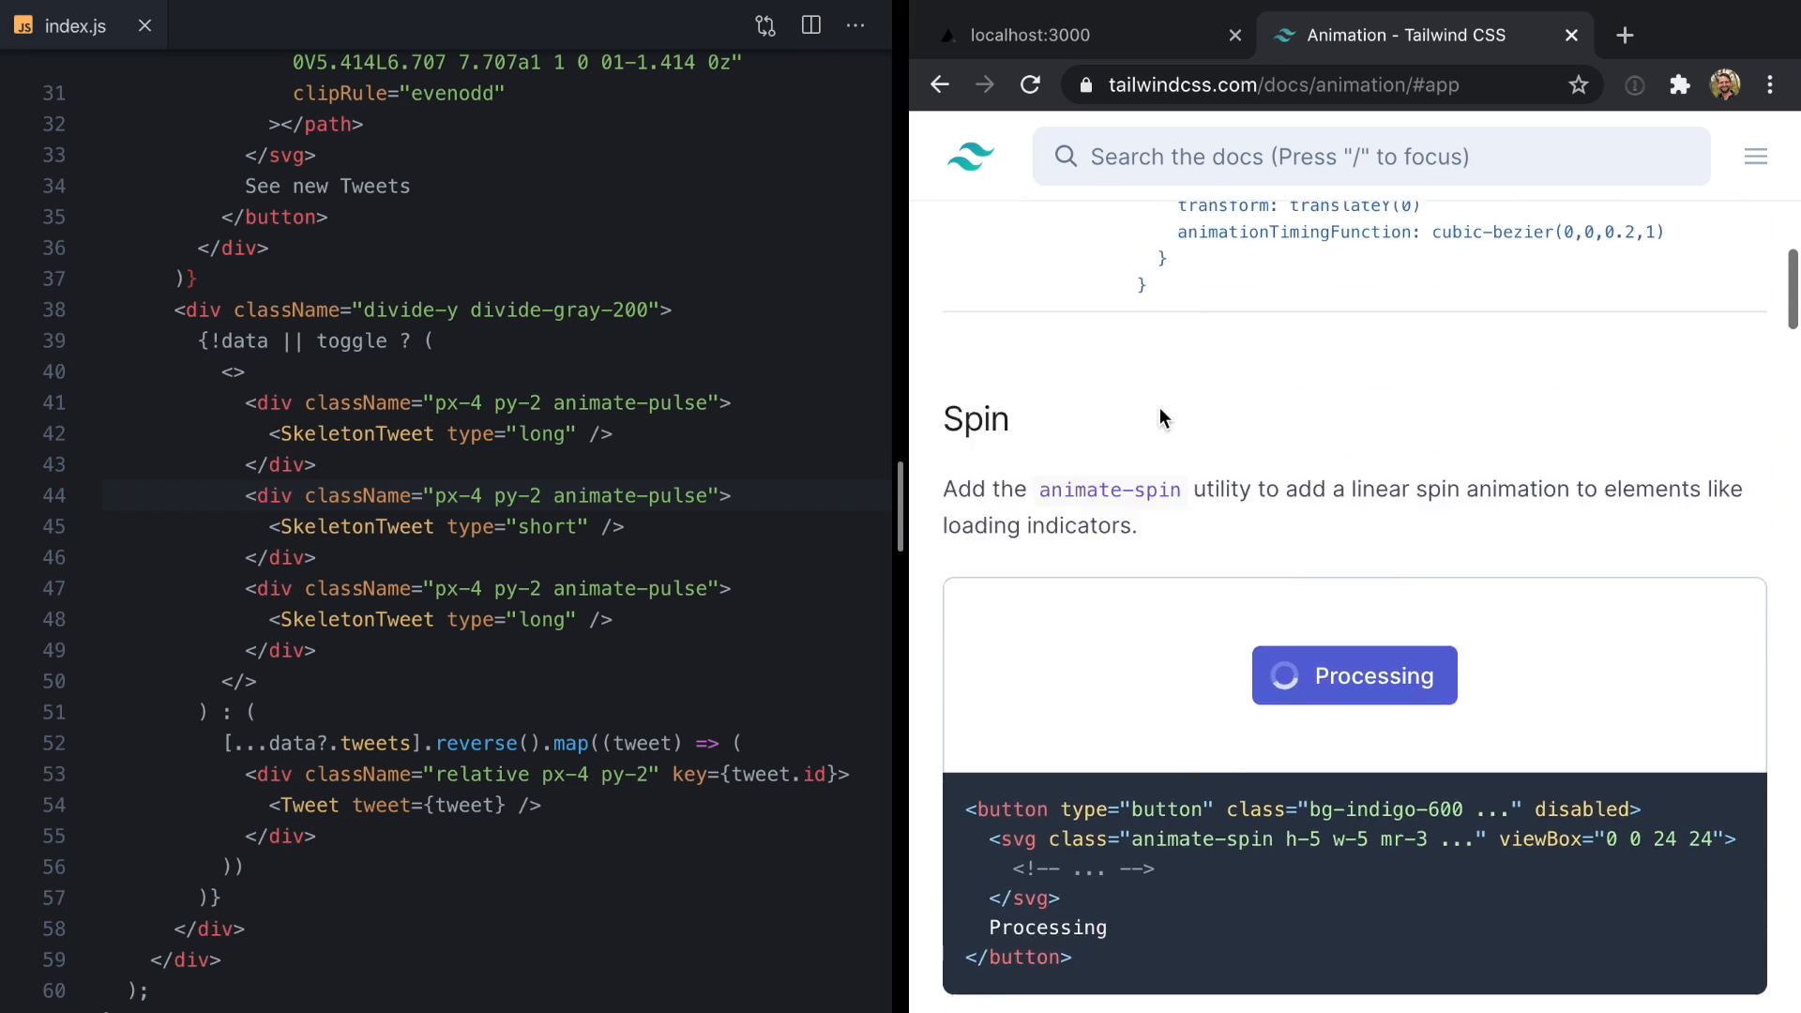
scroll("down", 3)
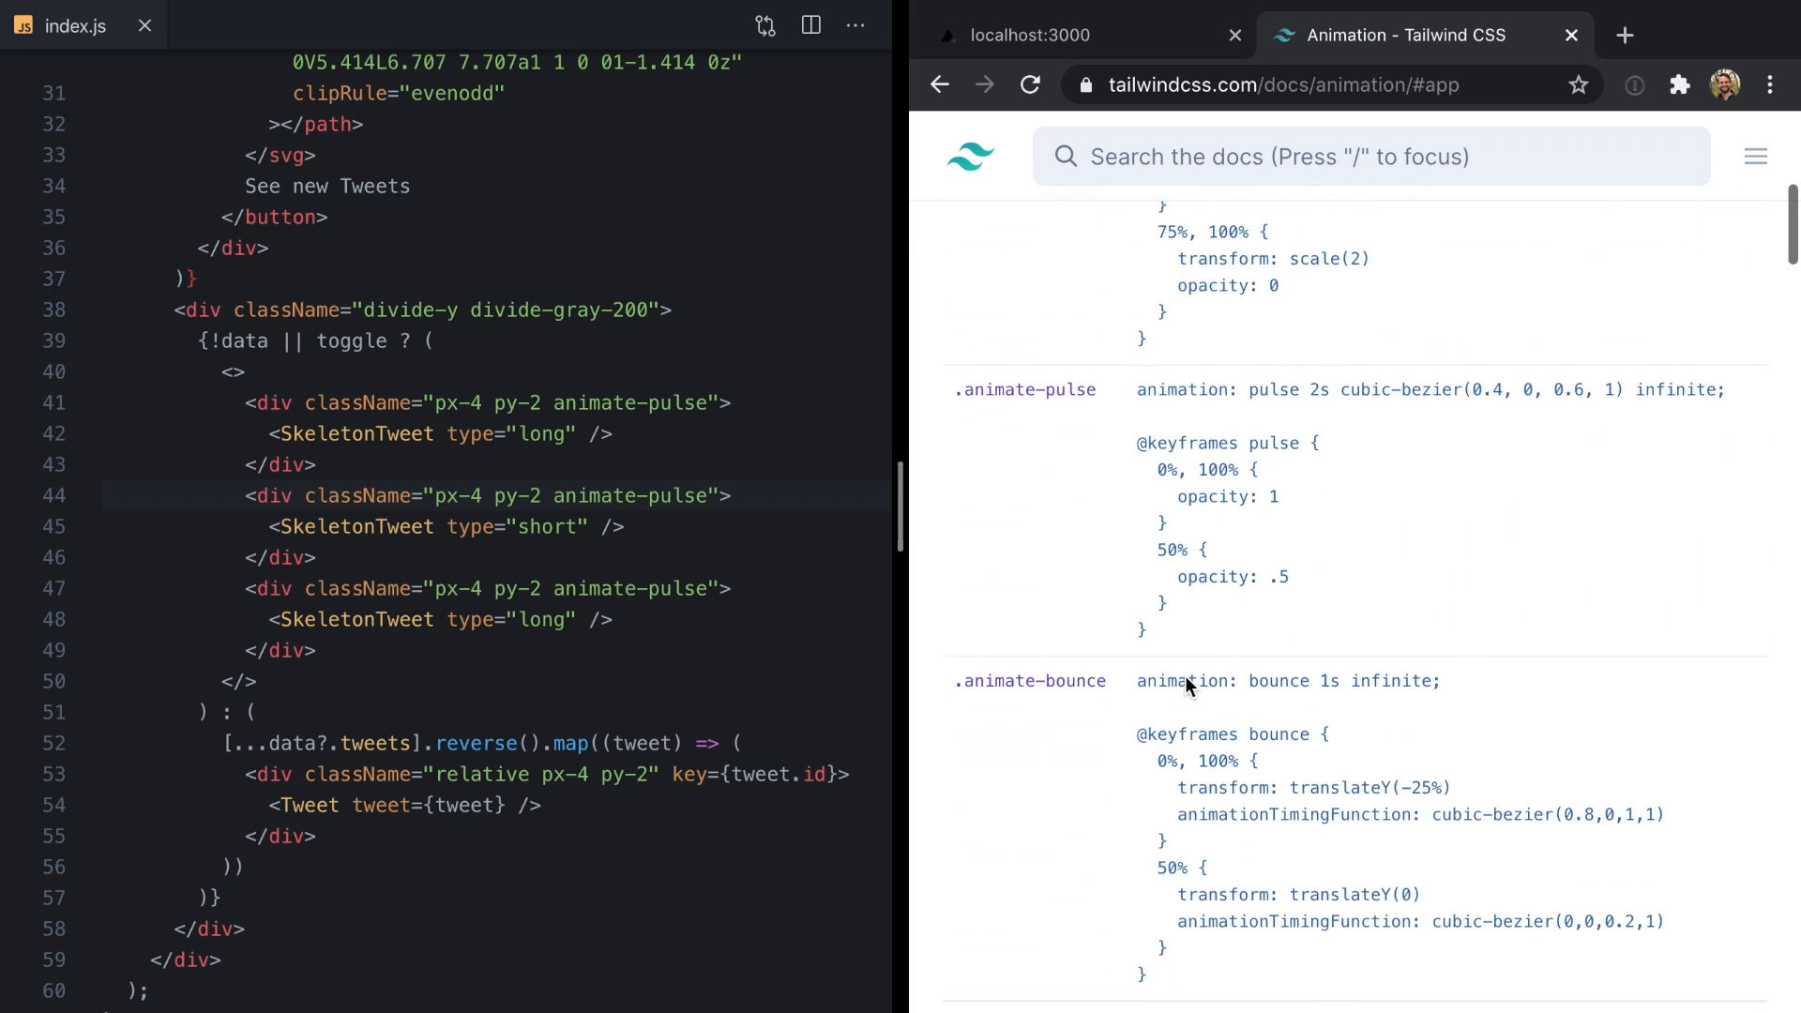
left_click_drag(1137, 456, 1142, 620)
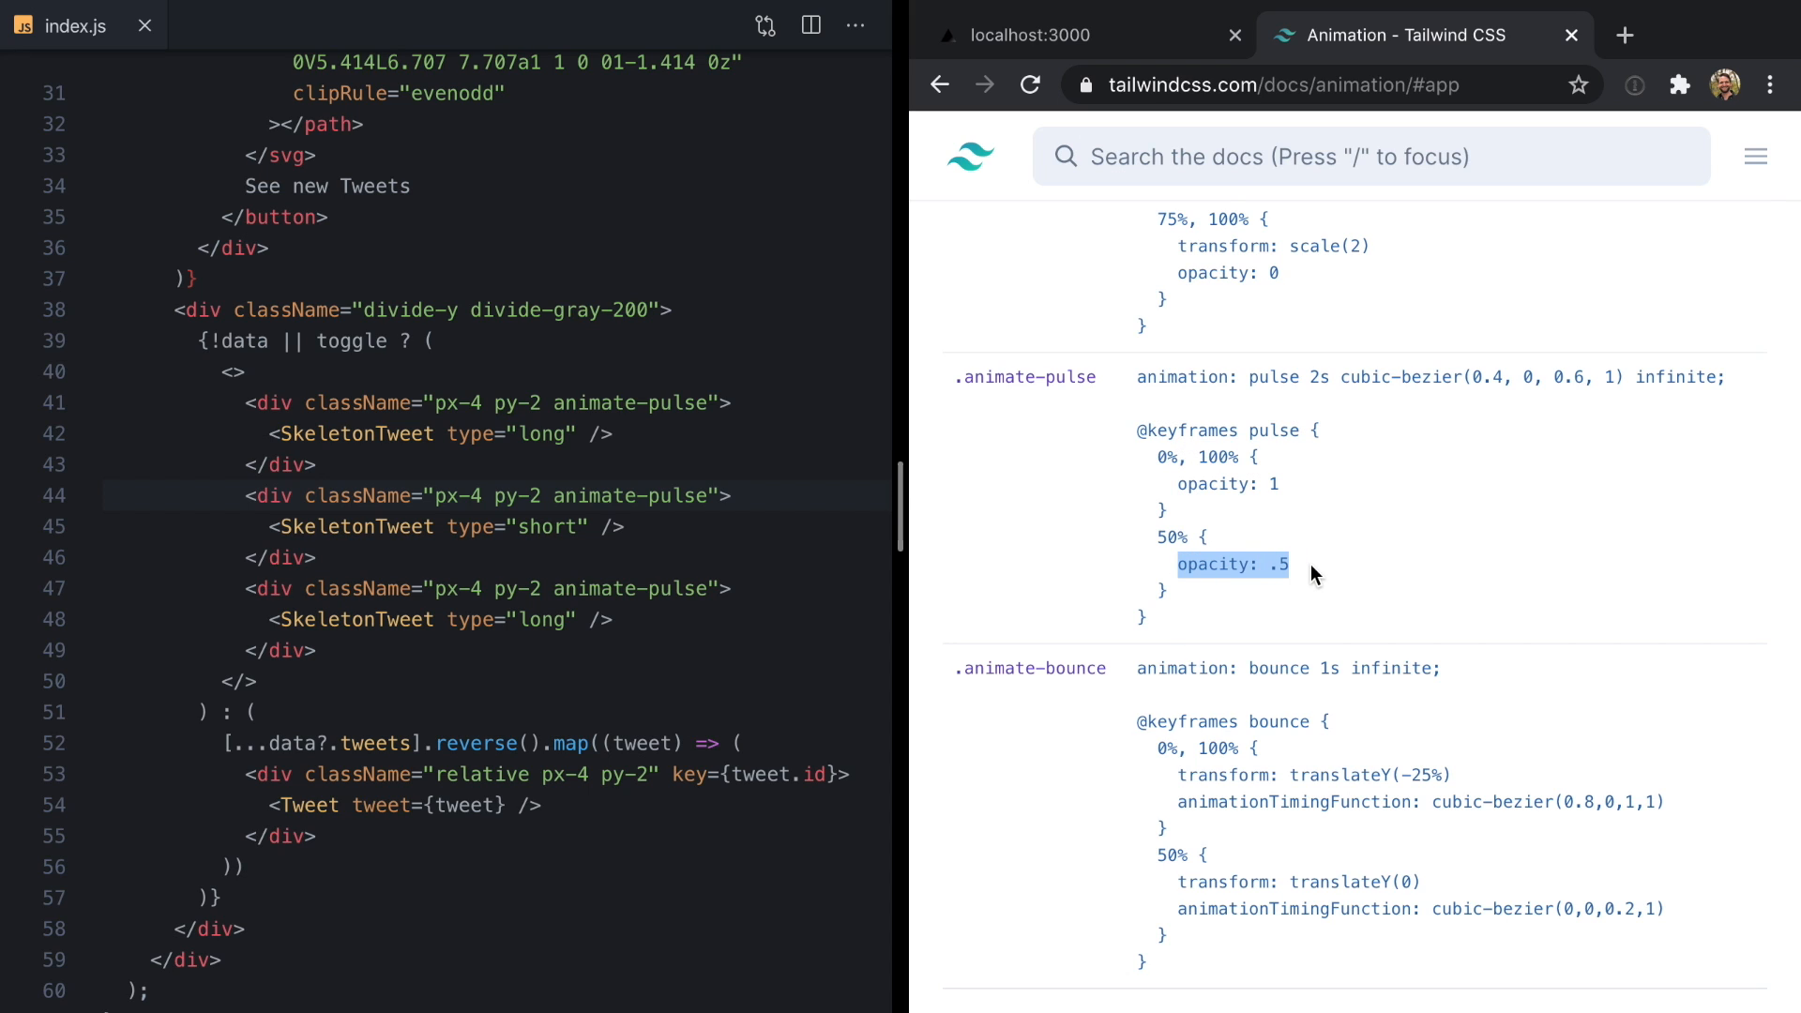
double_click(1269, 377)
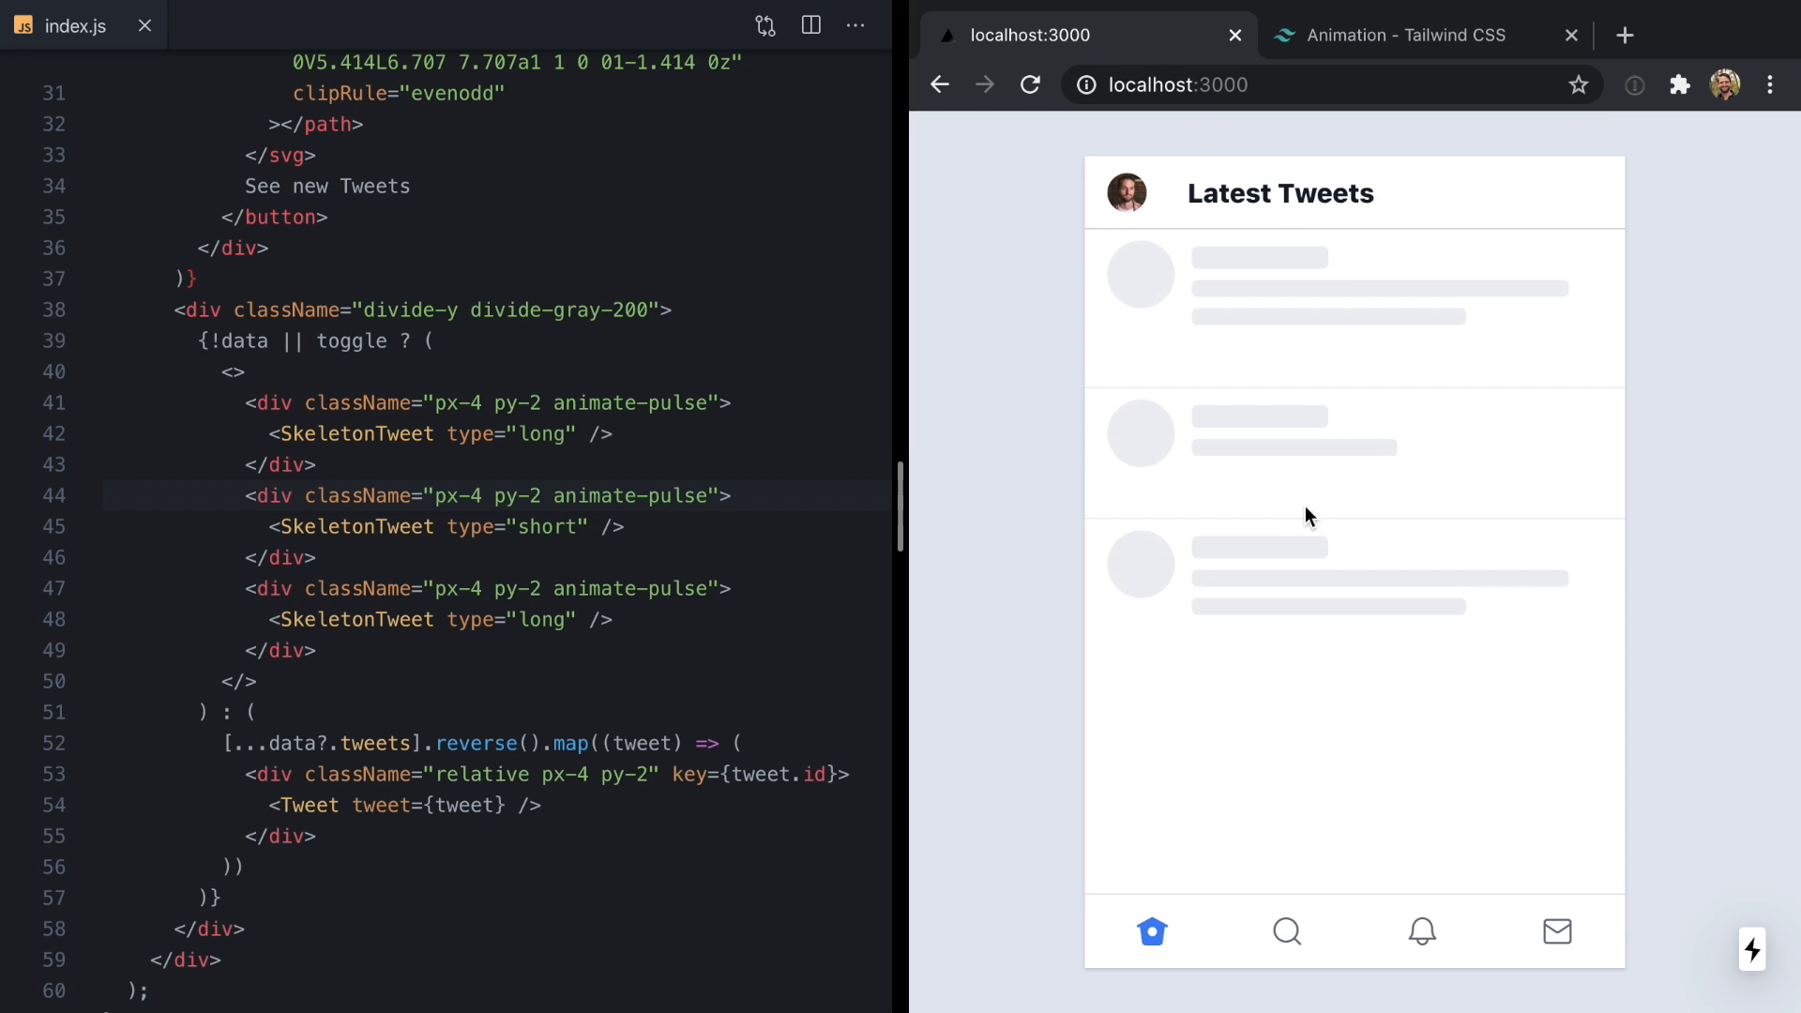
left_click(1406, 35)
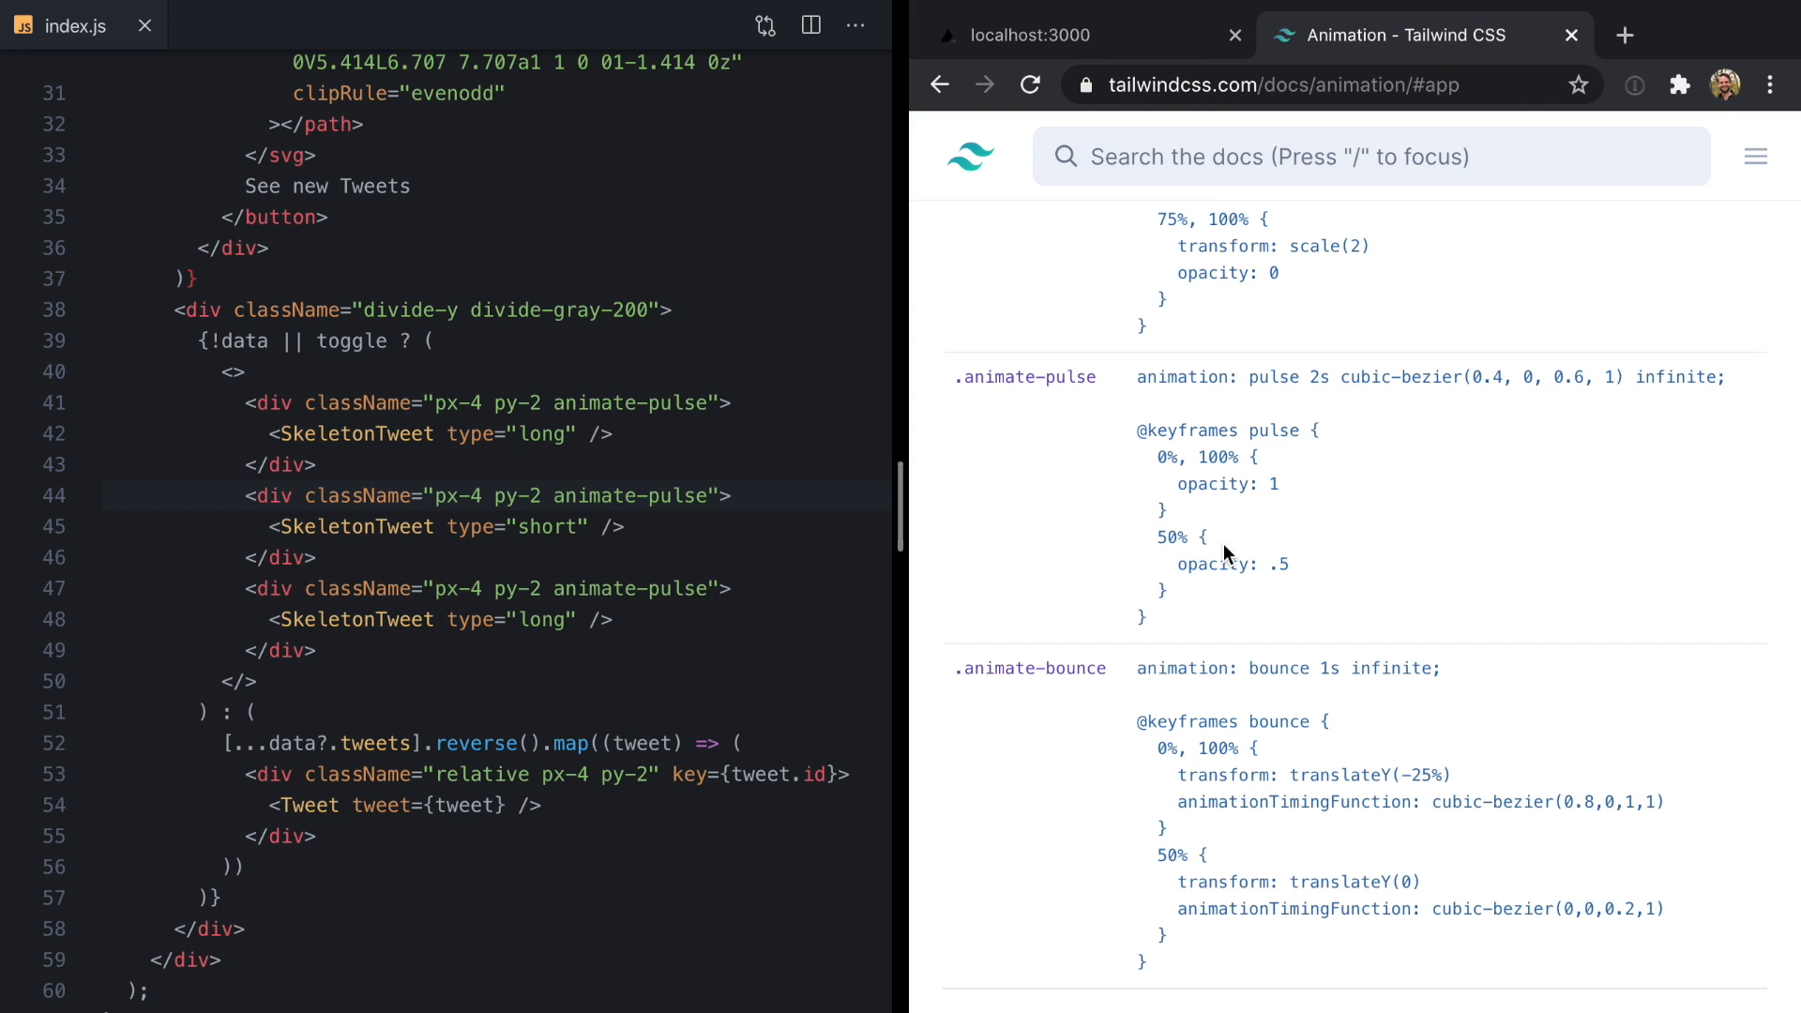
left_click_drag(1137, 431, 1145, 620)
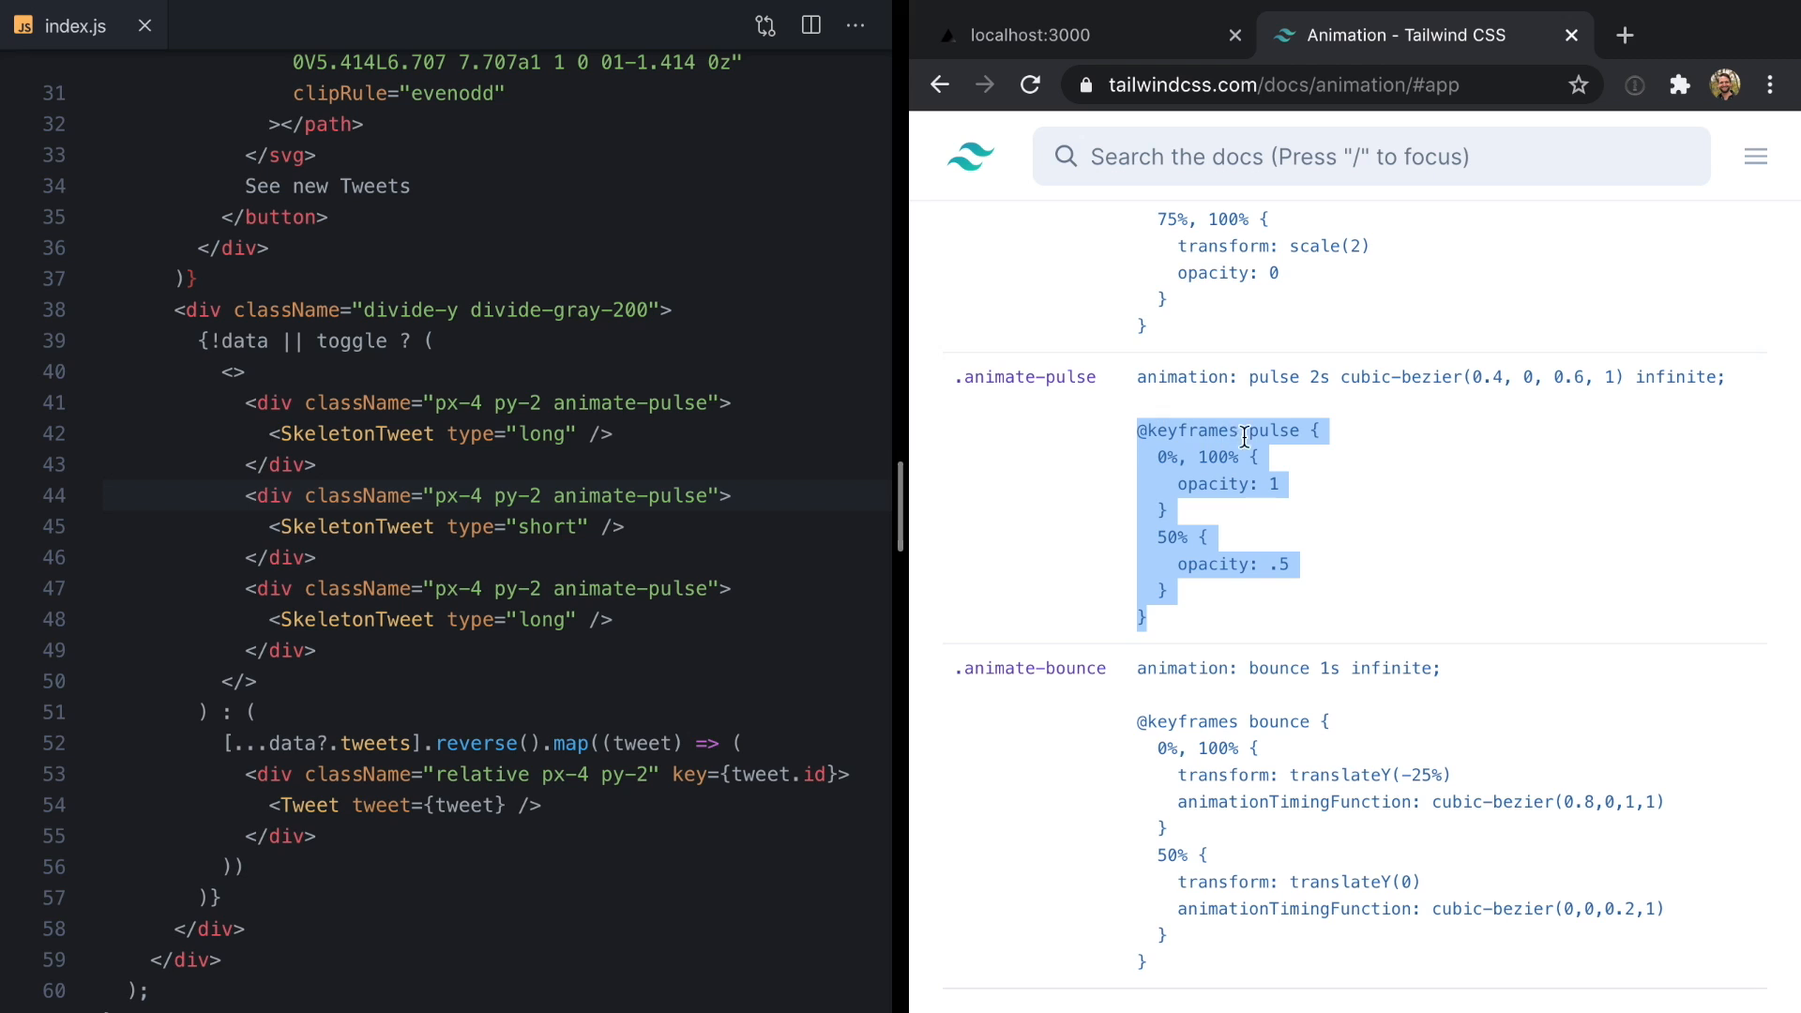
scroll("down", 3)
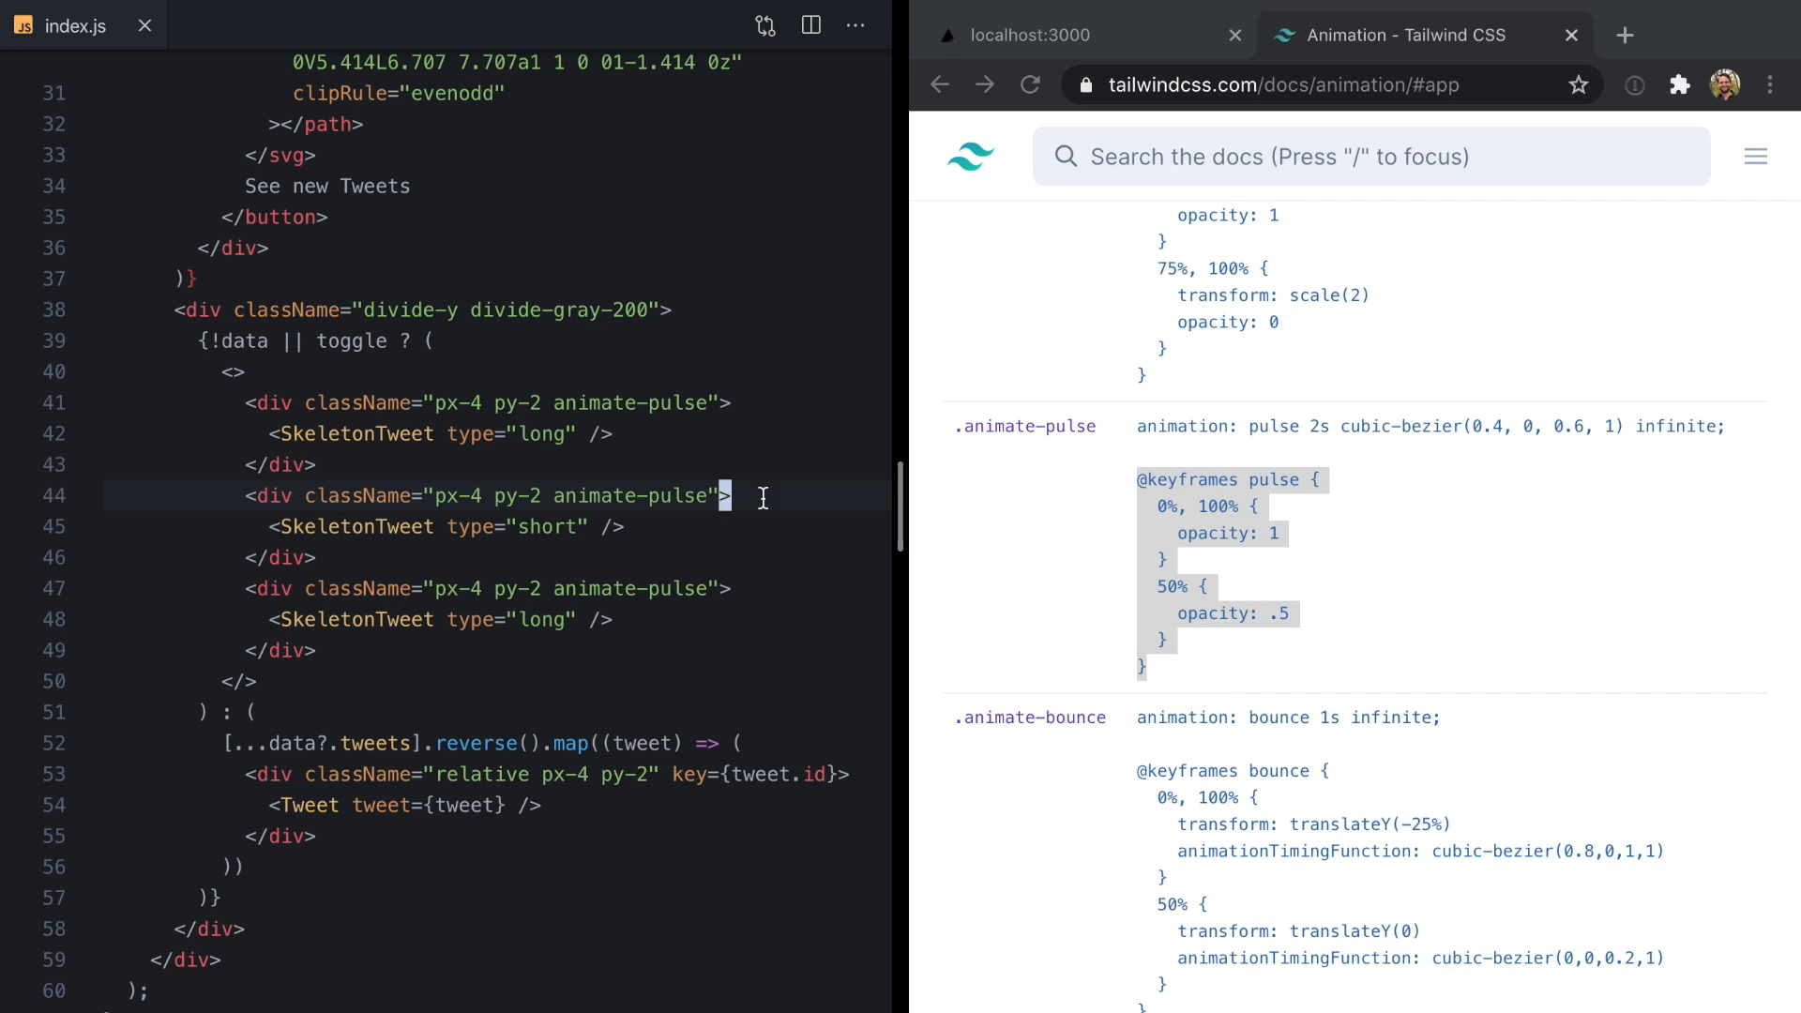
- Add keyframes.pulse under theme.extend with 0%,100% opacity 1 and 50% opacity 0, then check the app
left_click(276, 25)
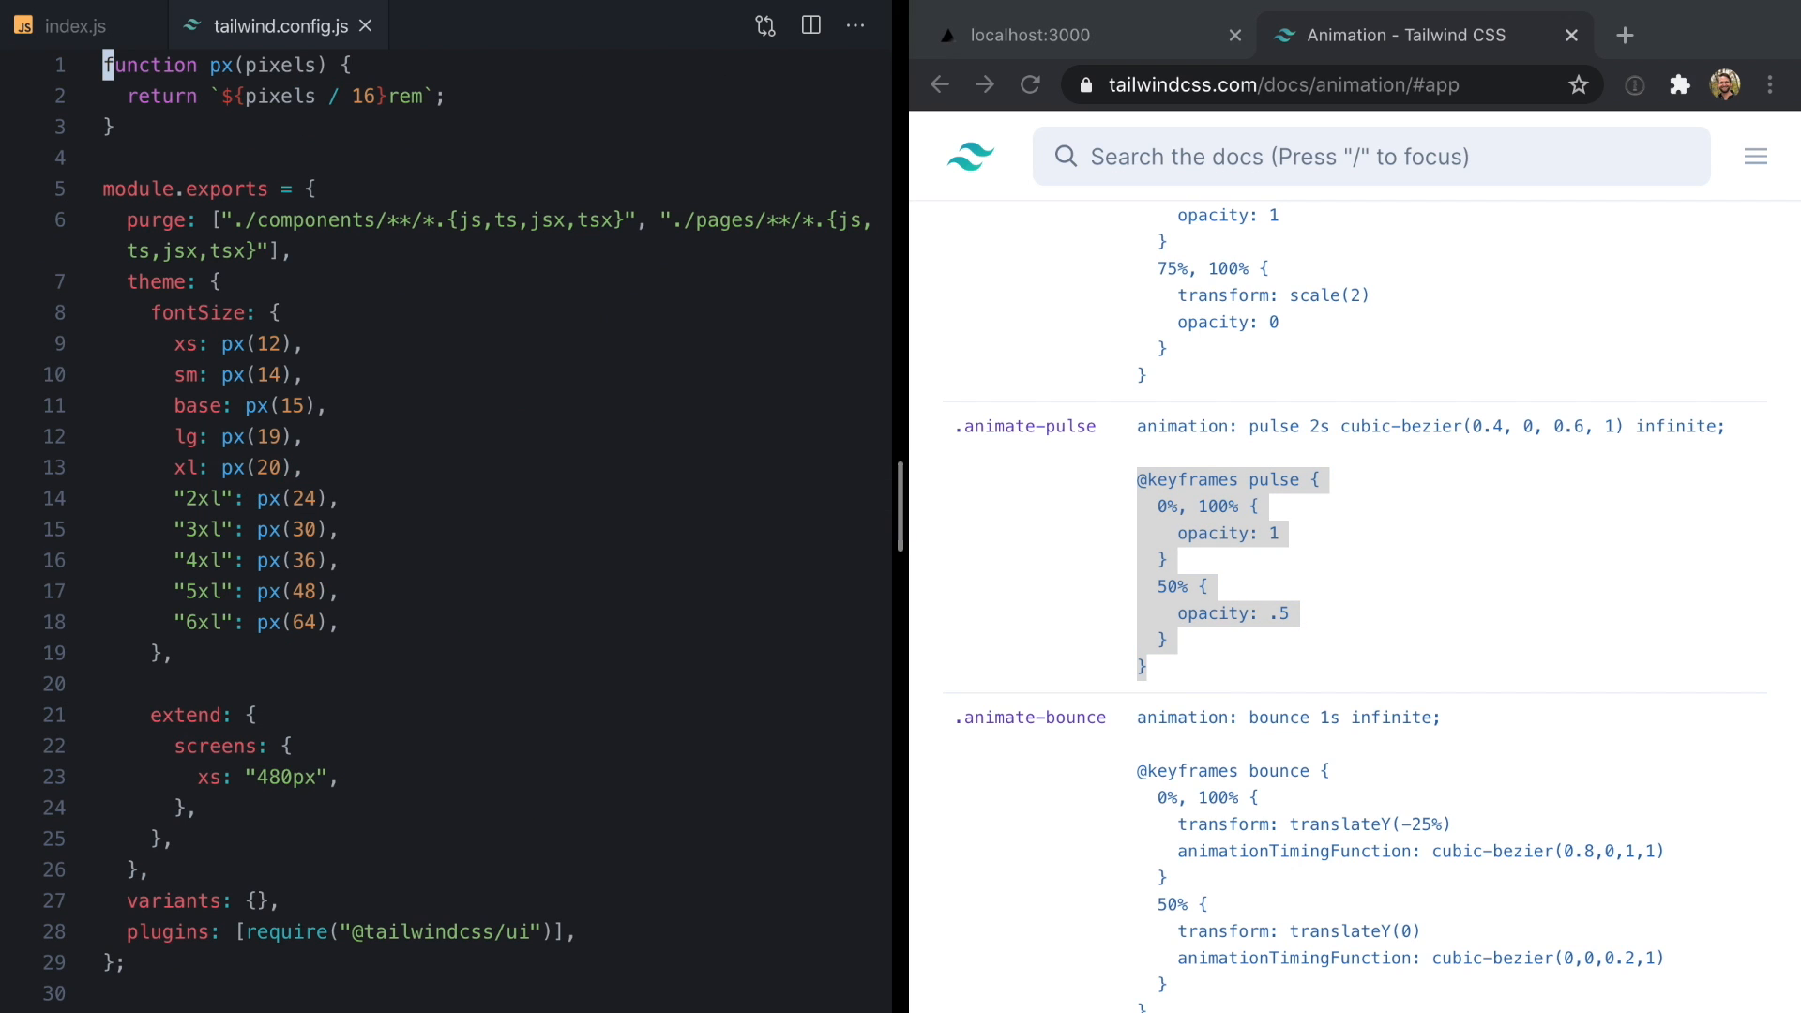
scroll("down", 3)
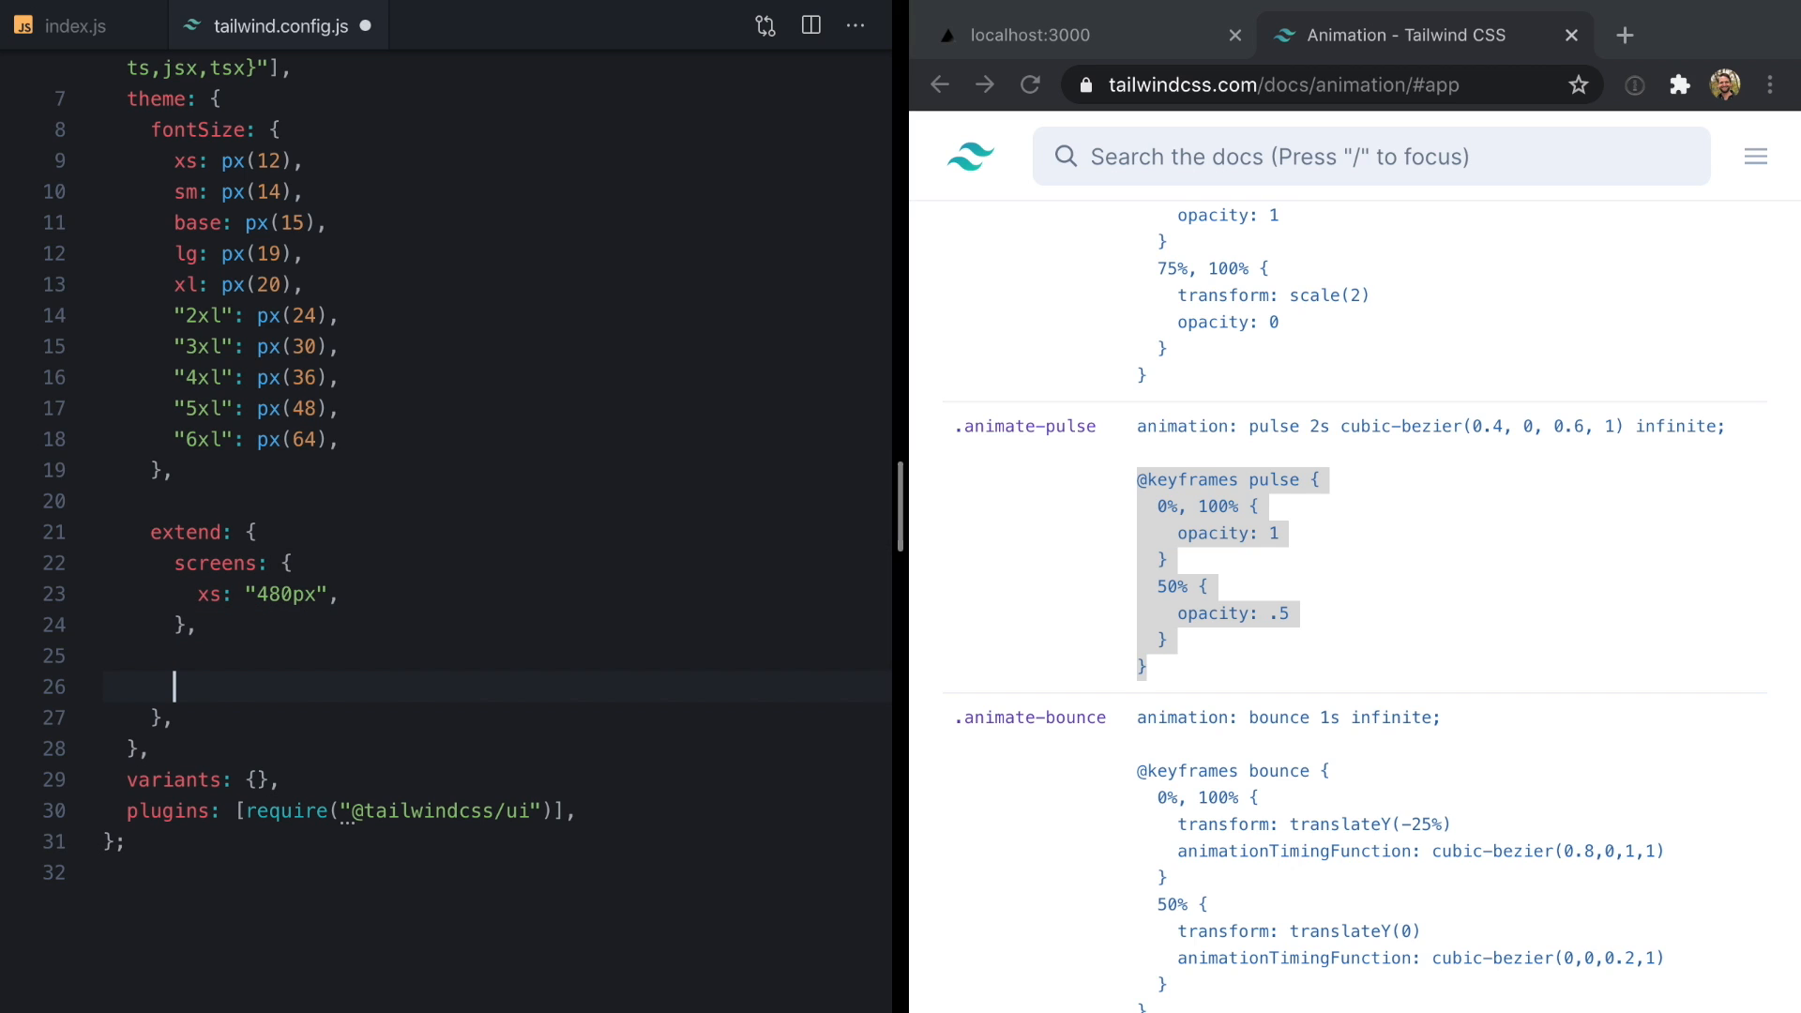
type("keyframes: {")
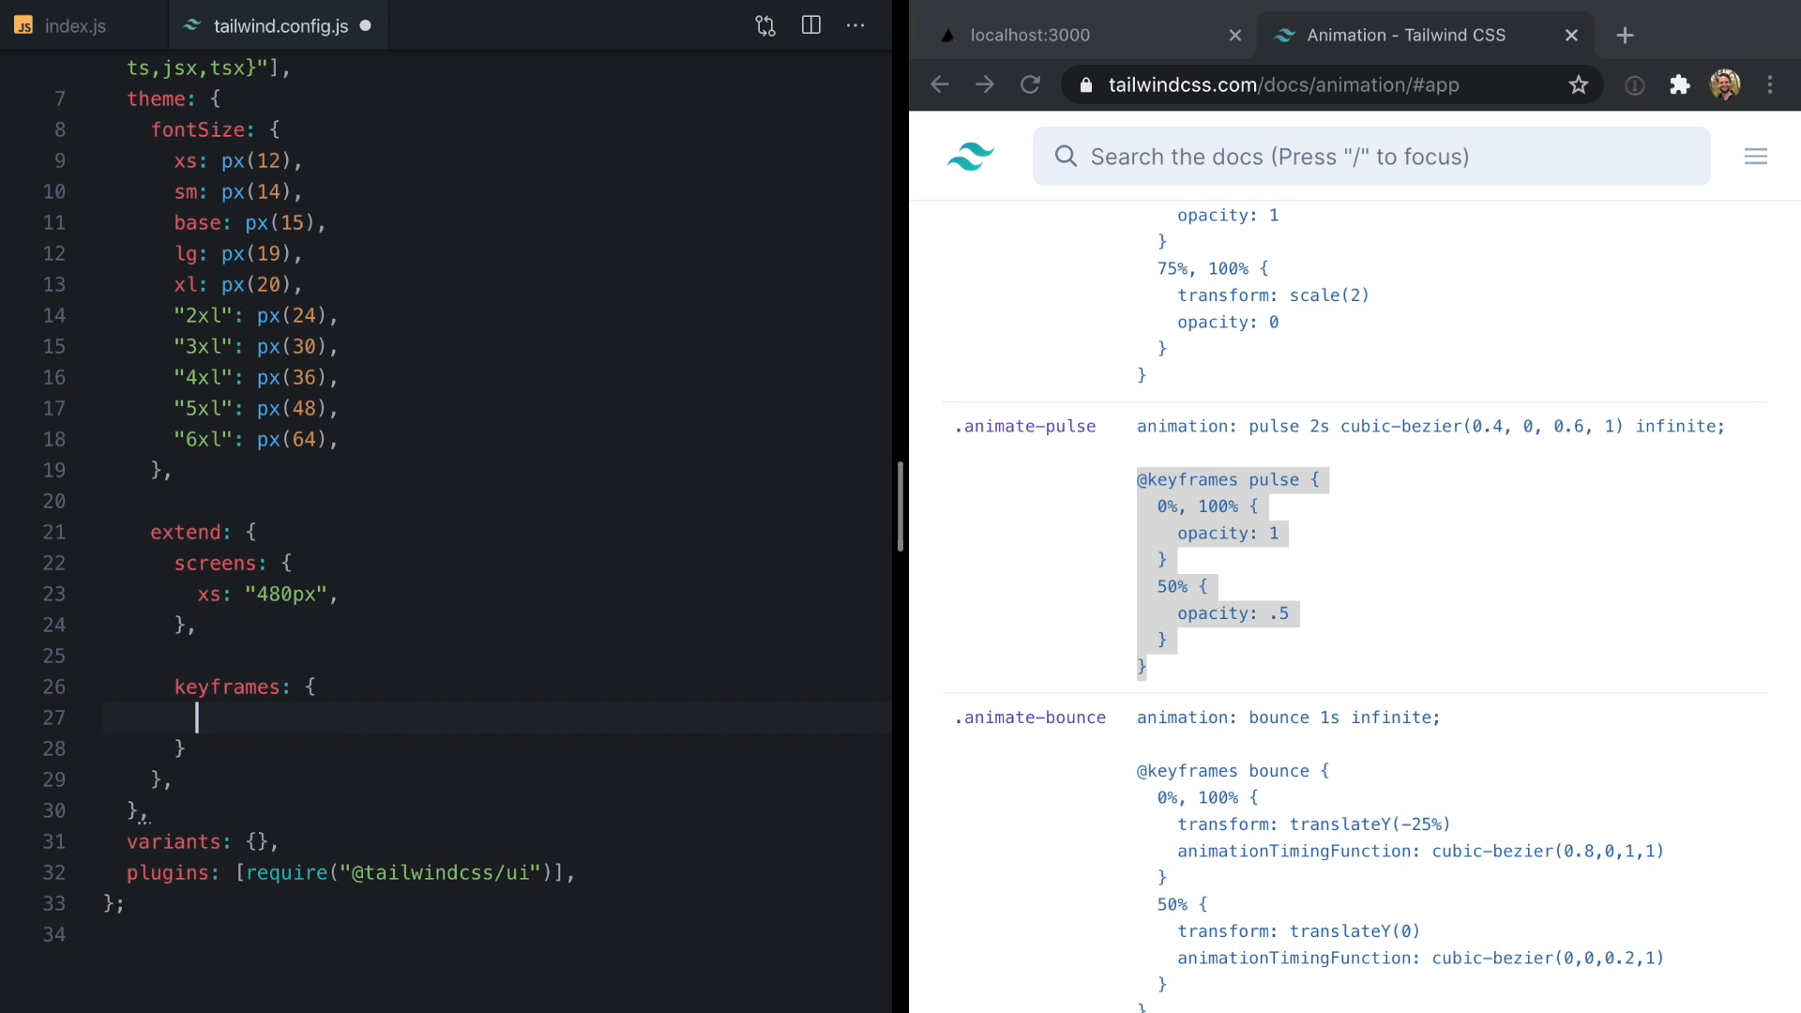
type("pulse:")
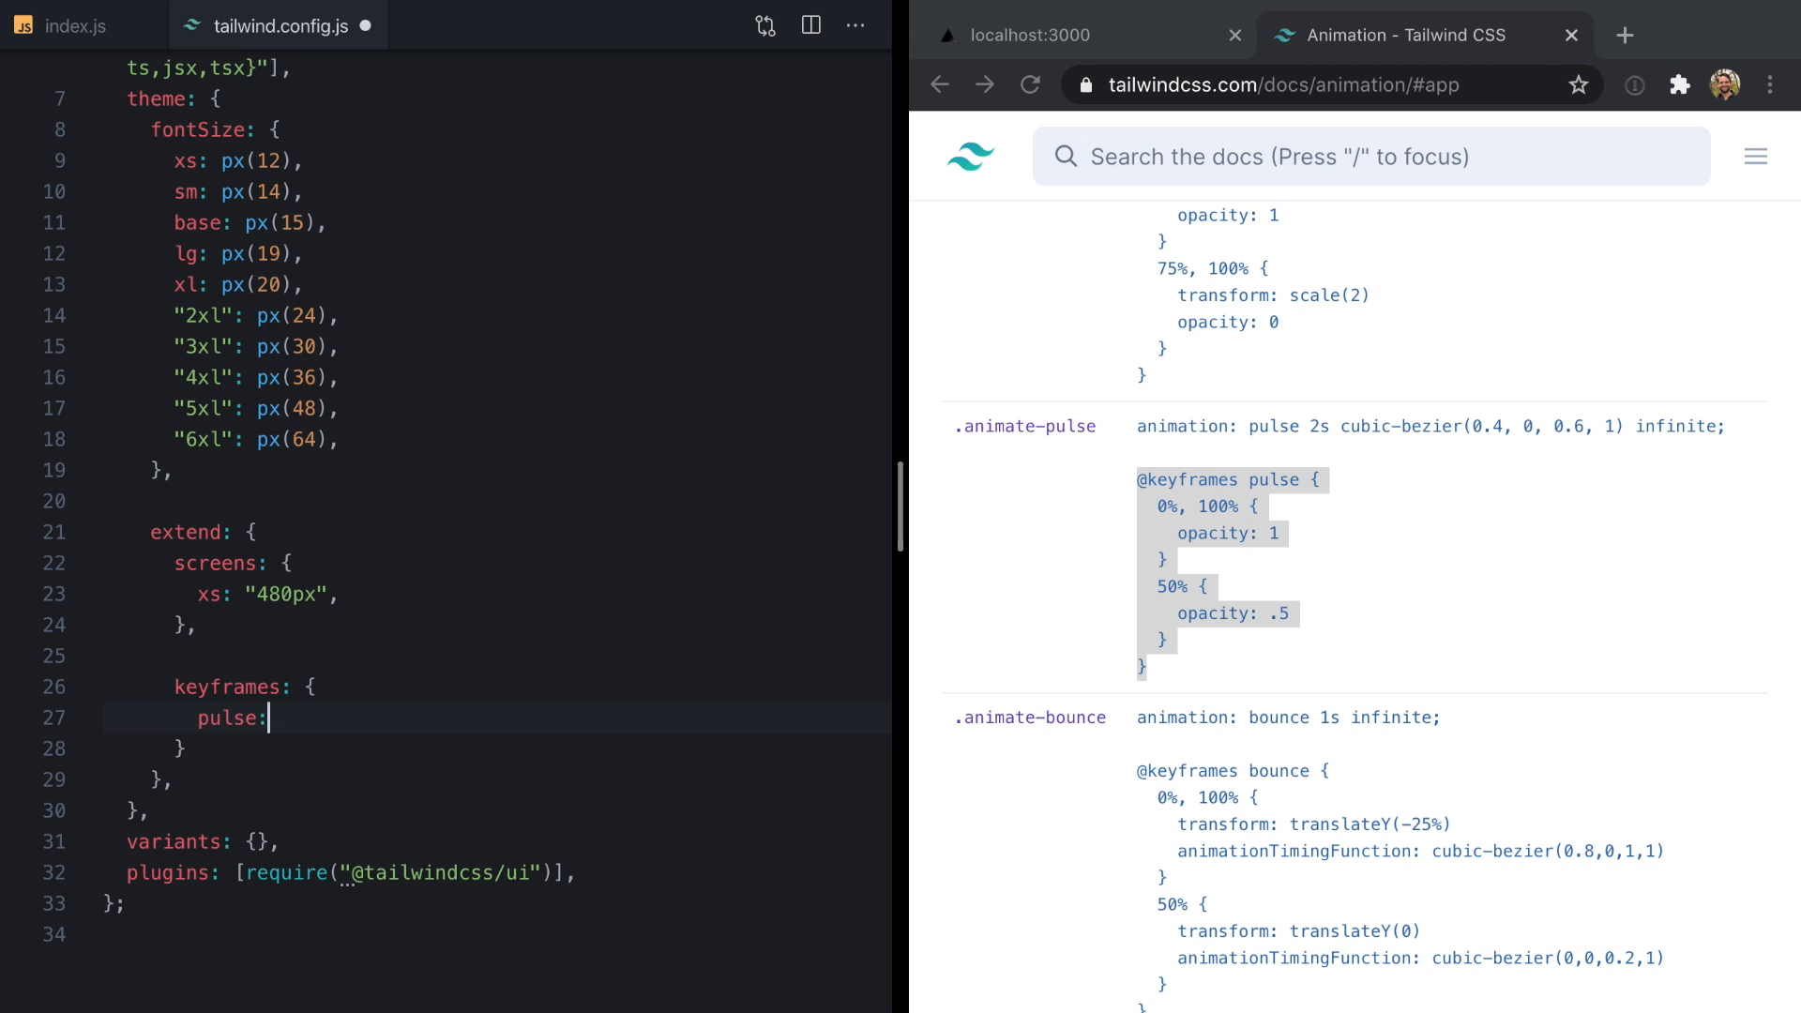
type("{")
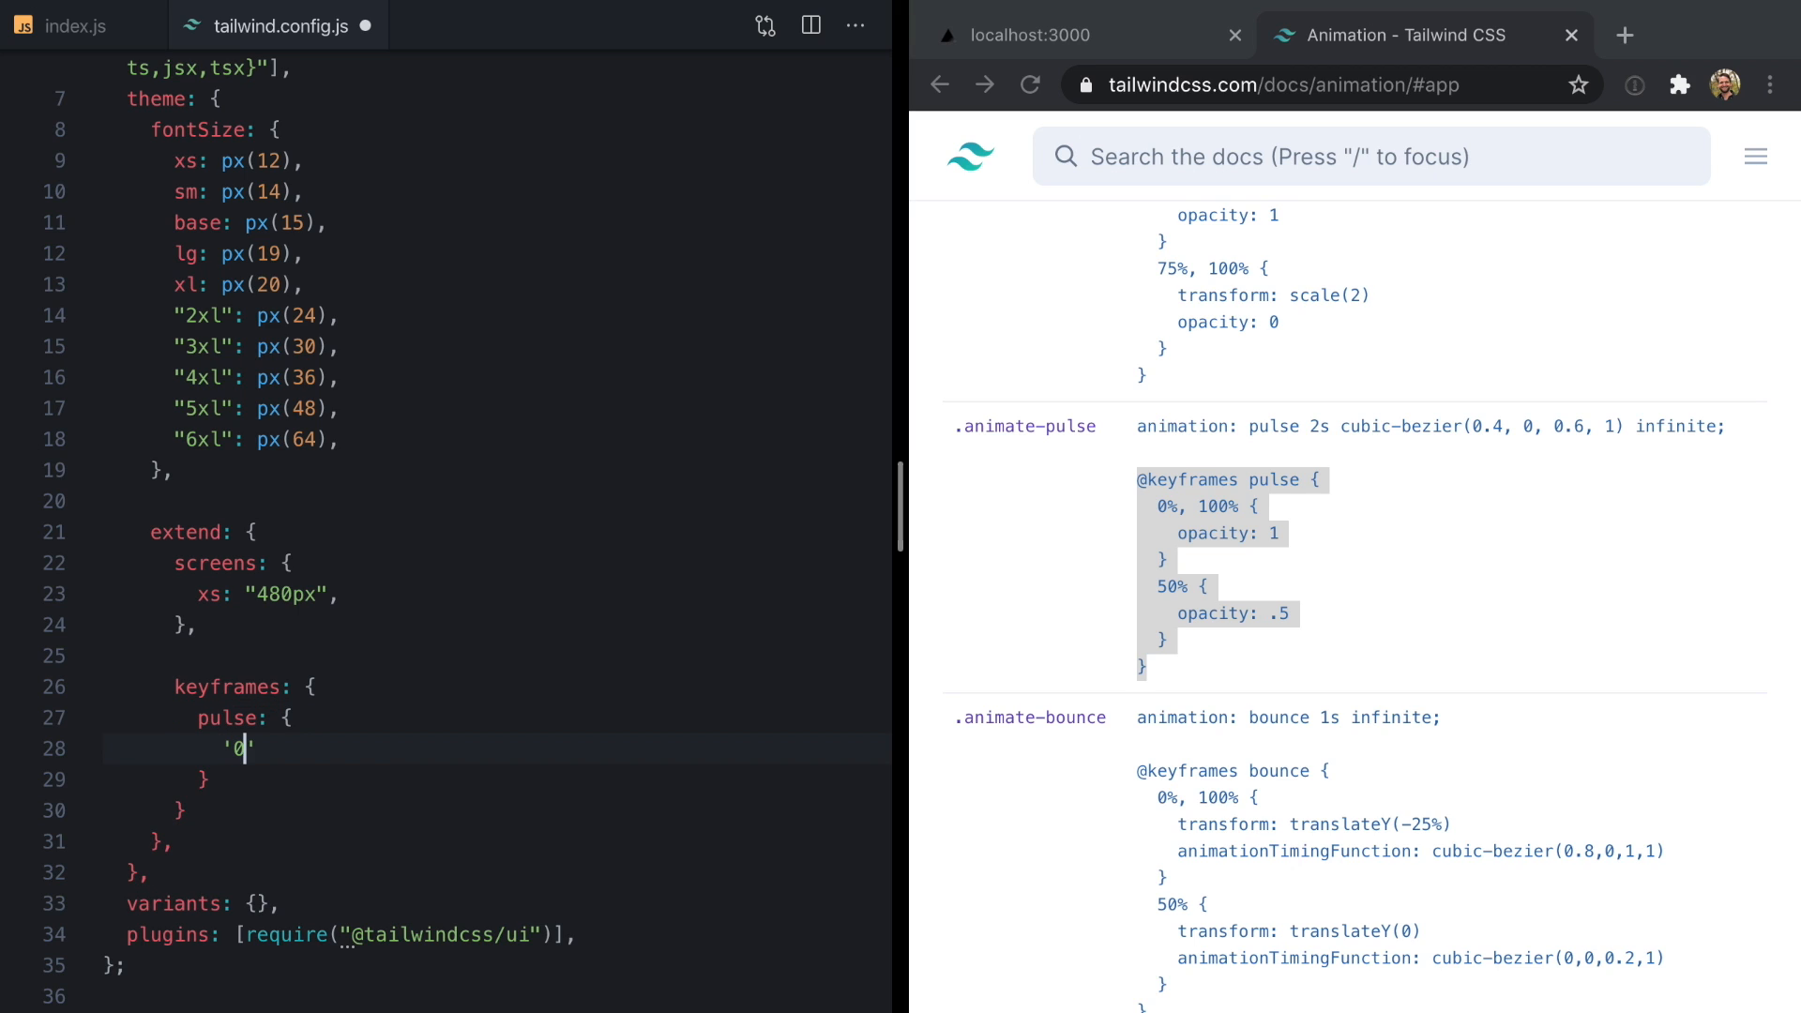
type("%, 100%")
type("'50%")
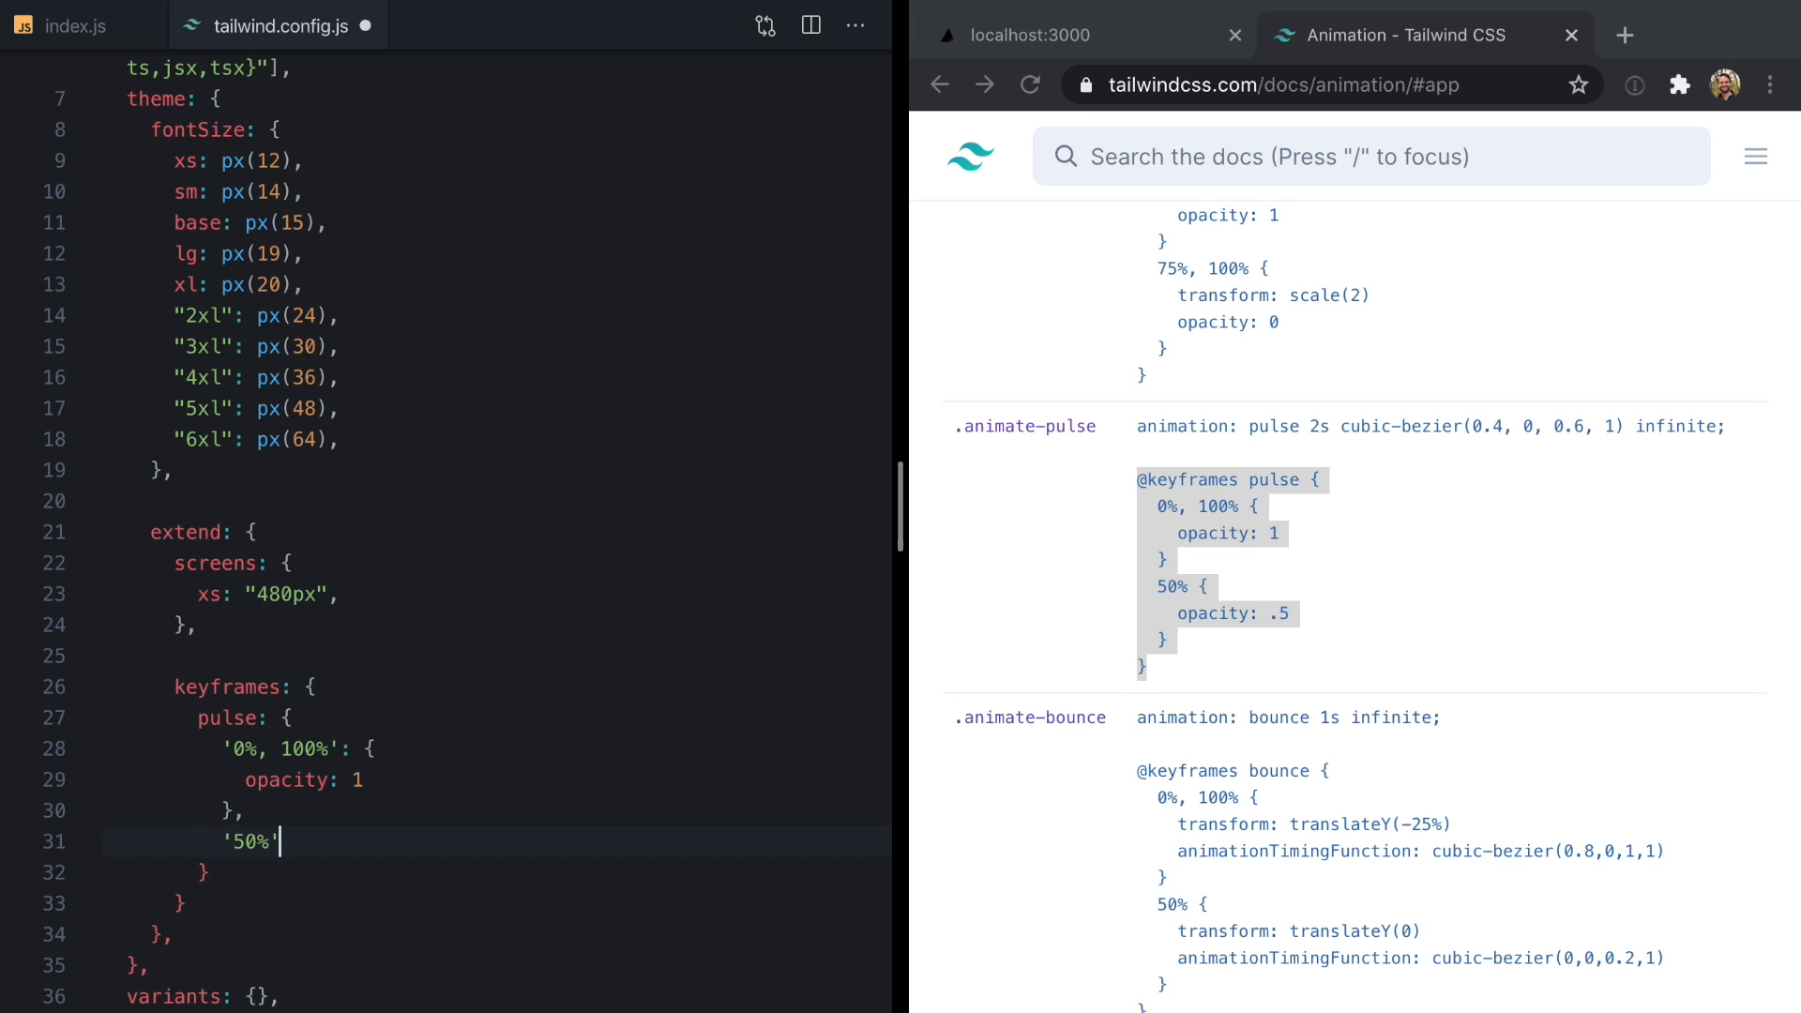
type("opacity: 0,")
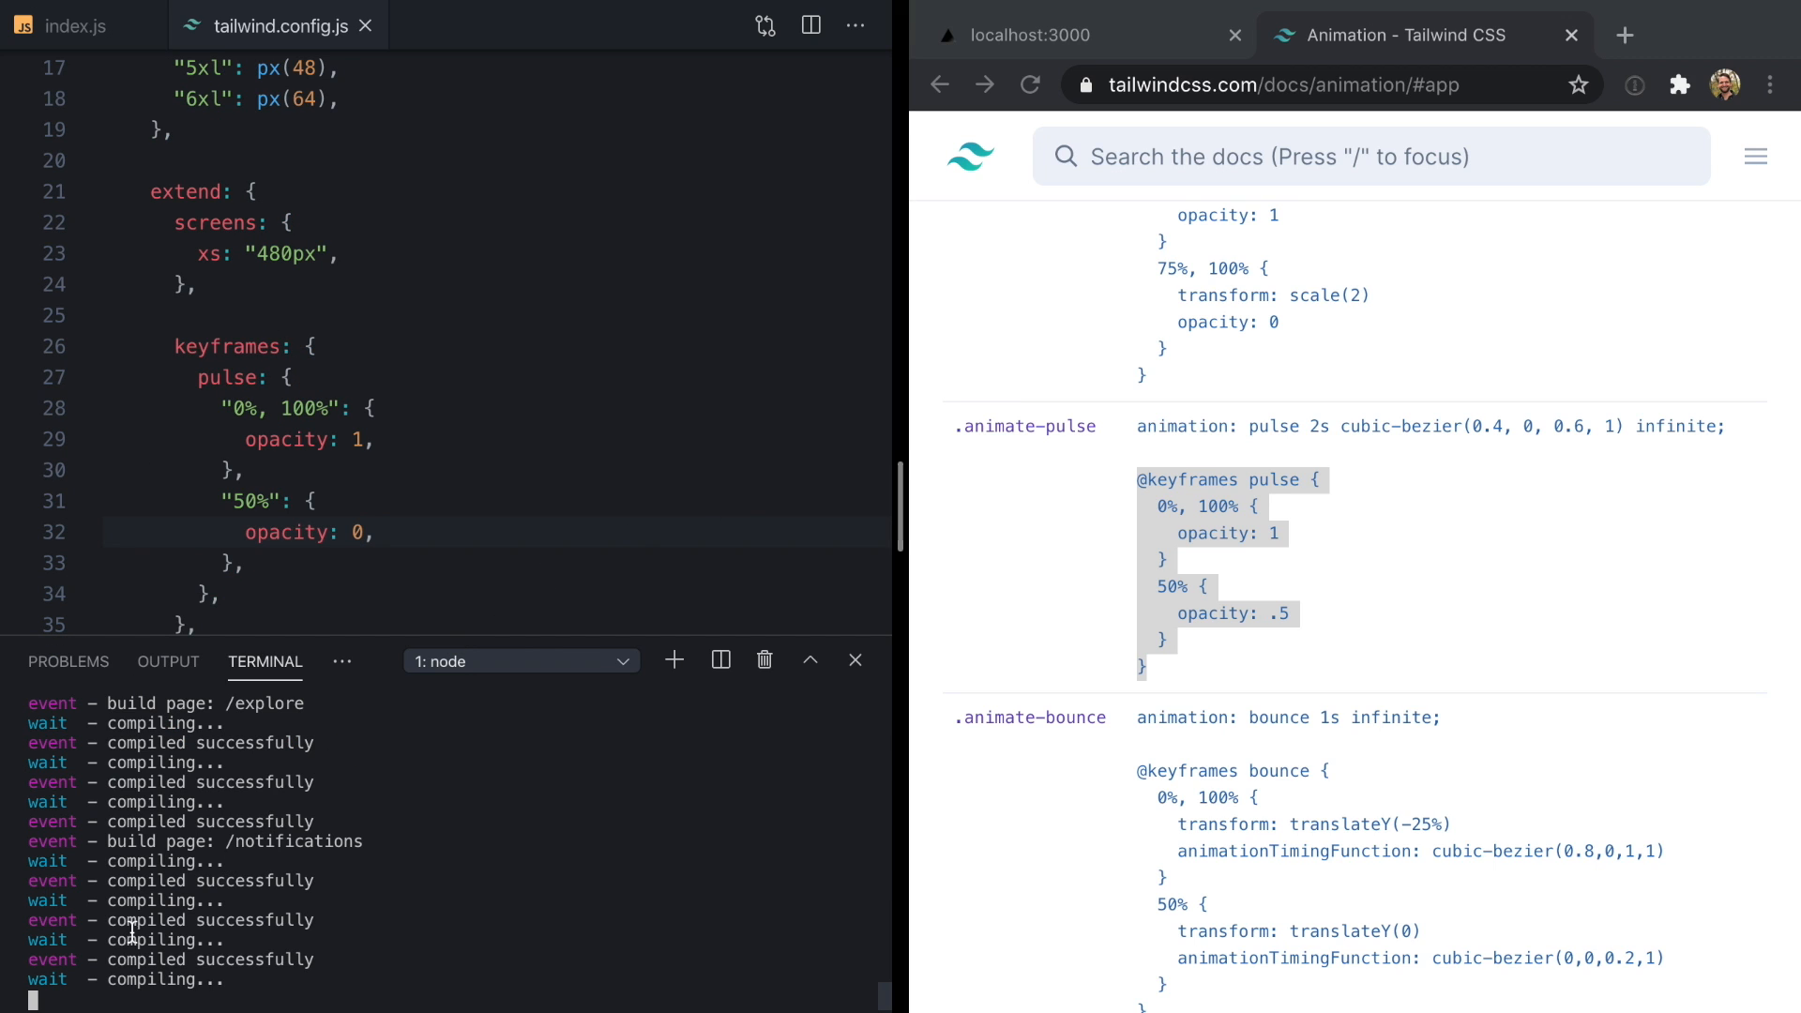
left_click(1045, 34)
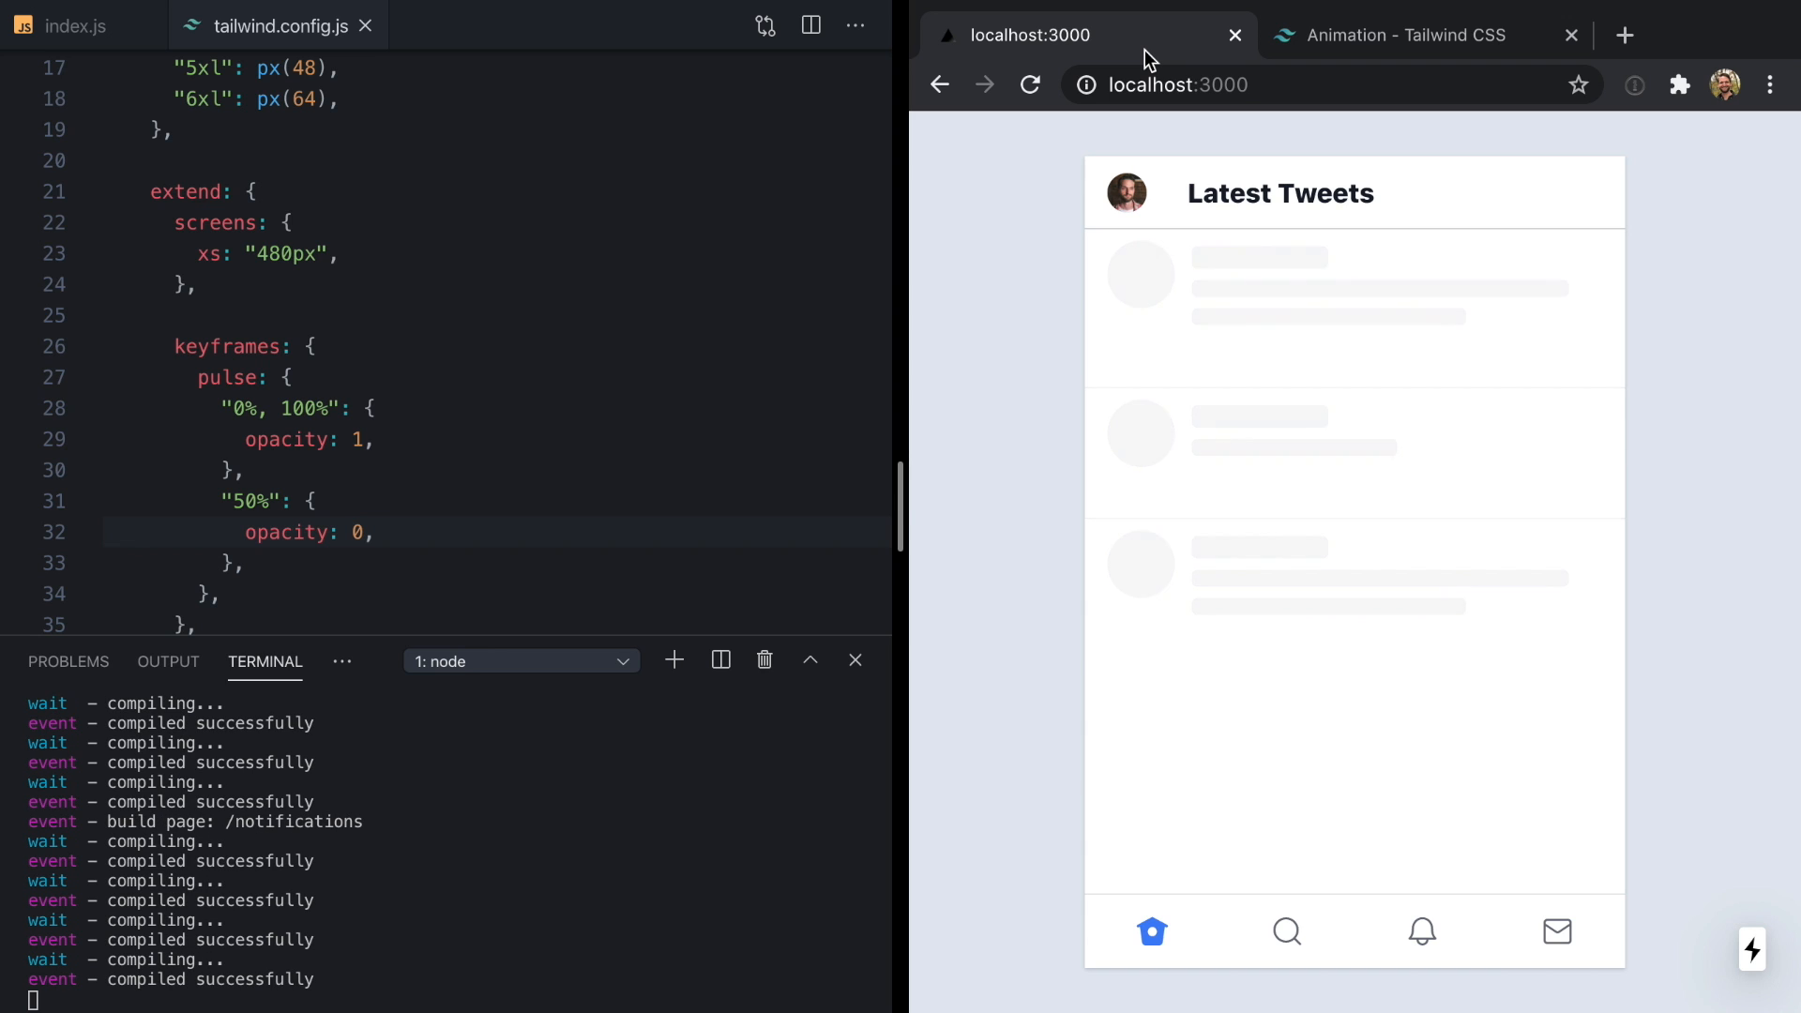
mouse_move(1294, 326)
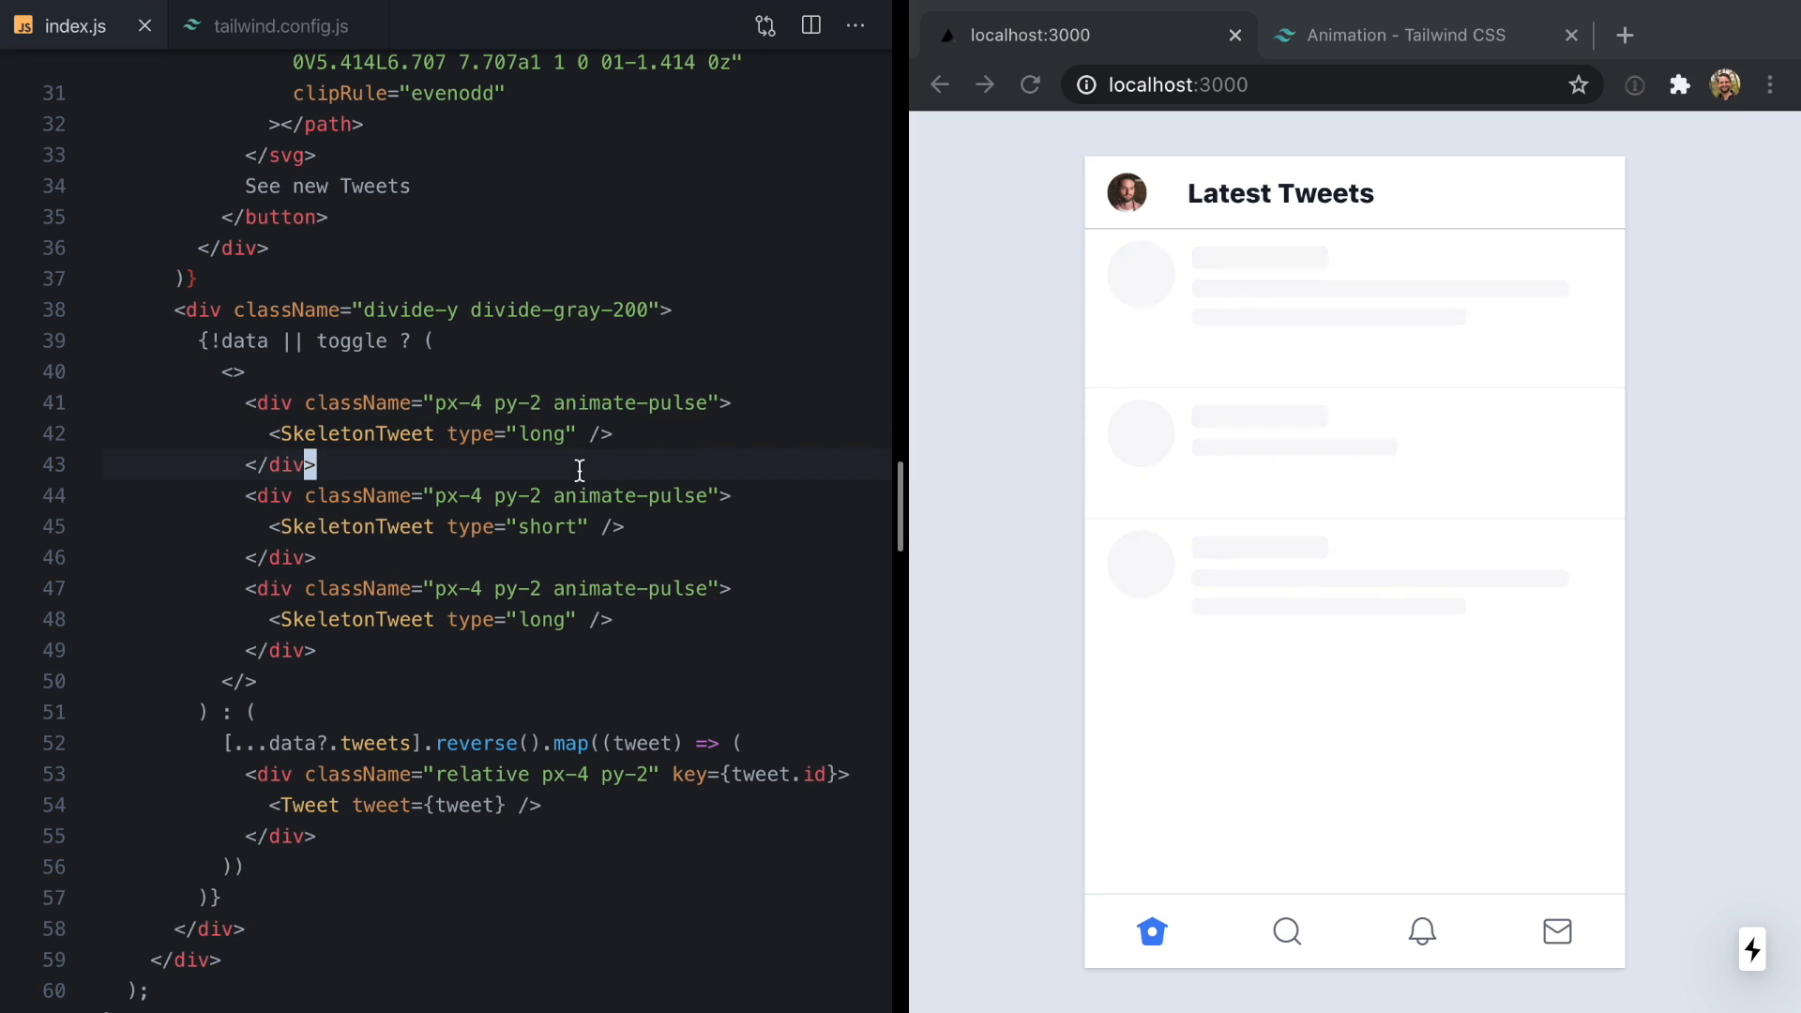
- Move animate-pulse from the outer divs onto new inner divs around each SkeletonTweet
double_click(408, 309)
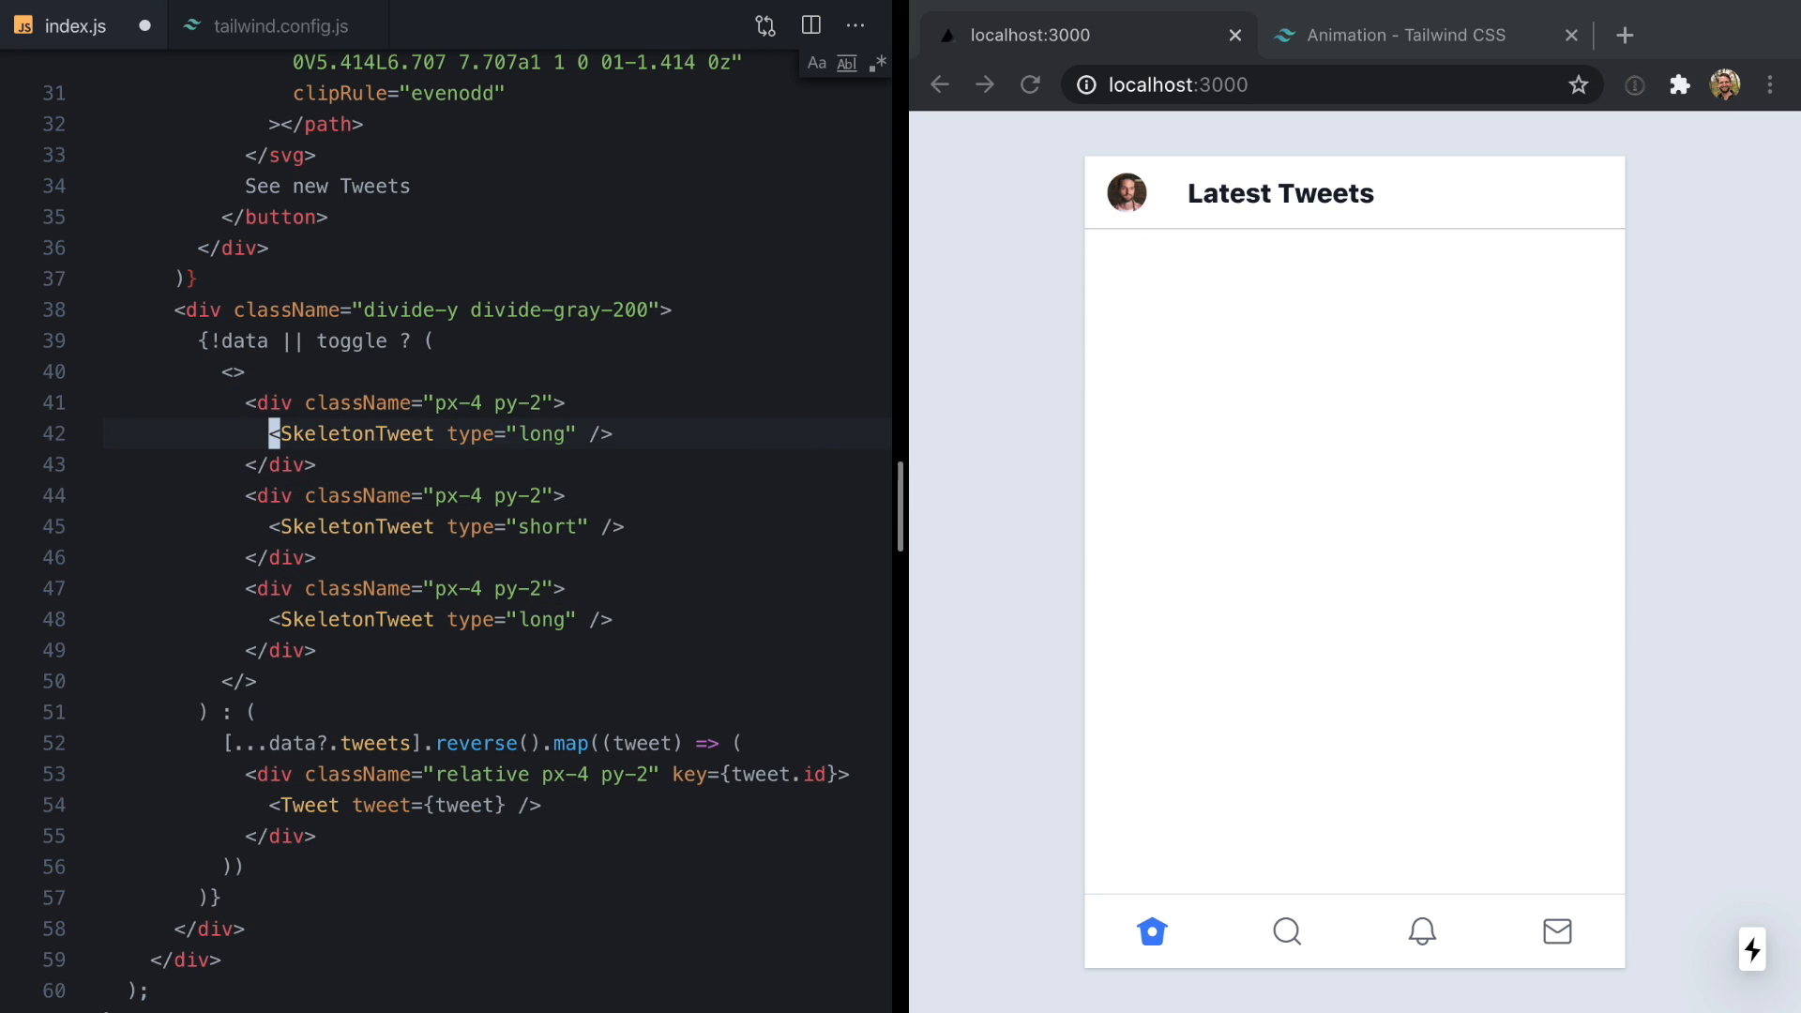
type("div className=\"animate-pulse\">")
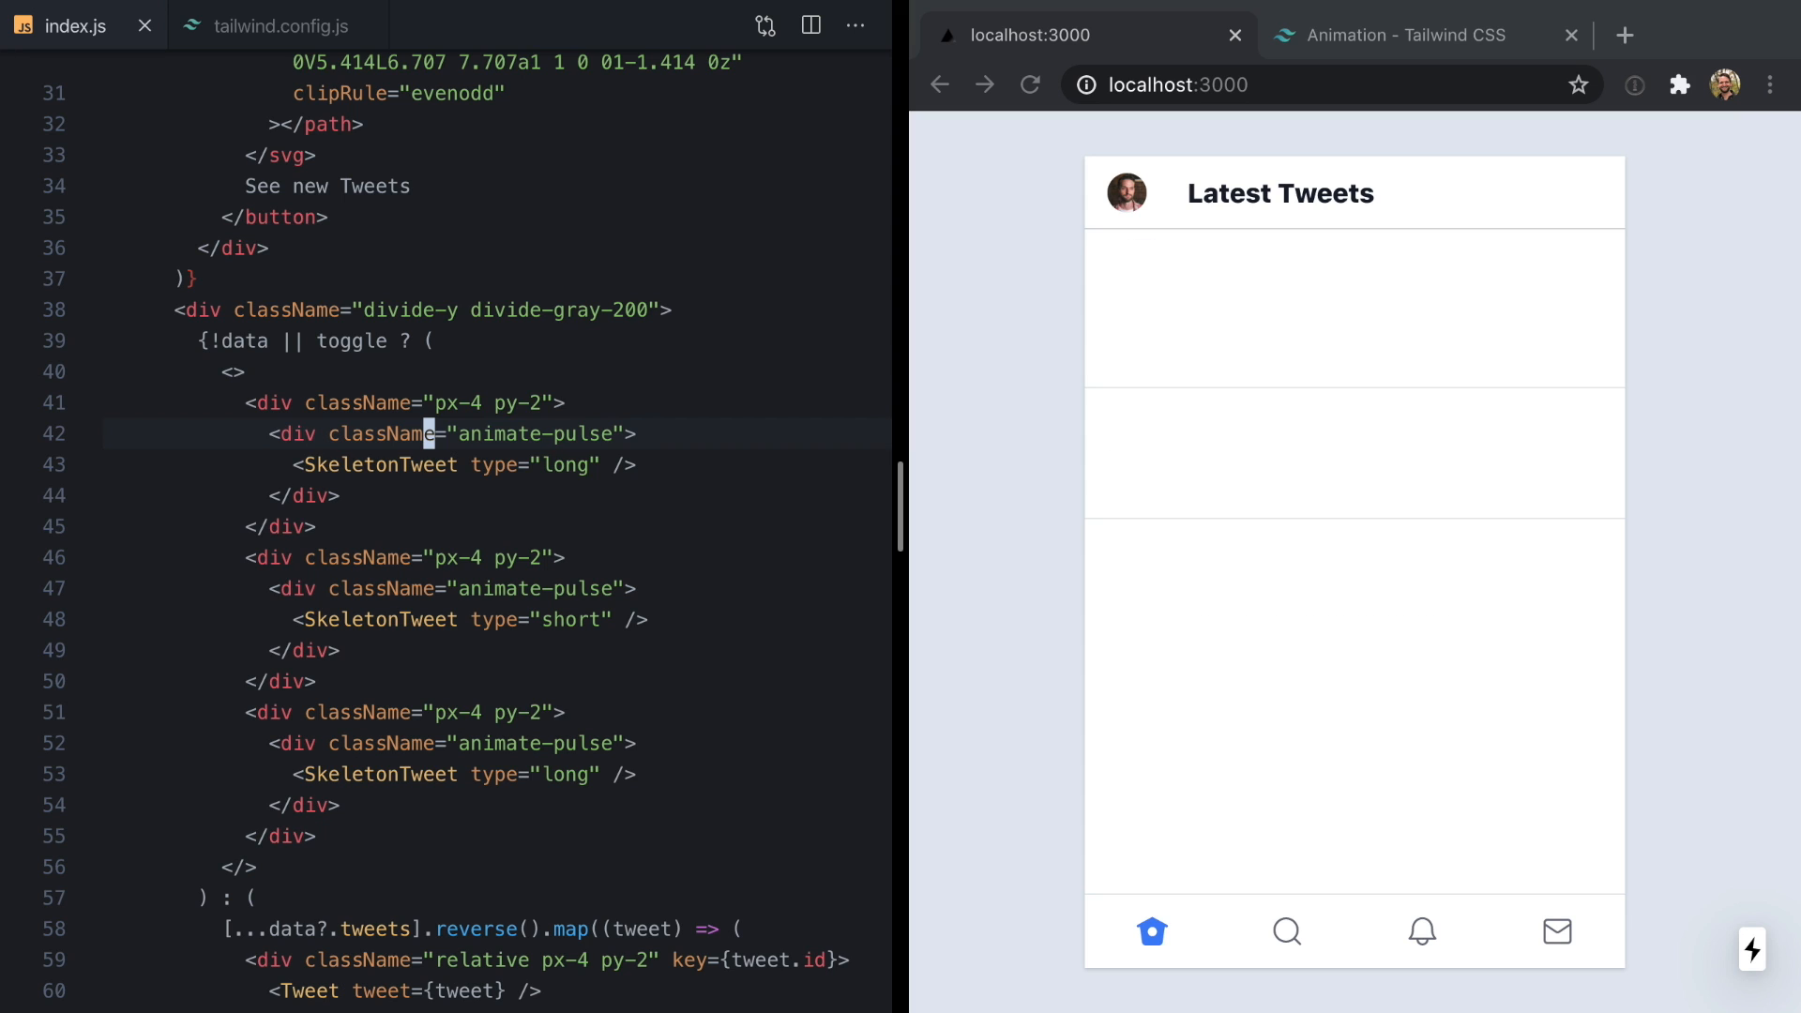
- Add an animation block under theme.extend above the keyframes in tailwind.config.js
left_click(273, 25)
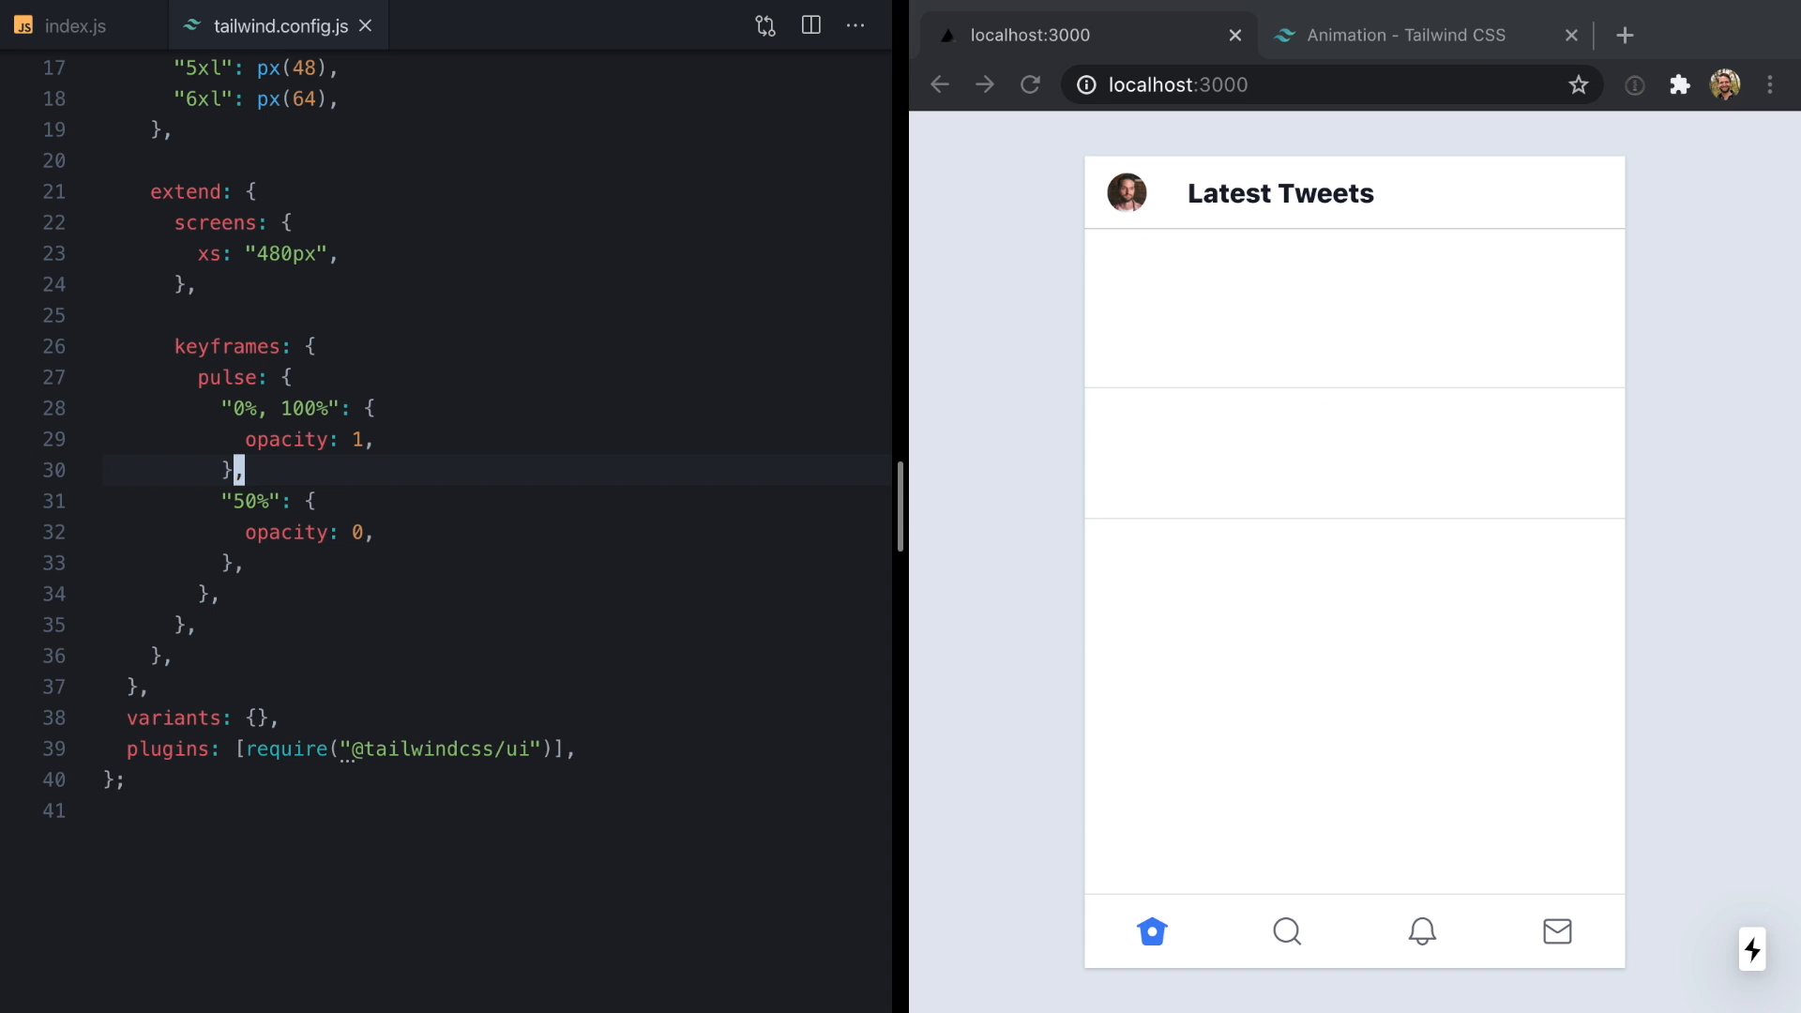
left_click(1407, 35)
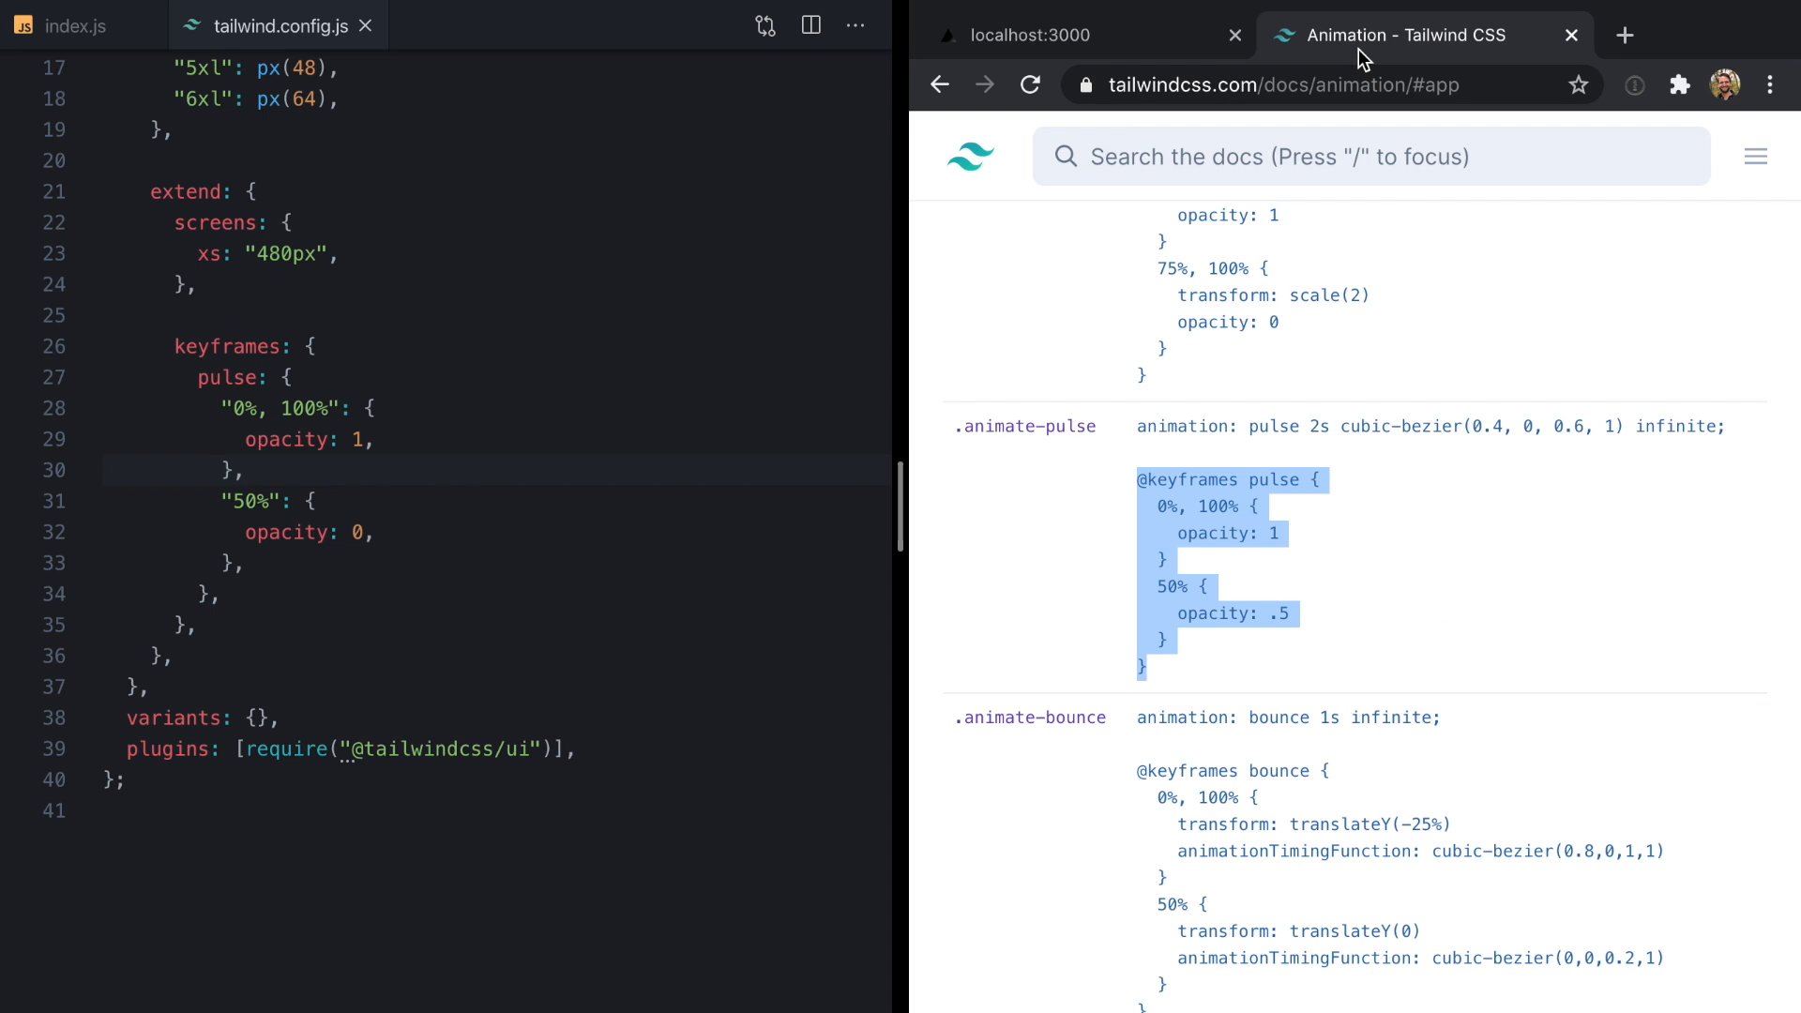
left_click(1165, 426)
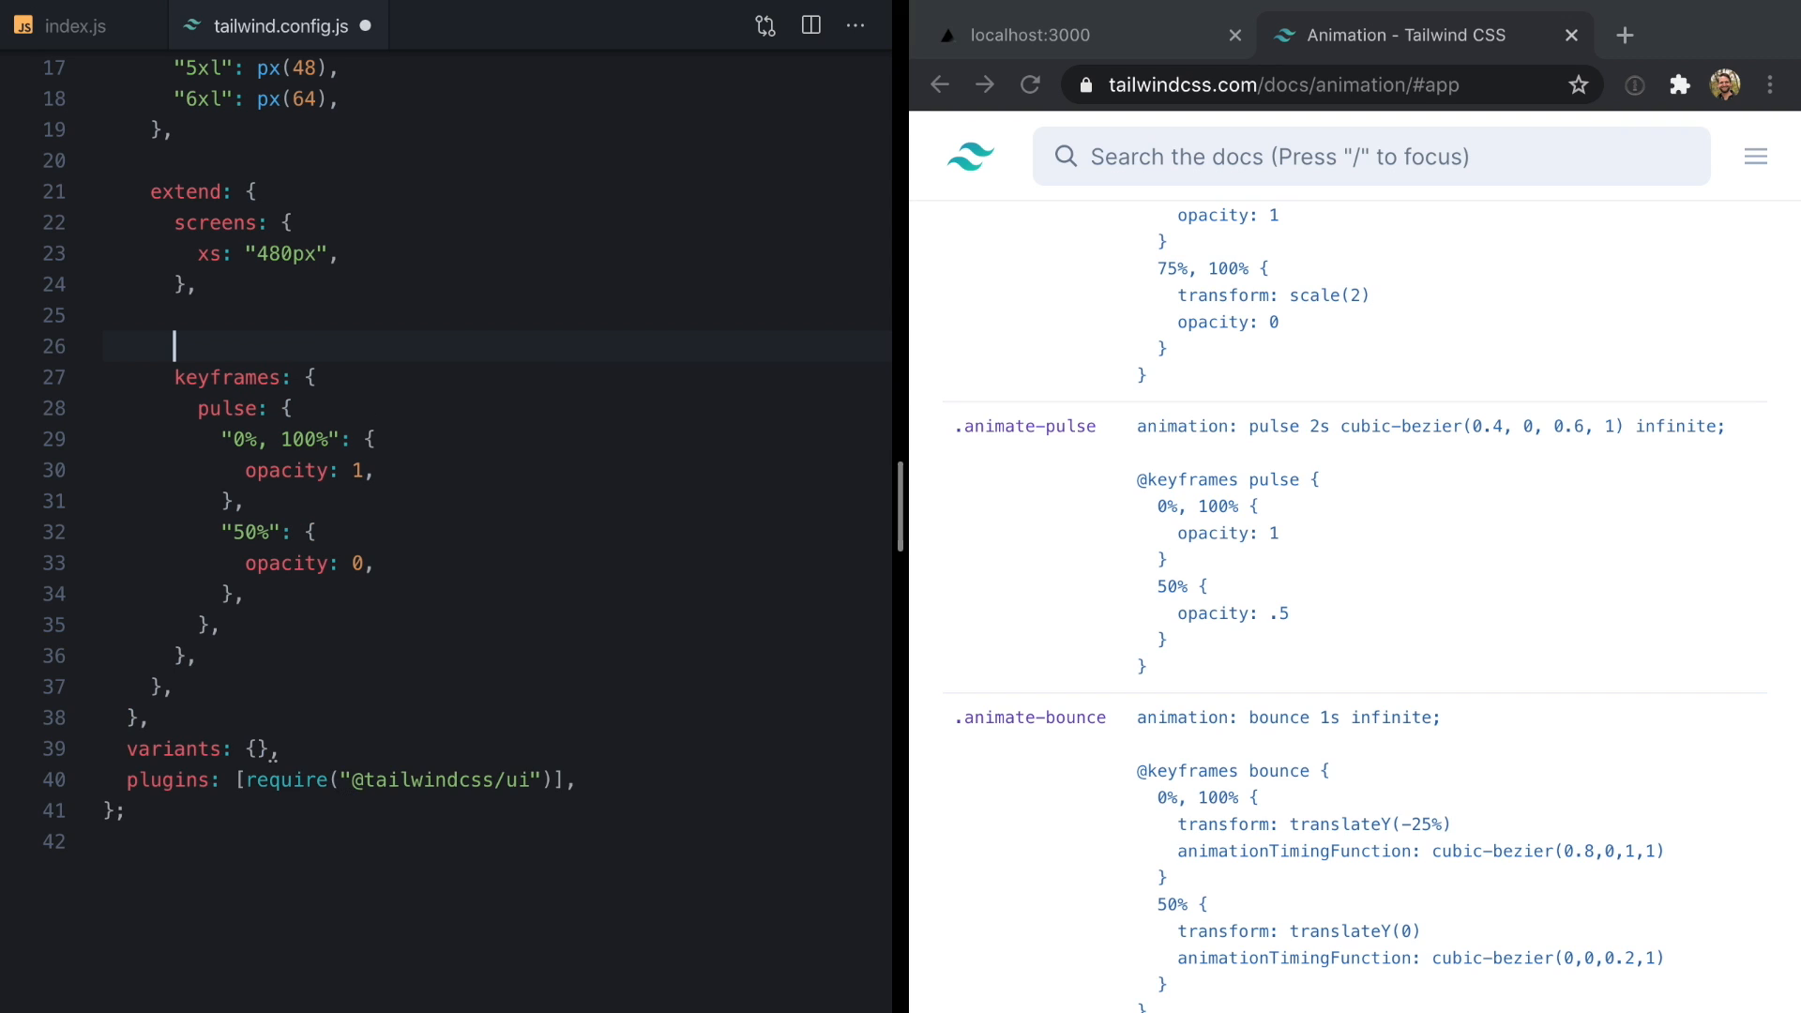
type("animation")
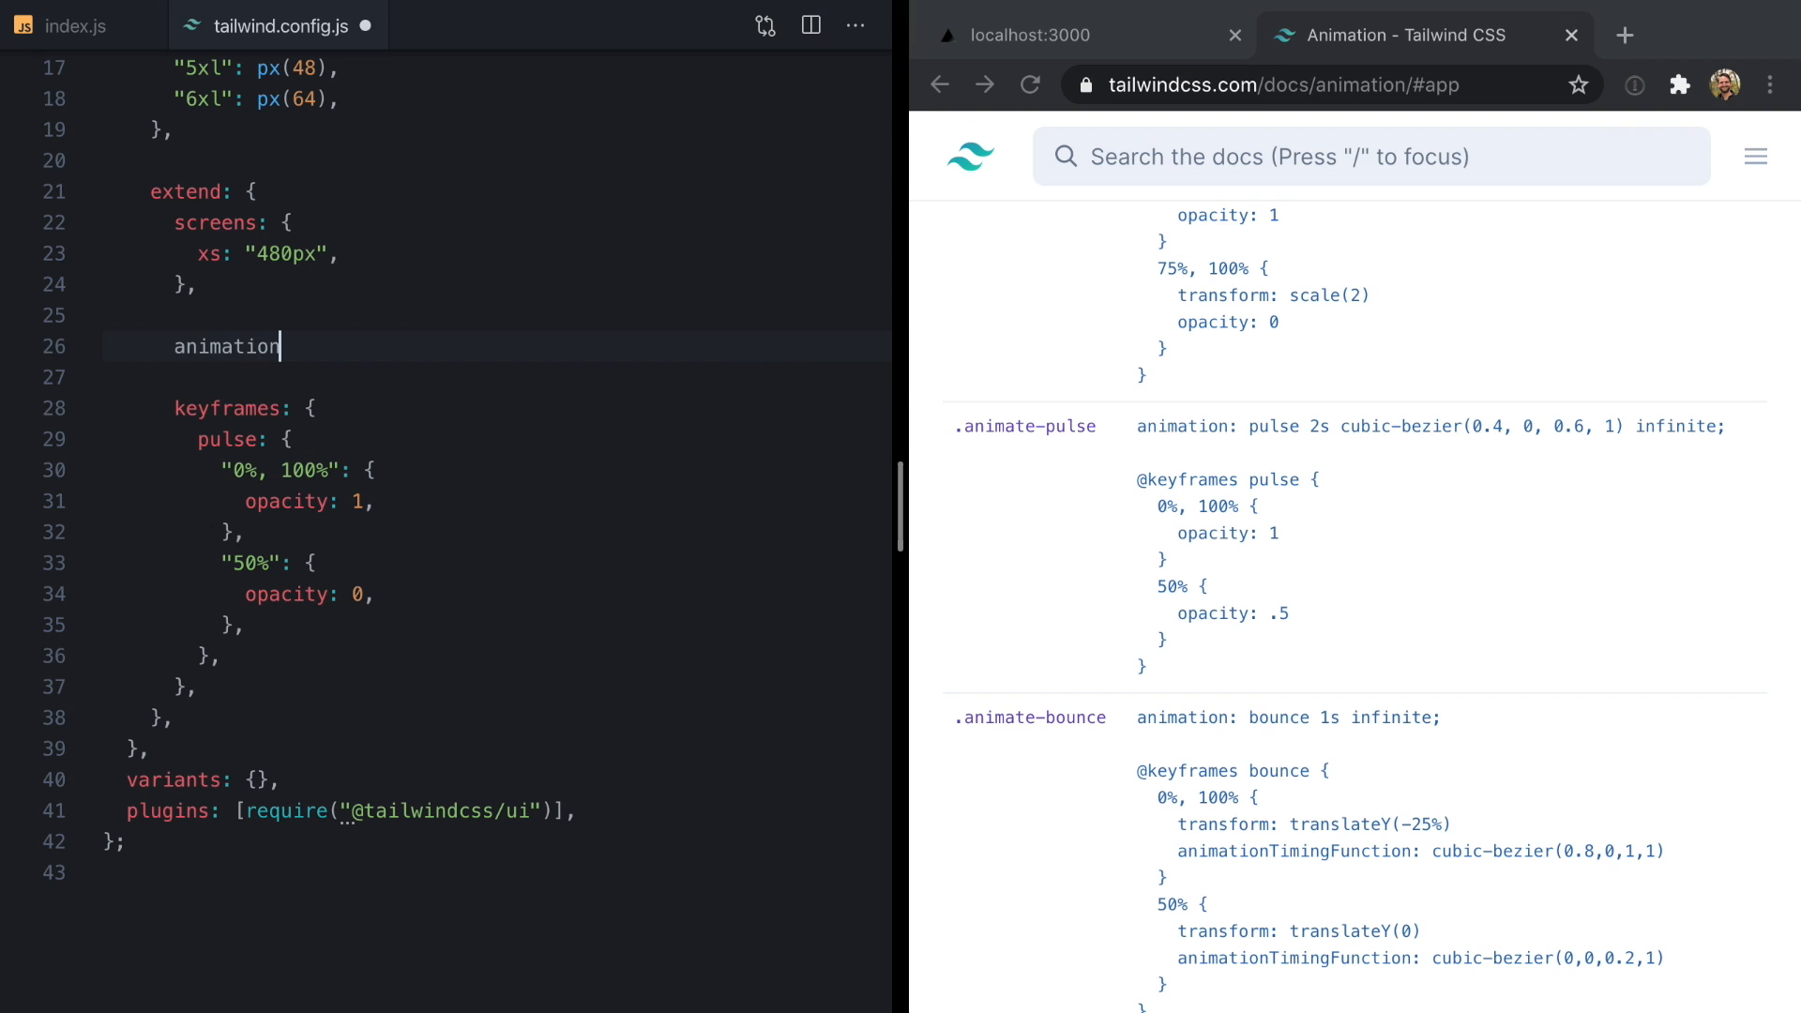
type(": {")
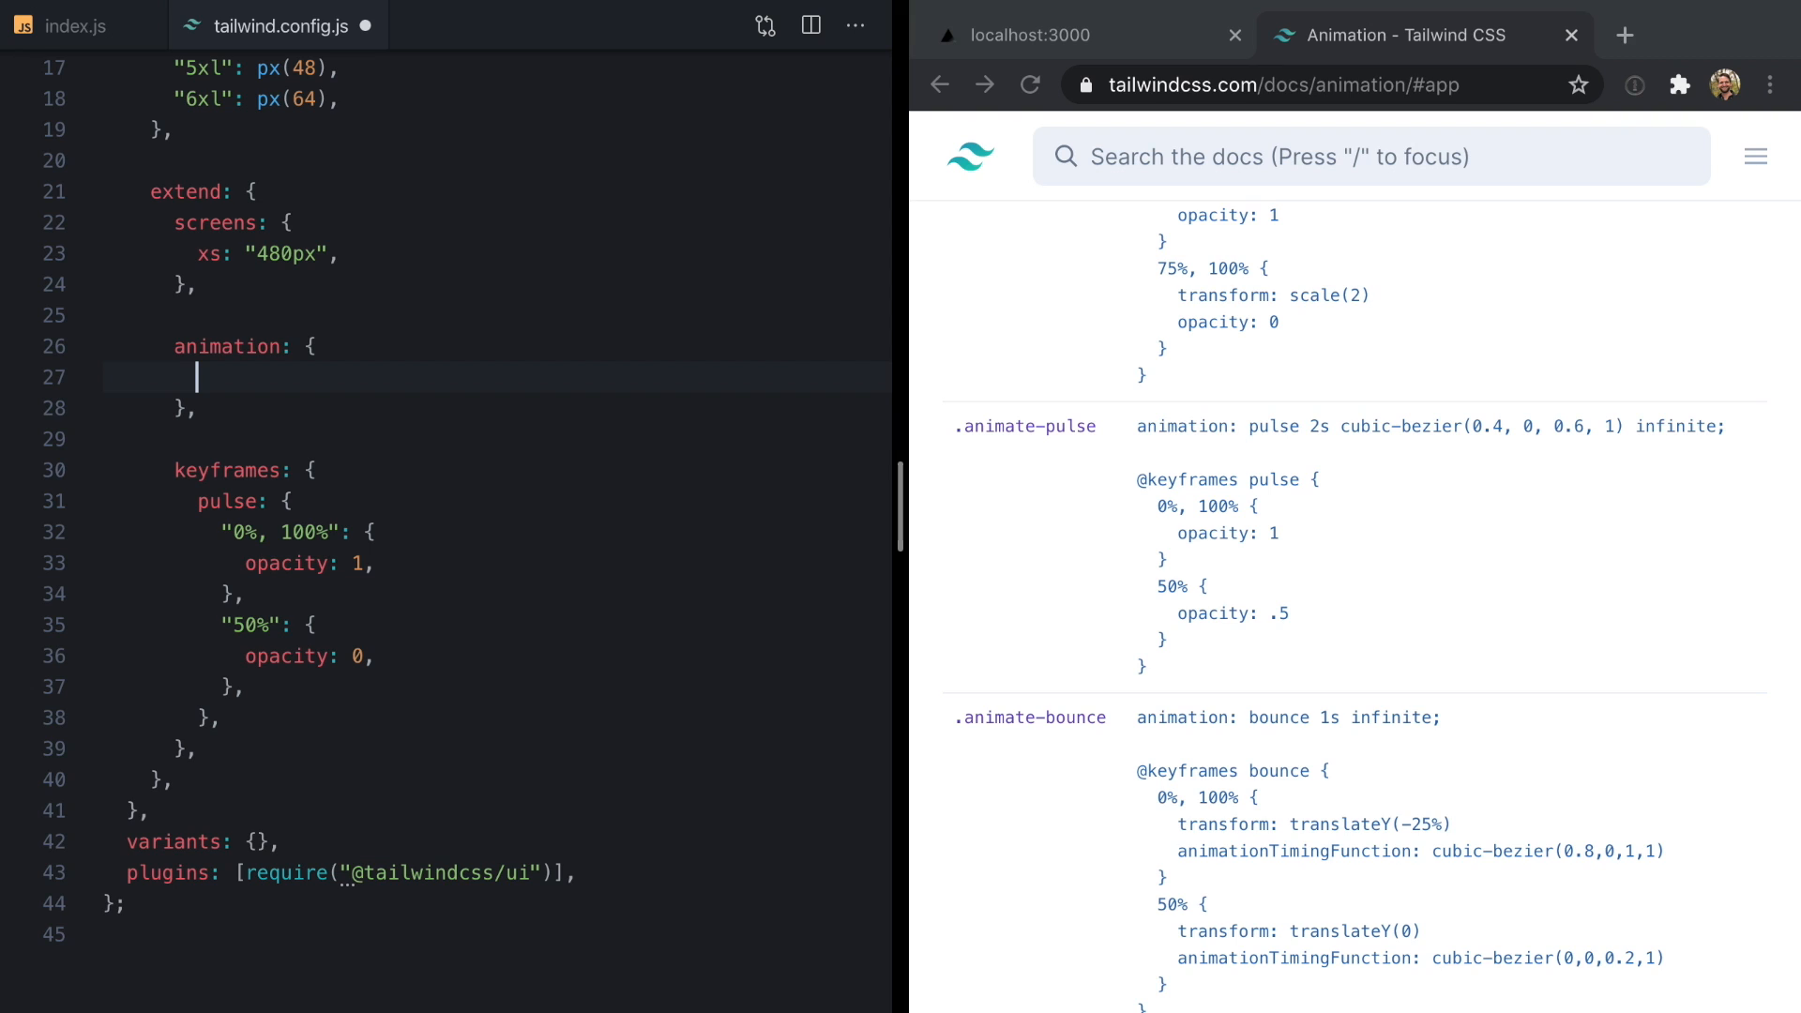
- Define pulse as 'pulse 2s cubic-bezier(0.4, 0, 0.6, 1) infinite', then adjust it to 1.5s
type("pulse")
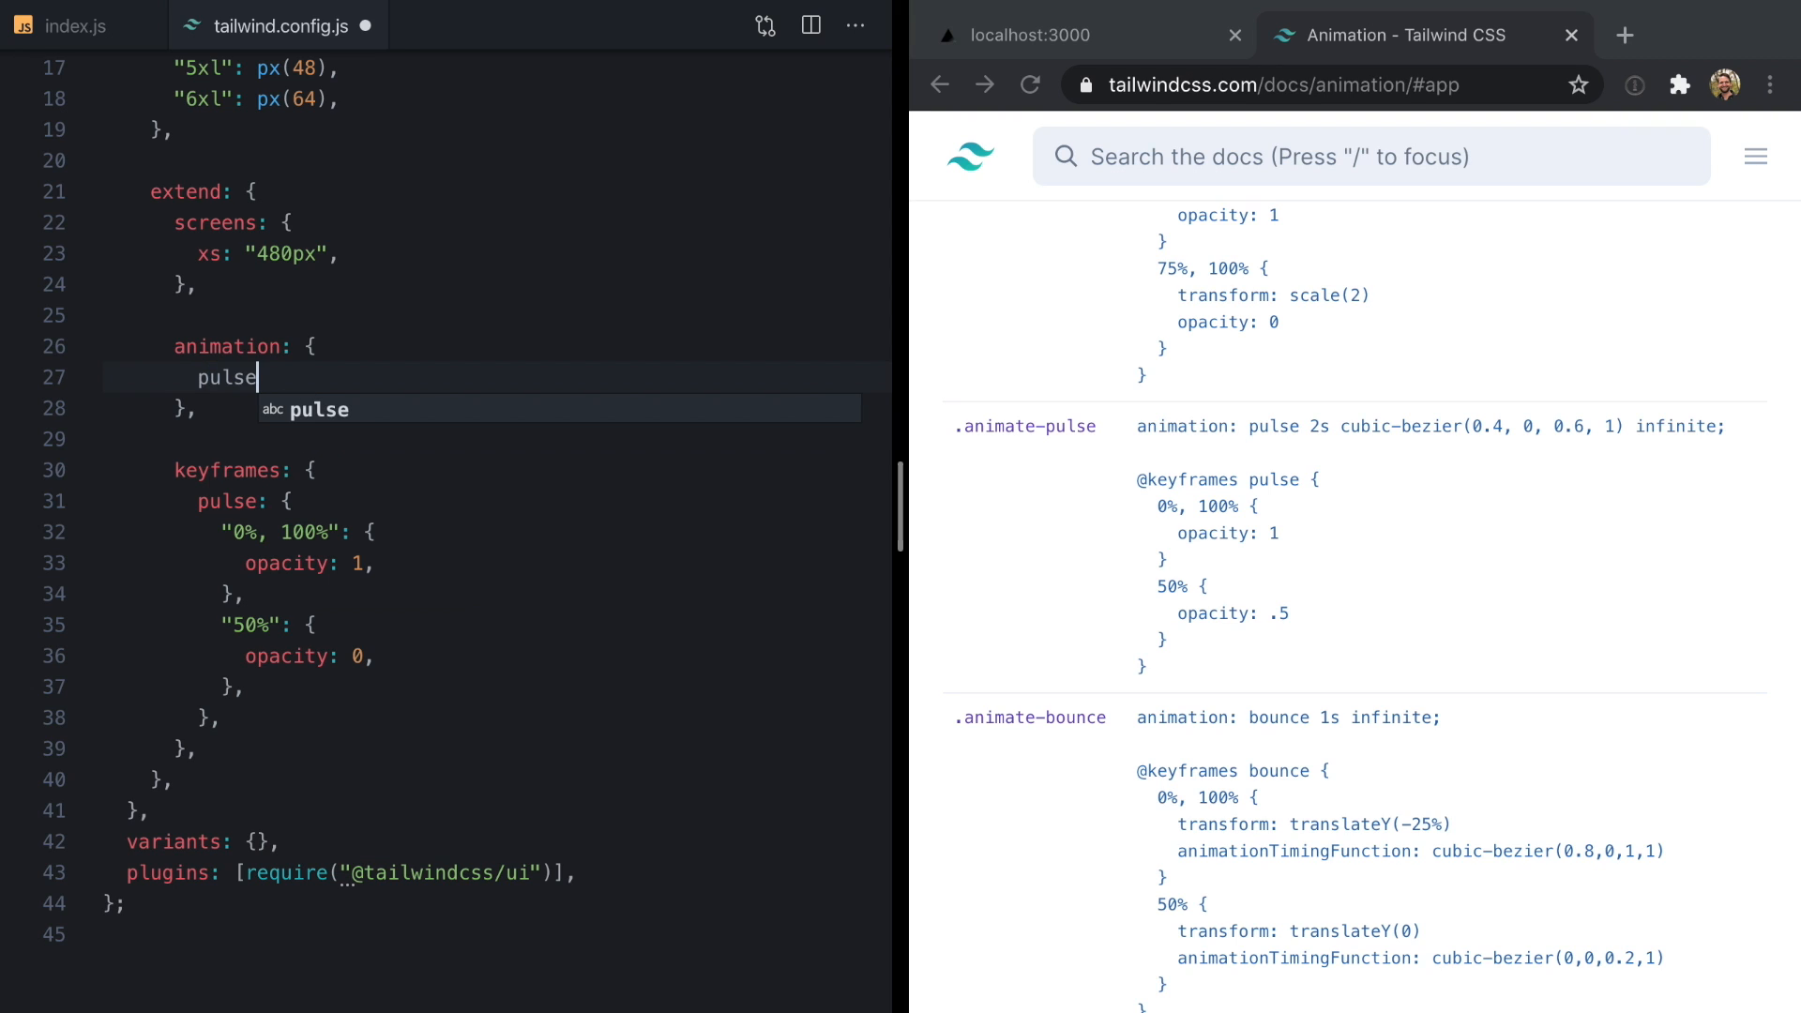
type(": 'pulse 2s cubic-bezier(0.4, 0, 0.6, 1) infinite'")
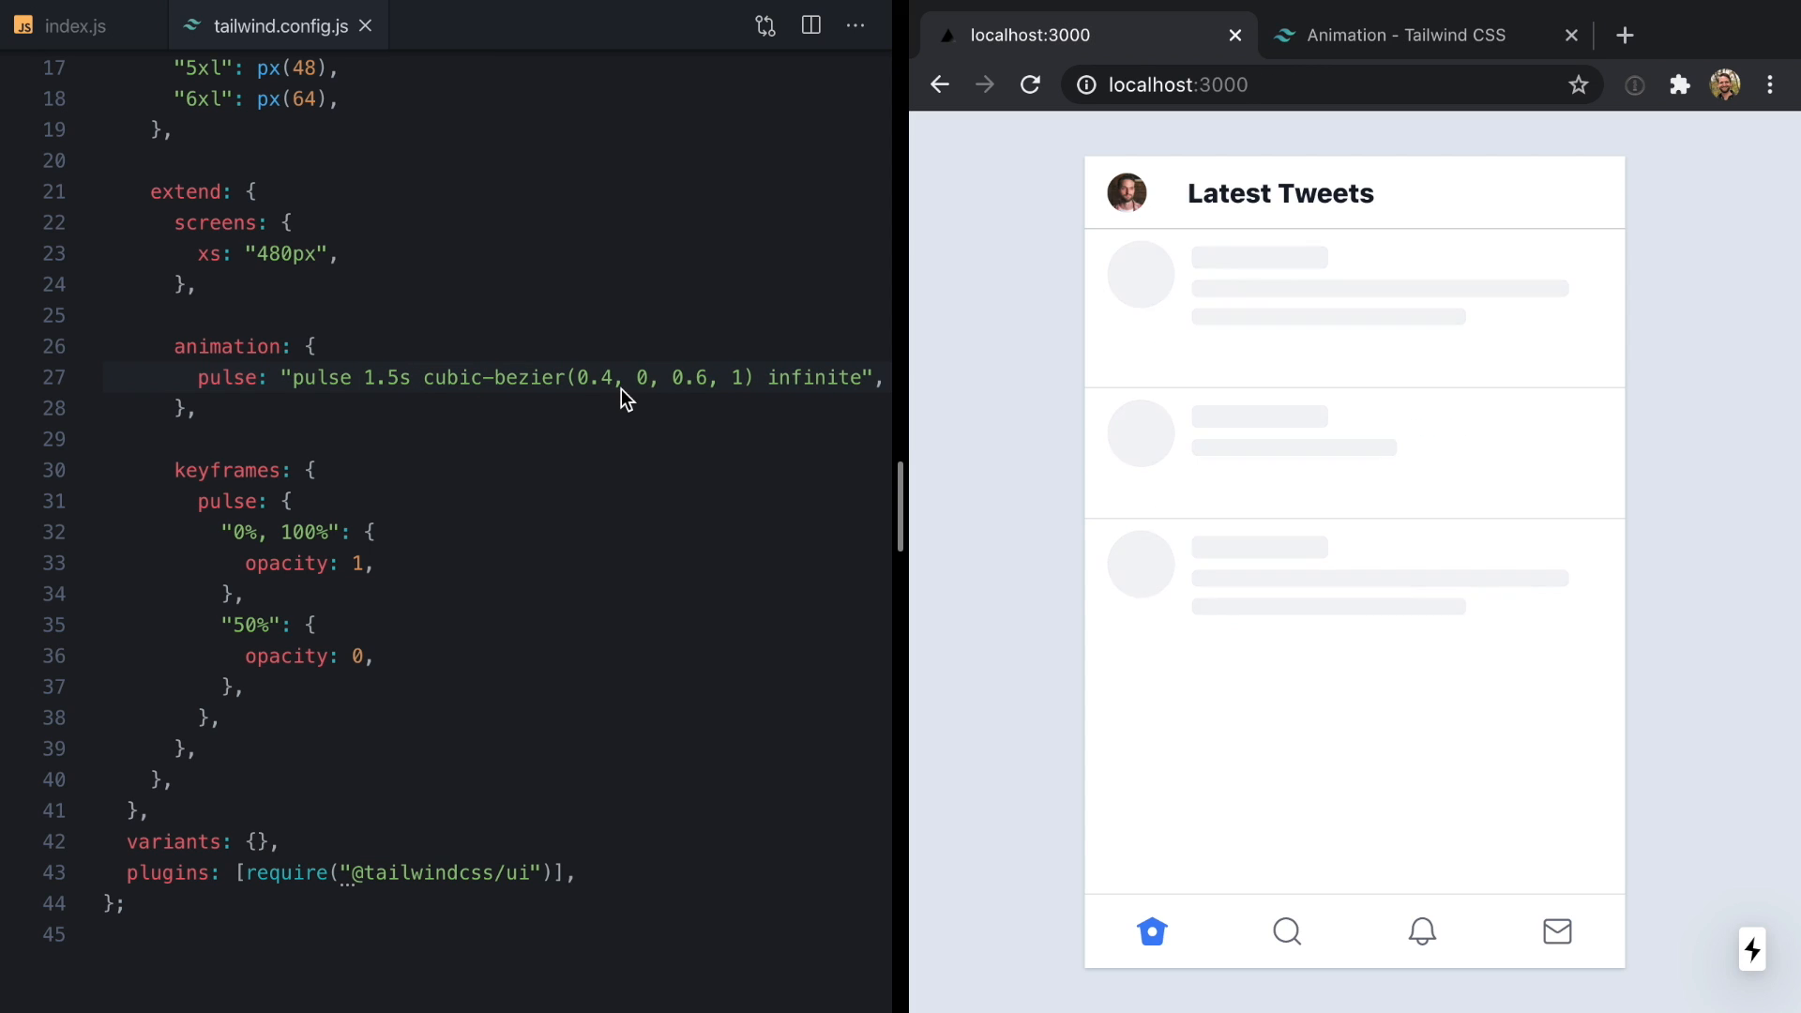
double_click(390, 378)
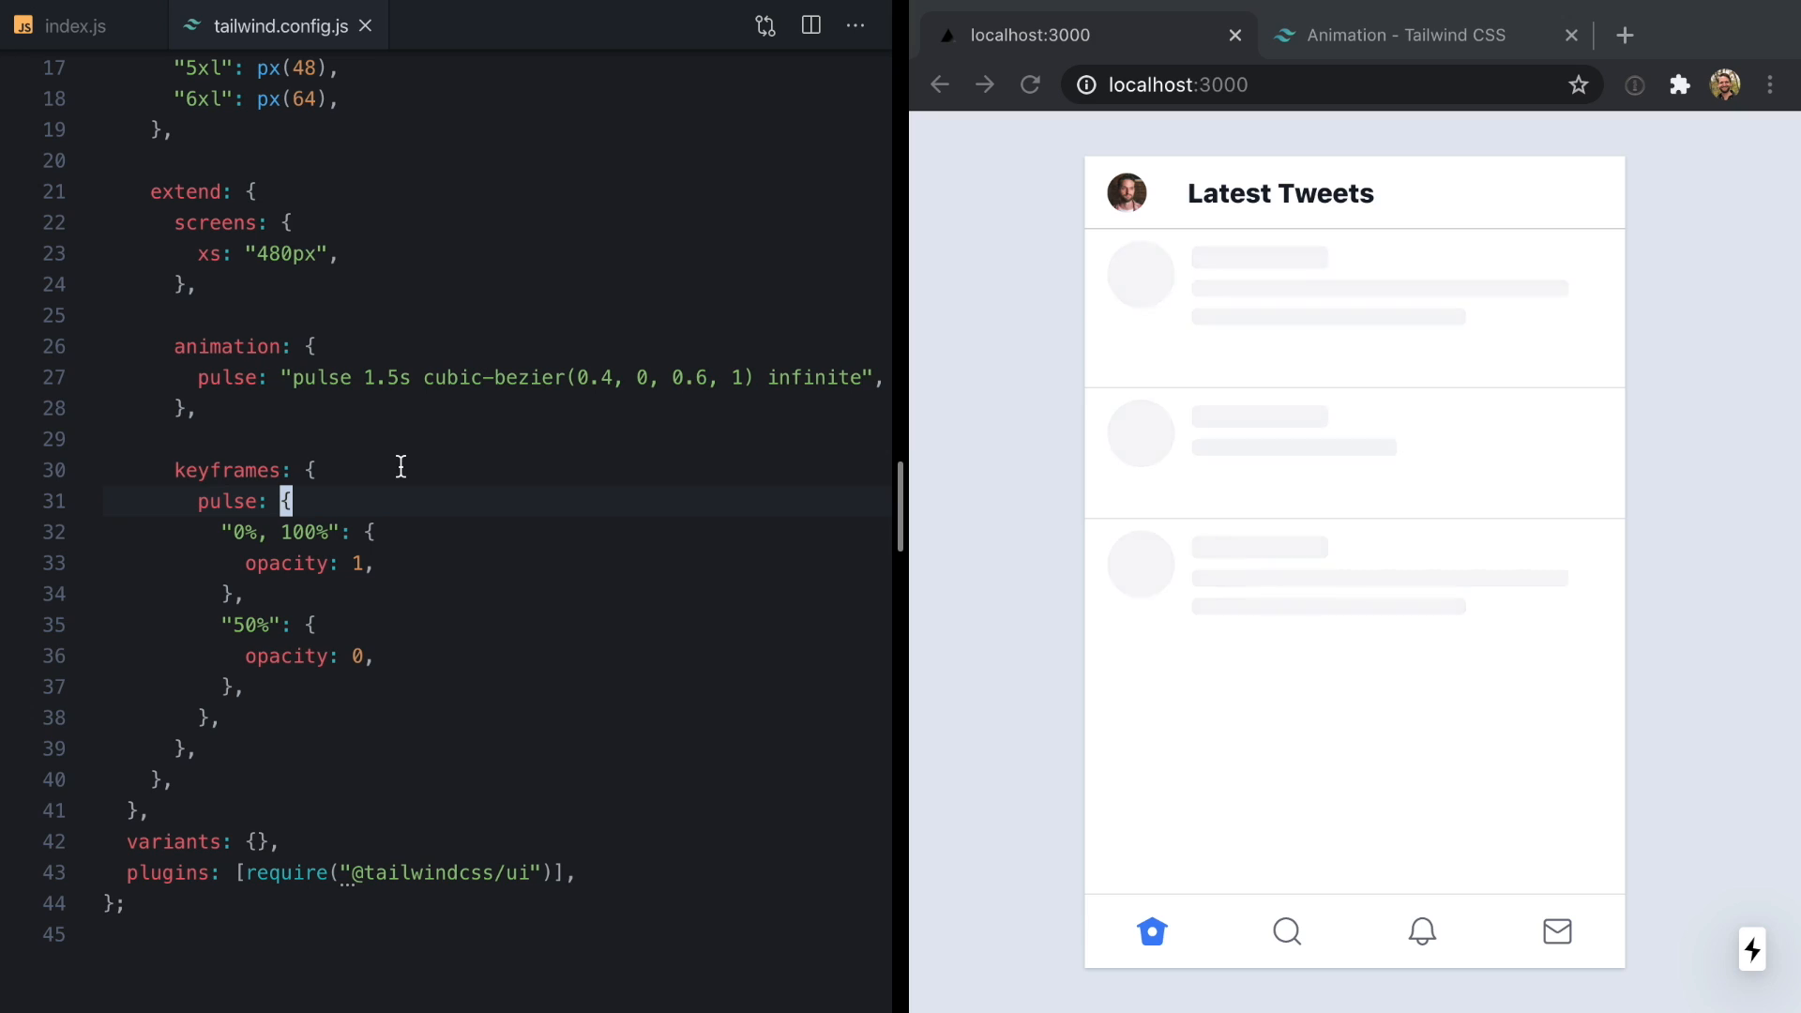
left_click(75, 25)
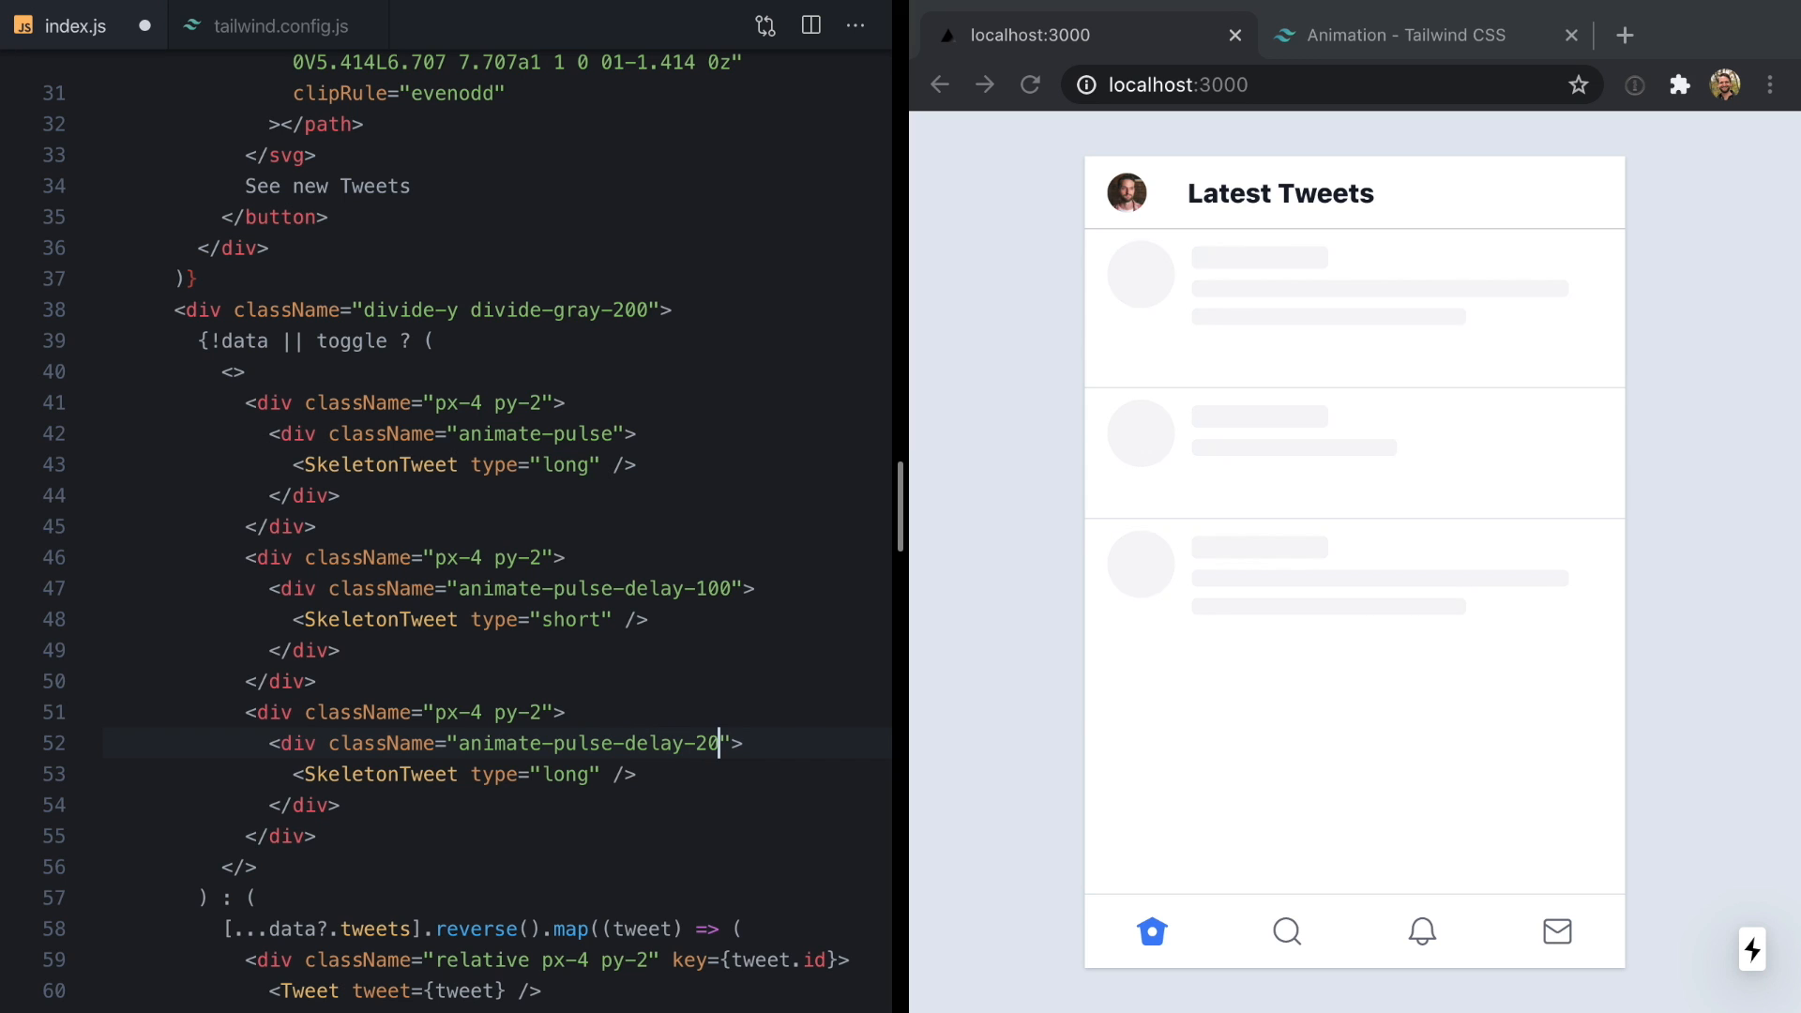
left_click(278, 25)
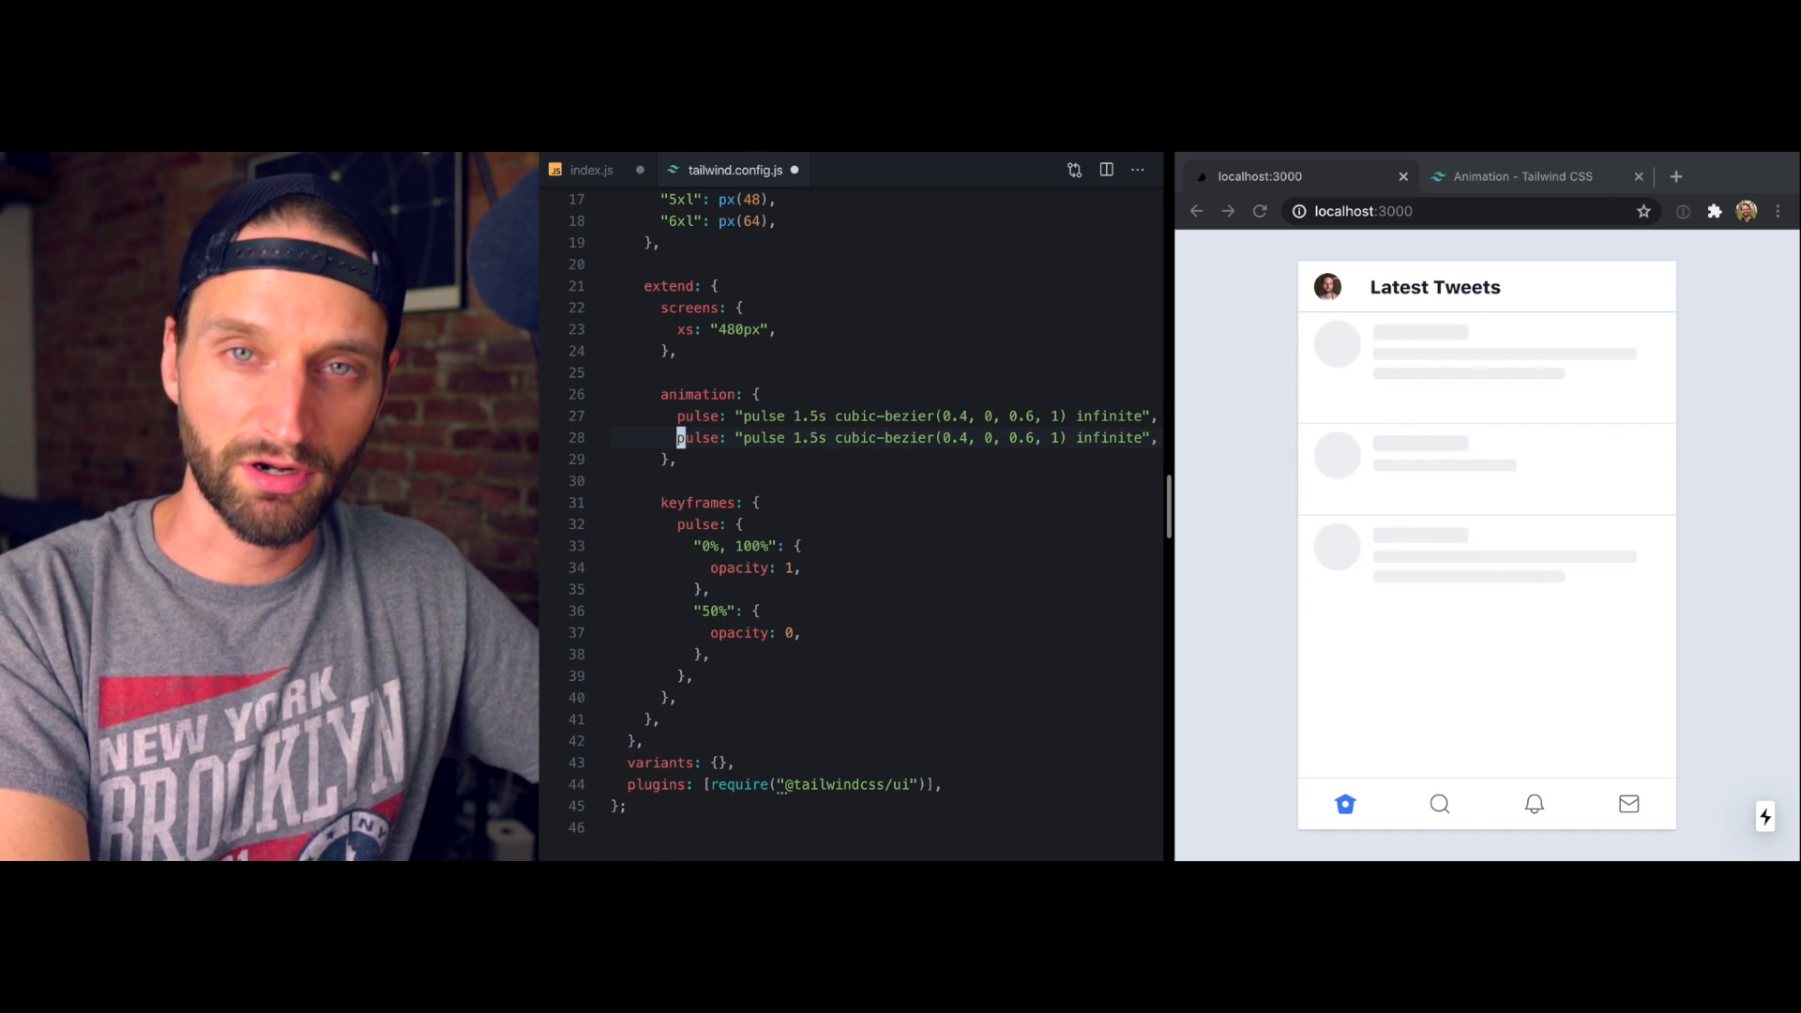
left_click(592, 170)
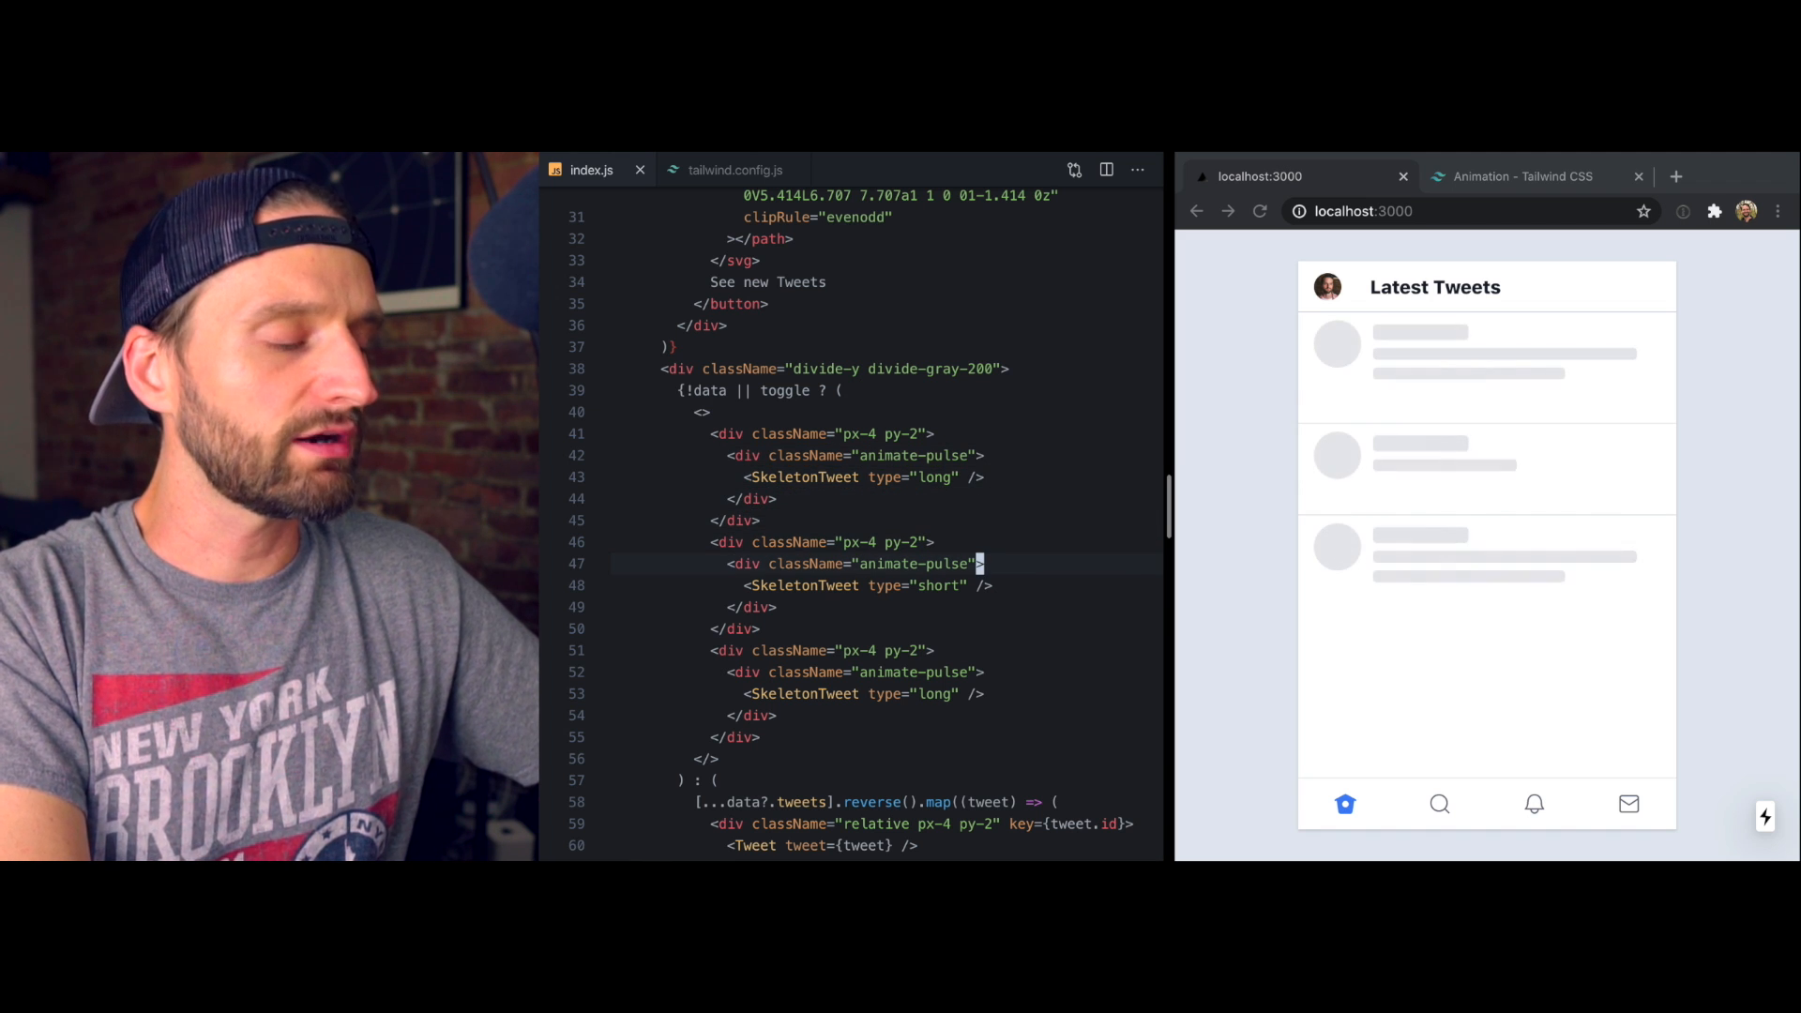
- Add inline style animationDelay of 150ms to the second skeleton and 300ms to the third
type("style={{")
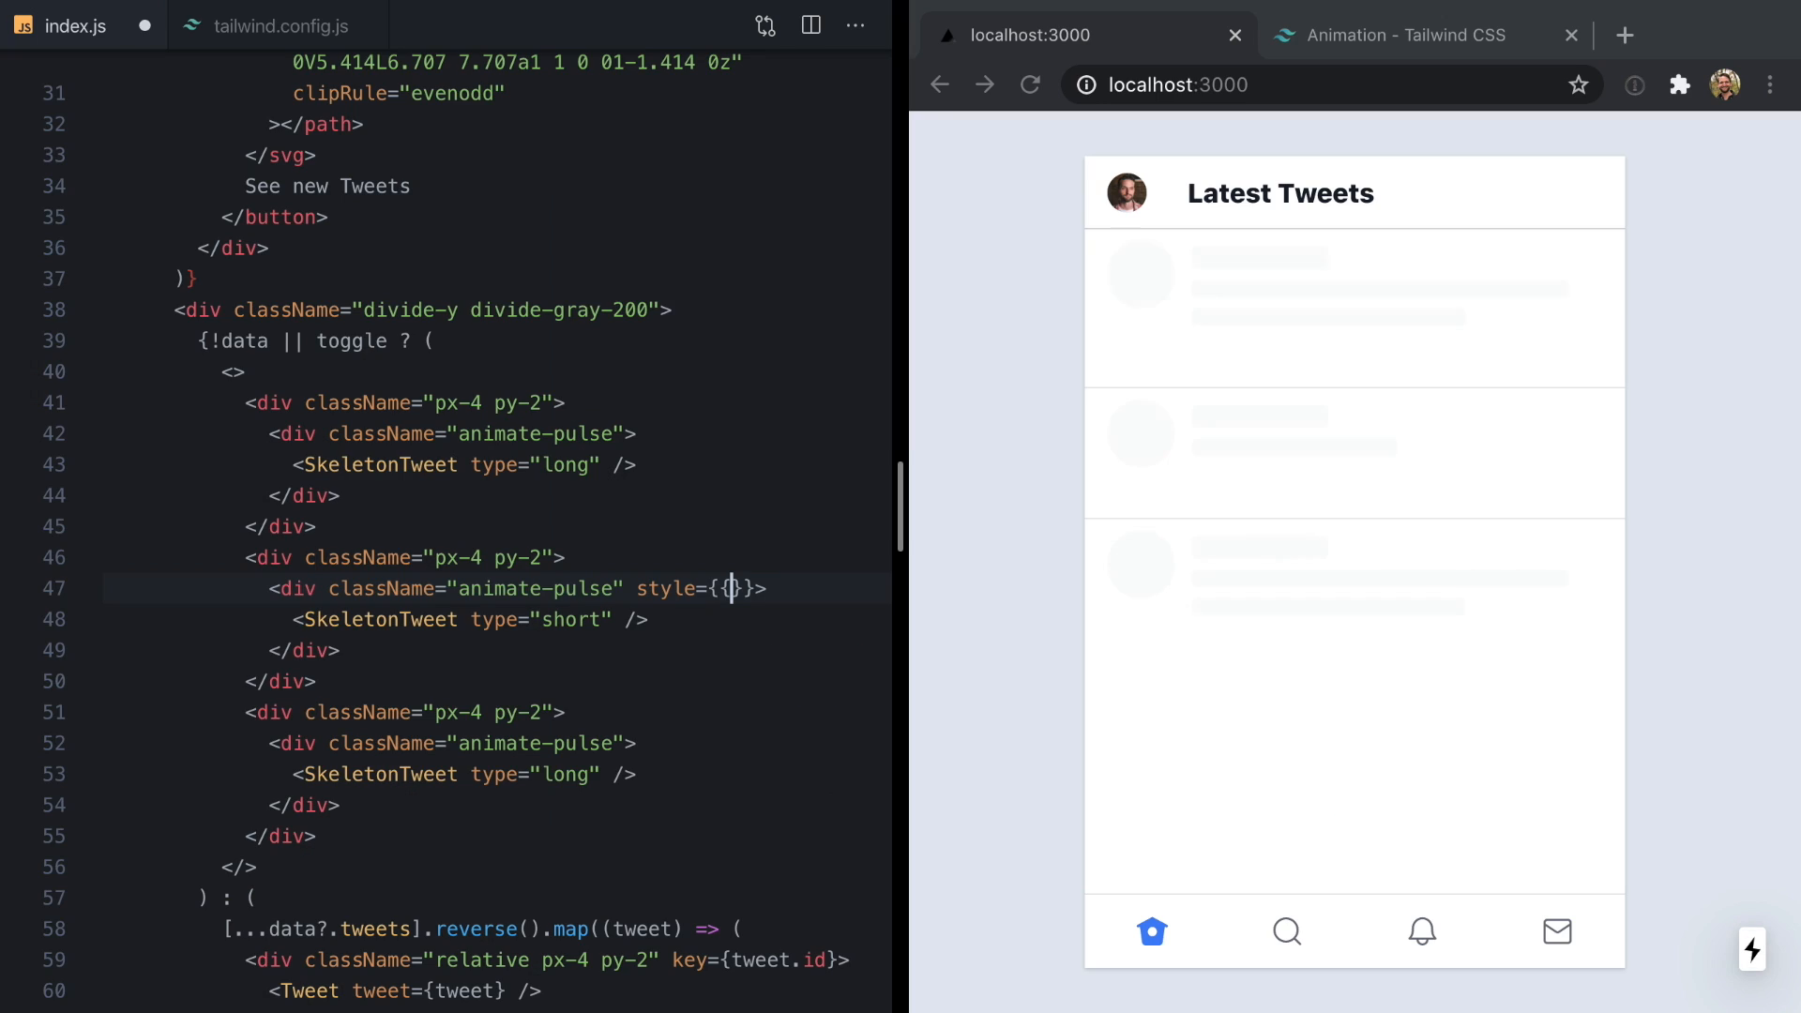
type("animationDelay")
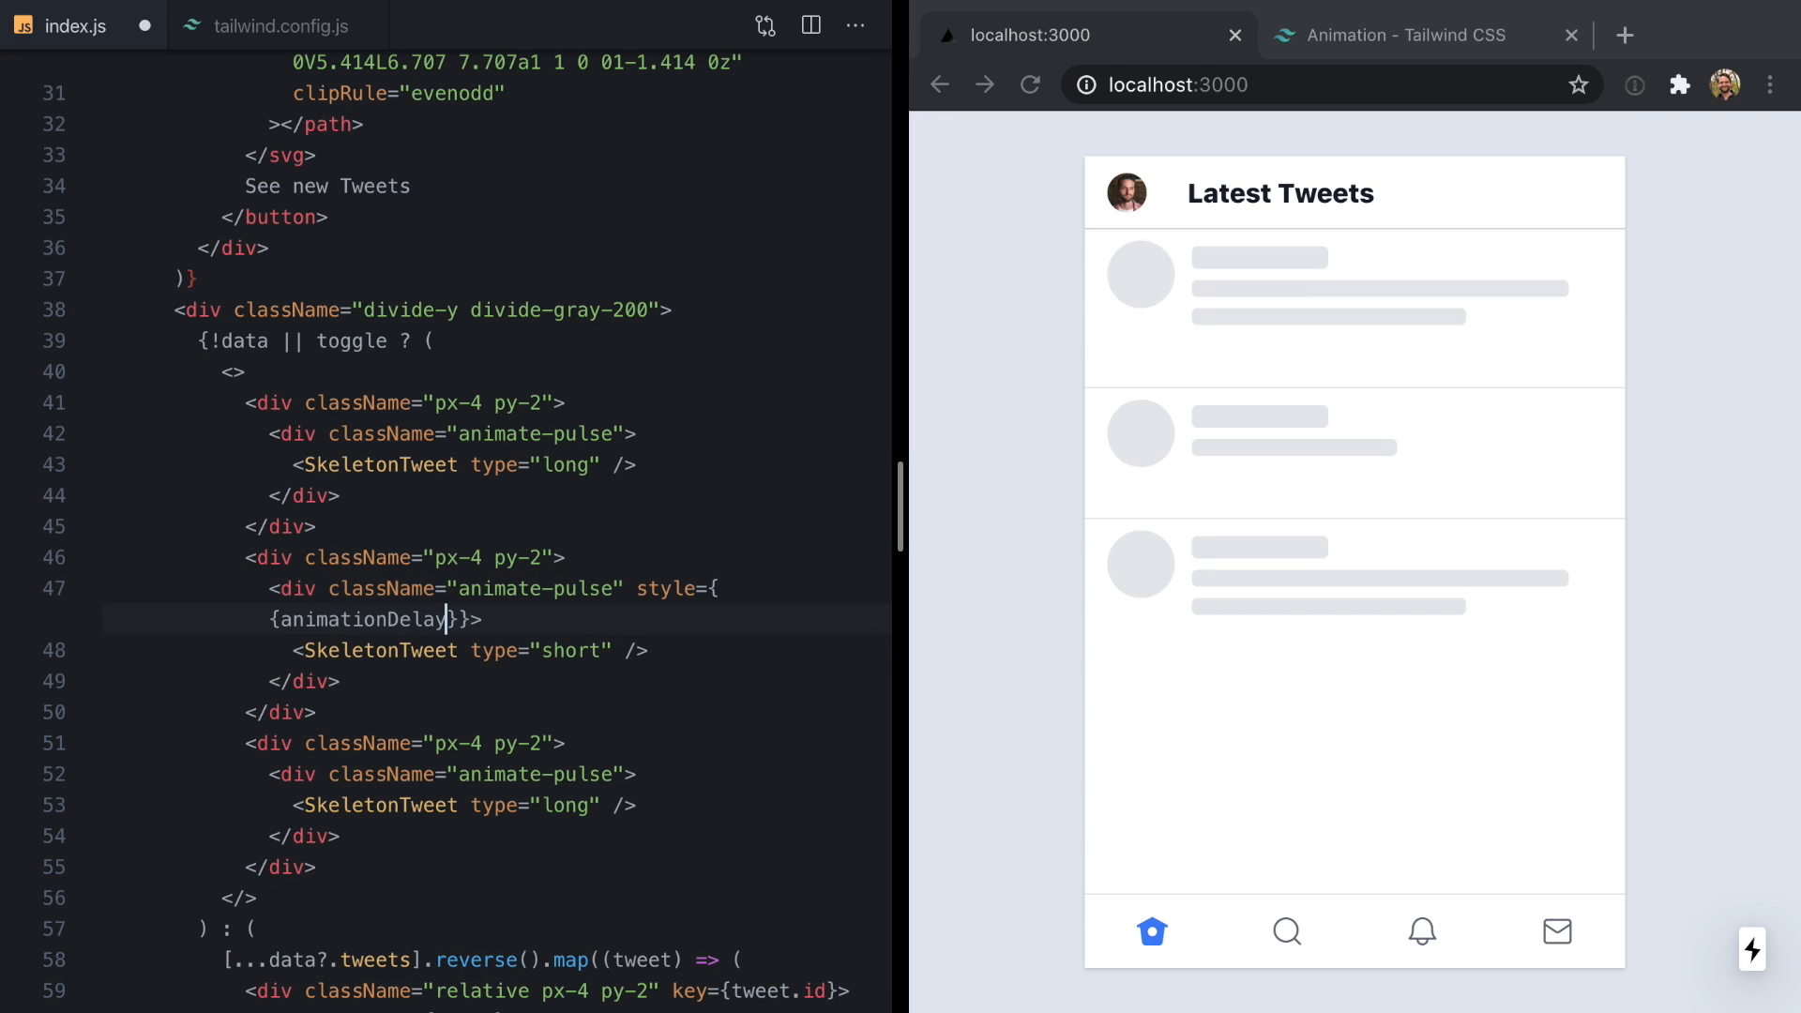
type(": \"150ms\" }}")
left_click(454, 775)
type(" style={{animationDelay")
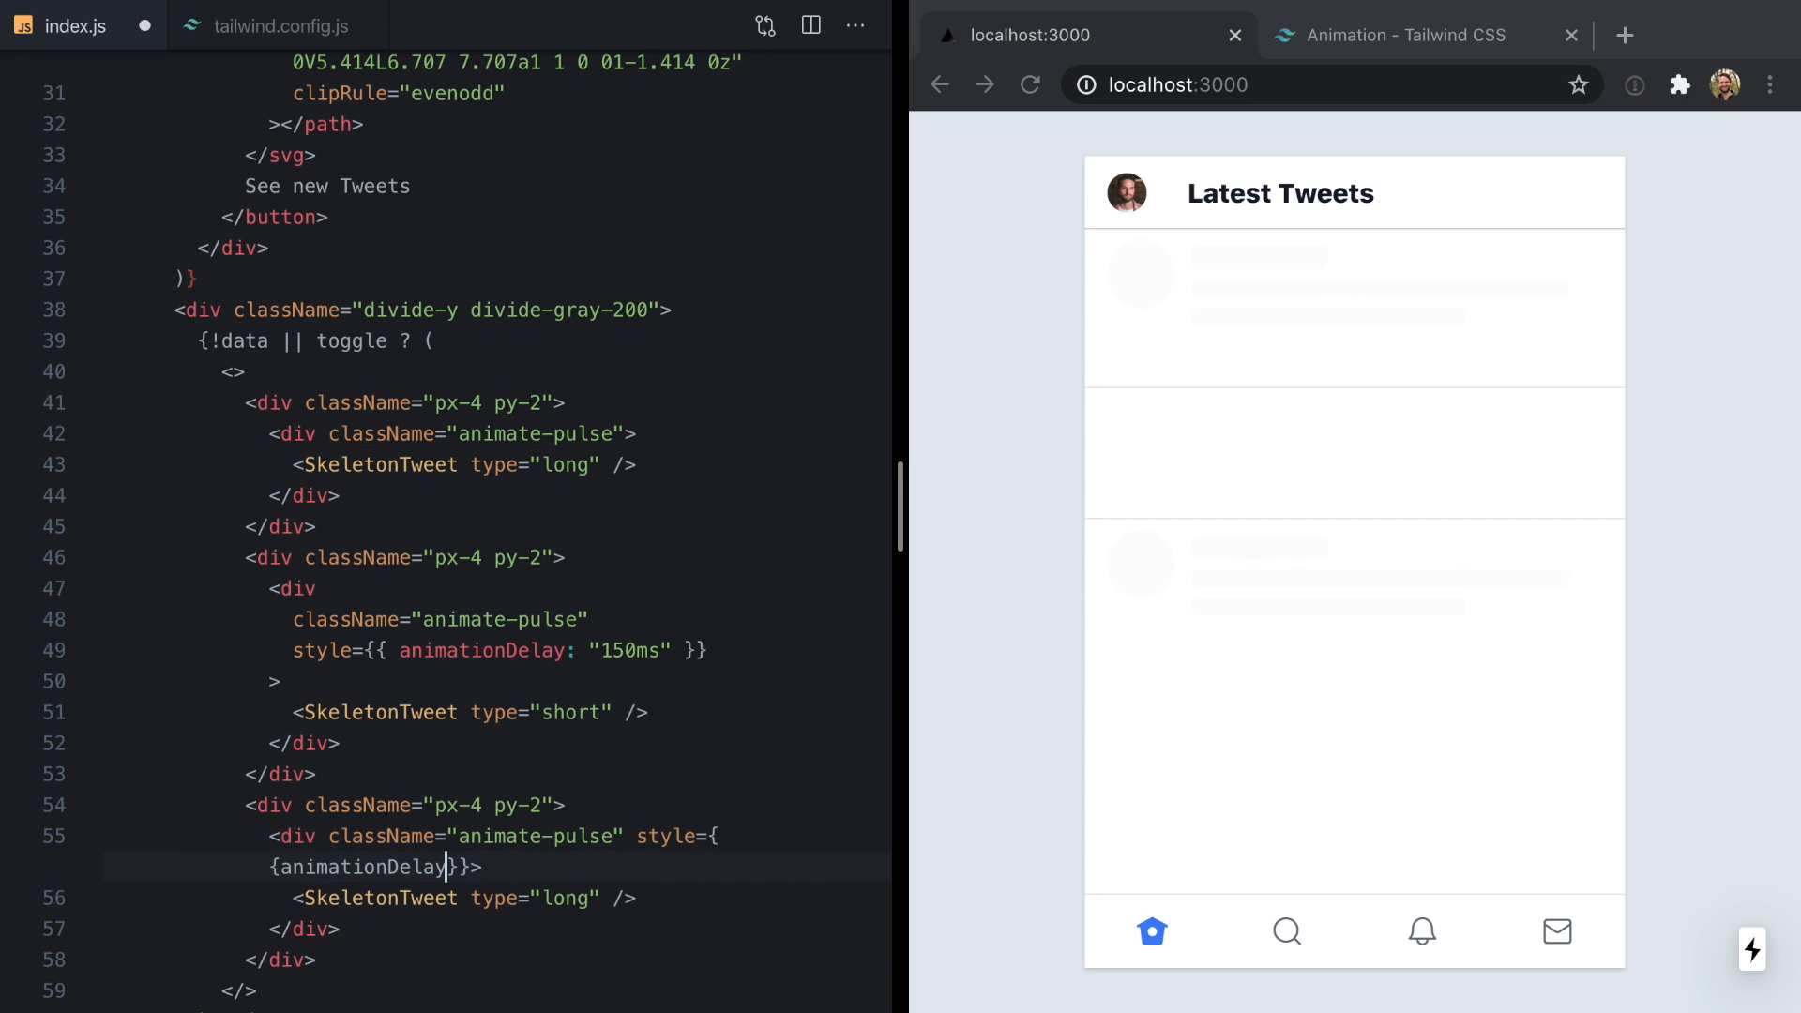
type(": '300x'")
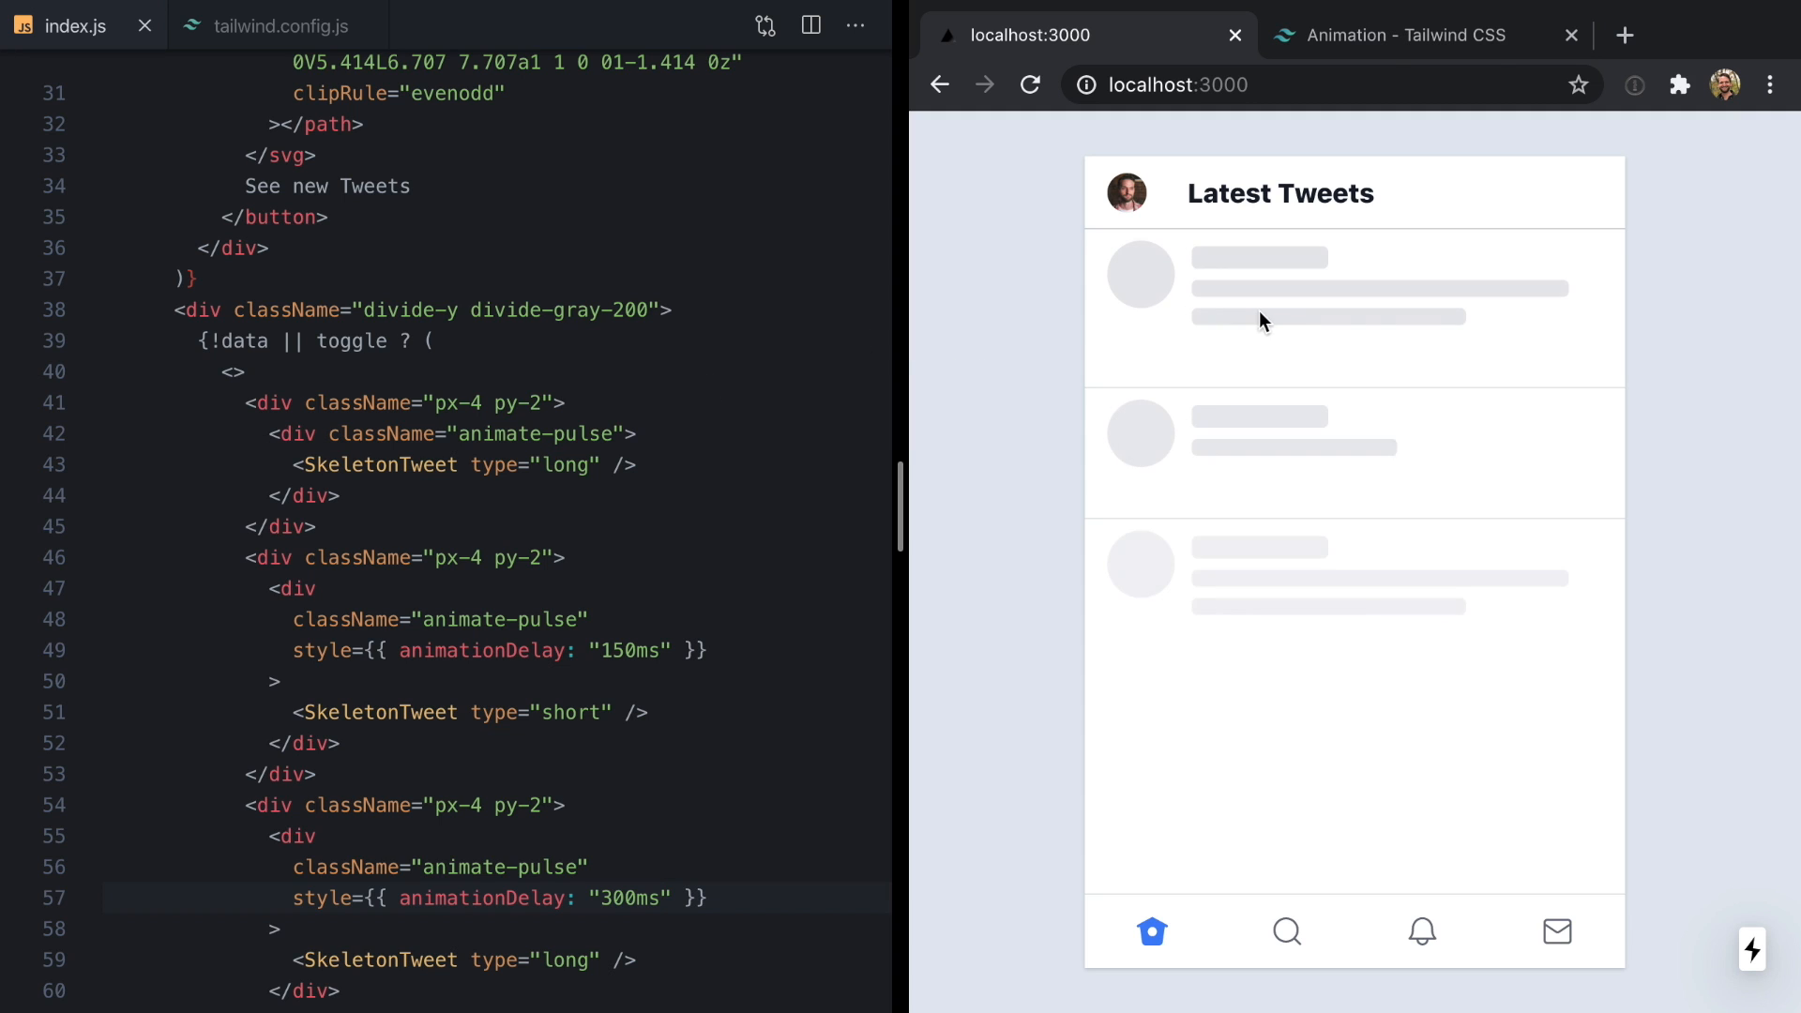
mouse_move(997, 586)
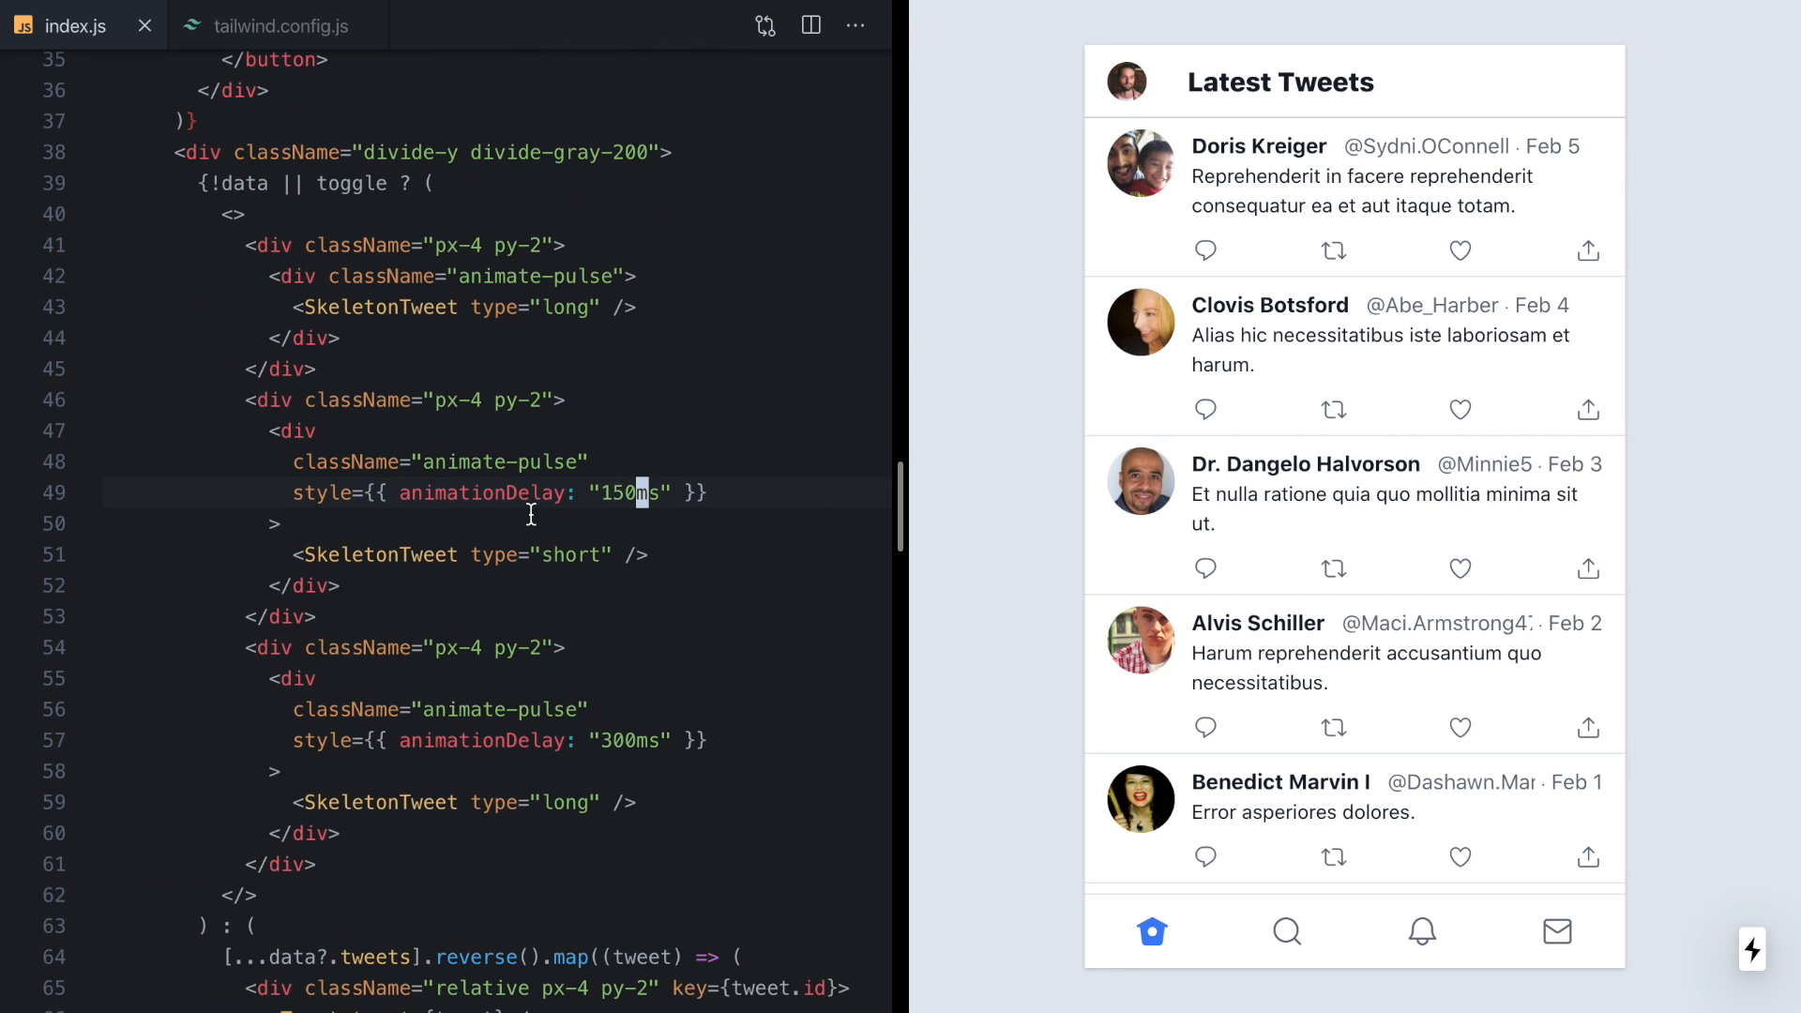
- Swap the pulse keyframe opacities to 0 at 0%,100% and 1 at 50%, then return to index.js
left_click(278, 26)
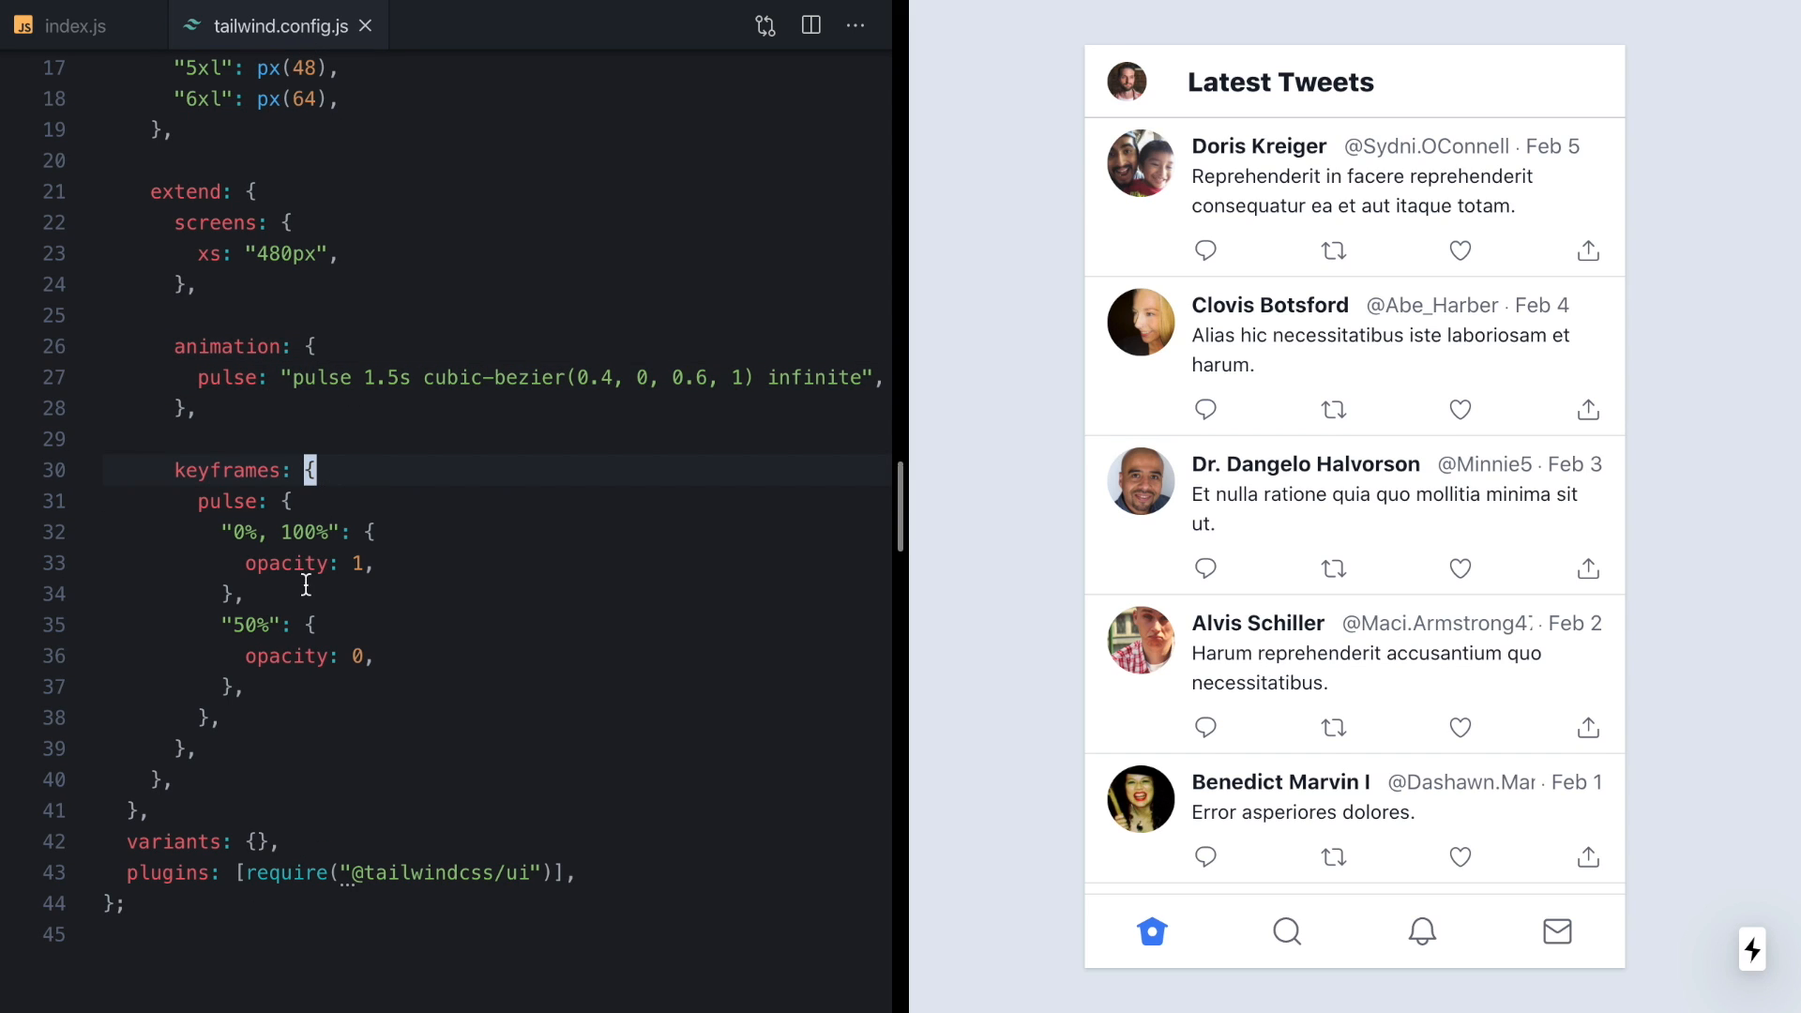
type("0")
left_click(495, 656)
type("1")
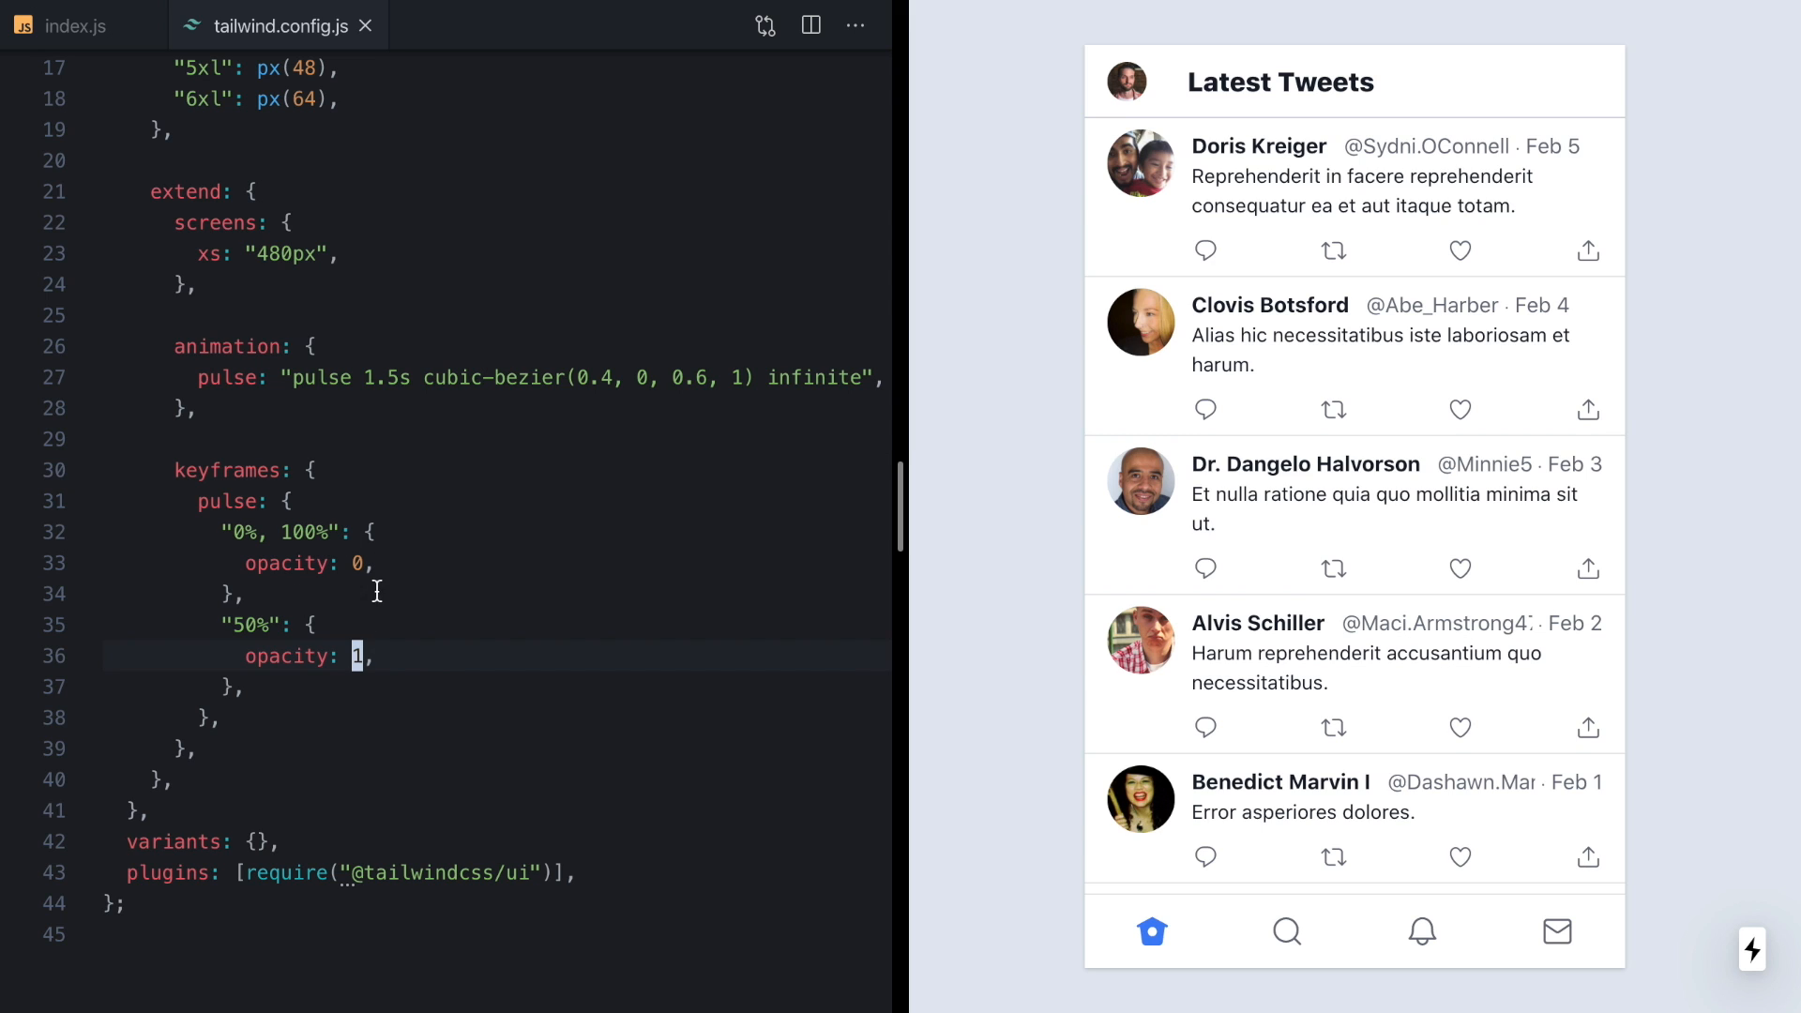
left_click(71, 26)
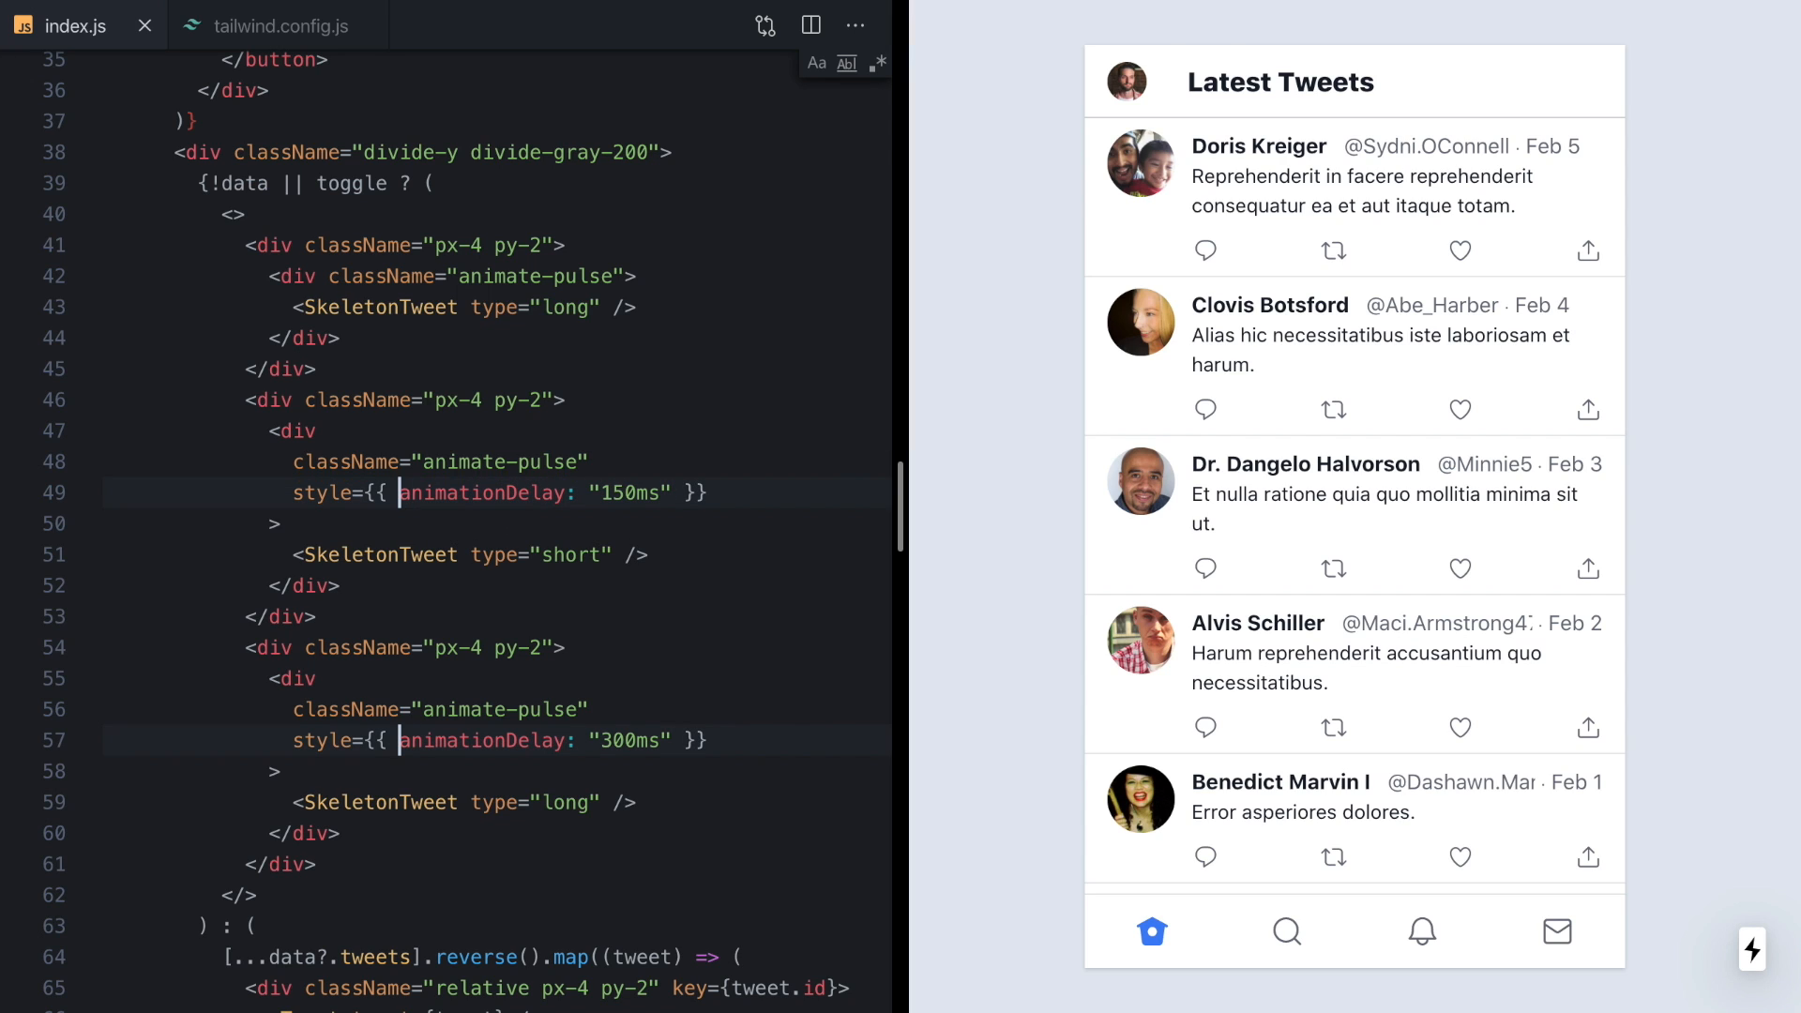
- Add animationFillMode: 'backwards' to both delayed skeletons' style objects with multi-cursor
type("animationFillMode: '")
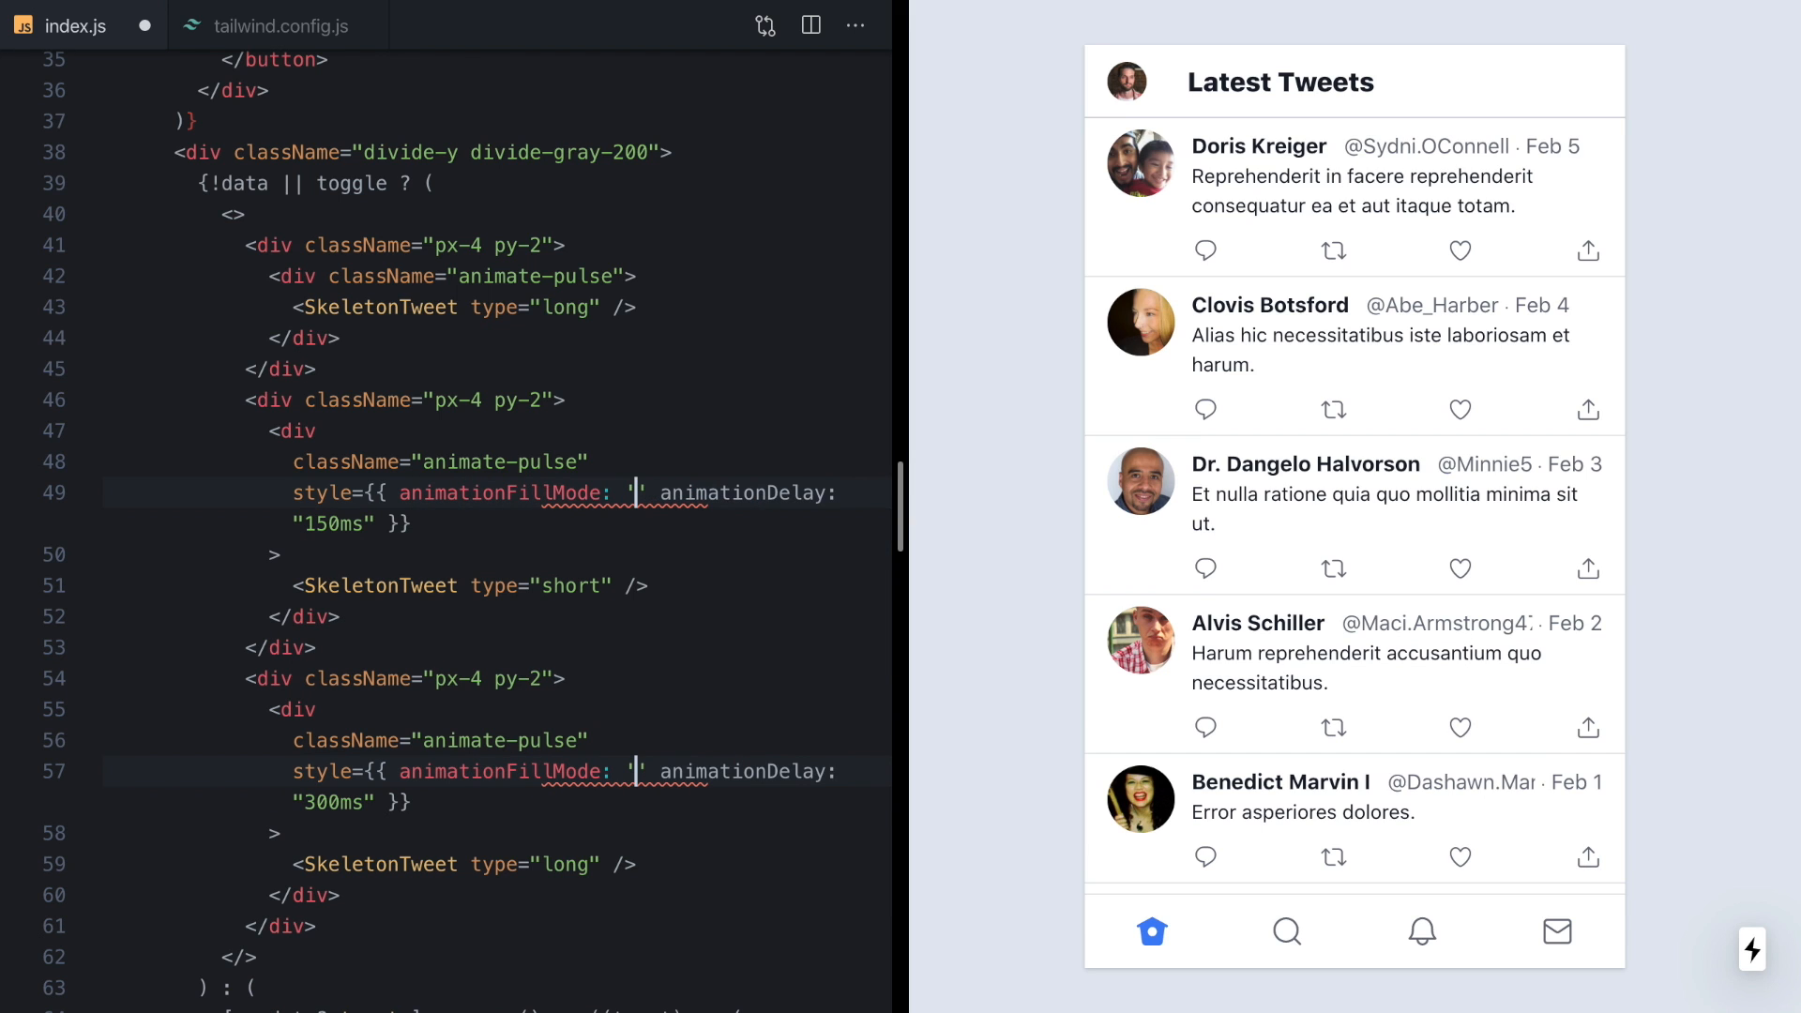
type("backwards\",")
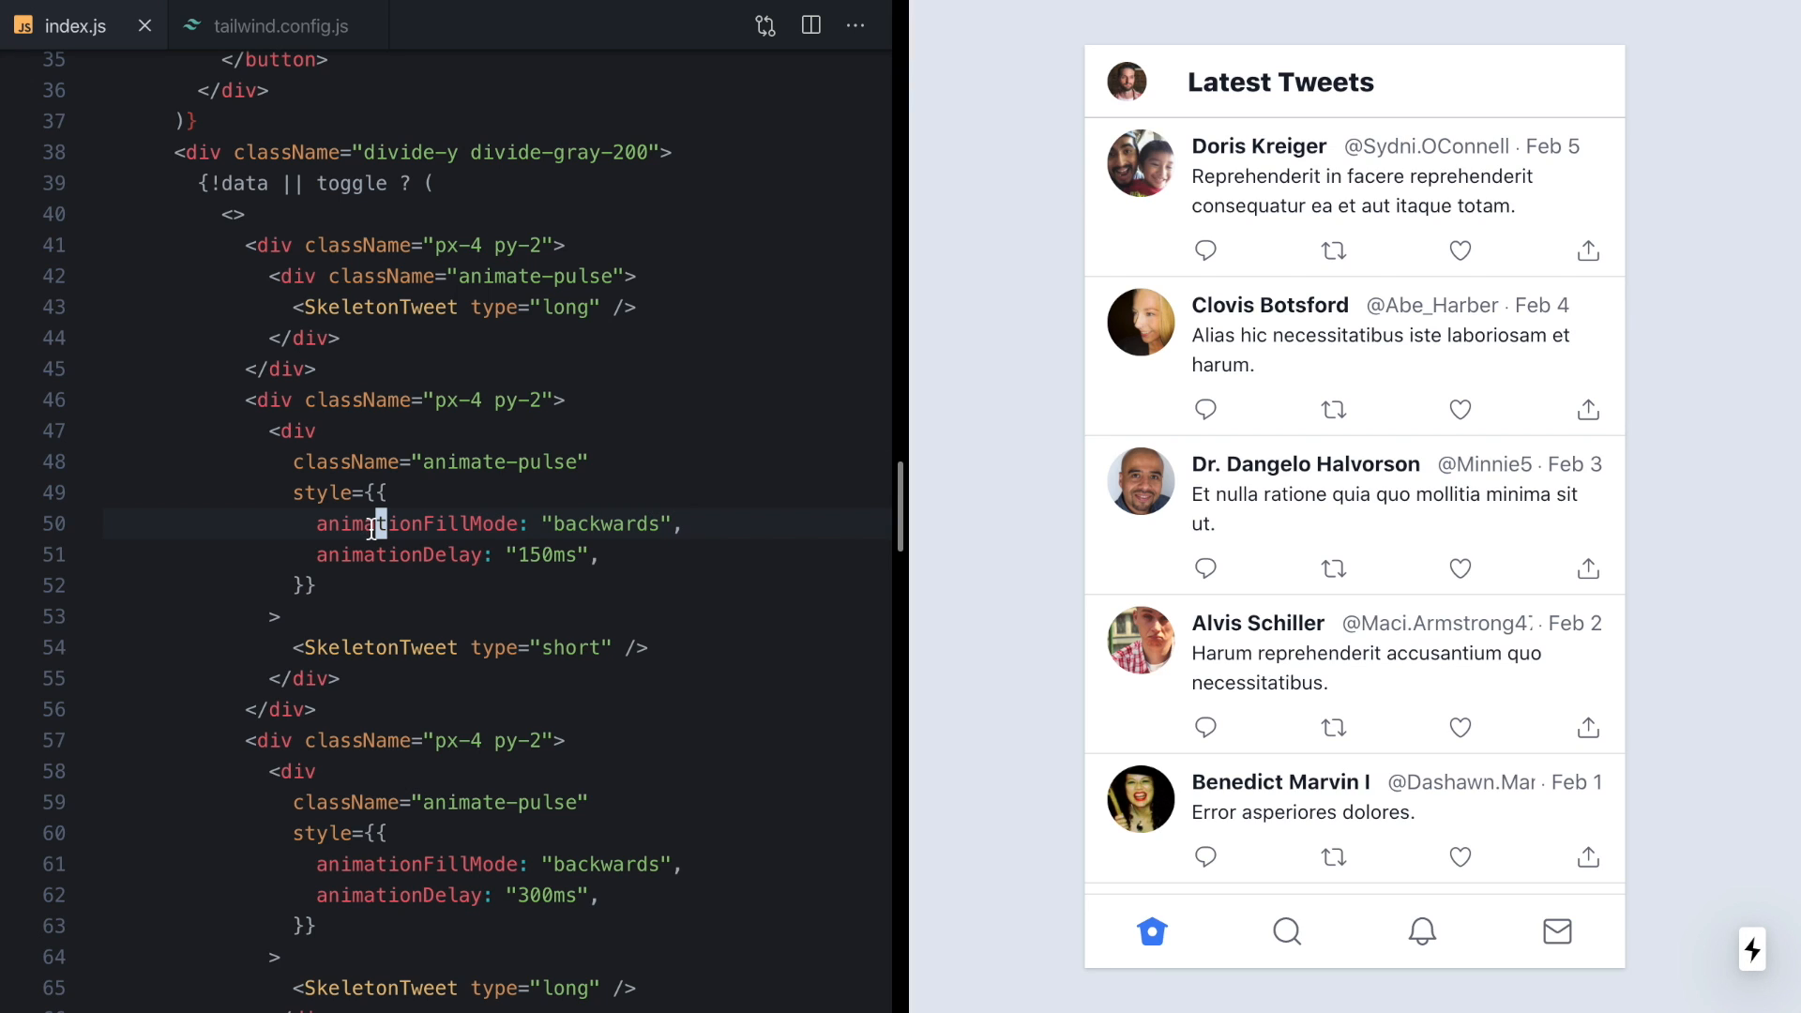
double_click(398, 555)
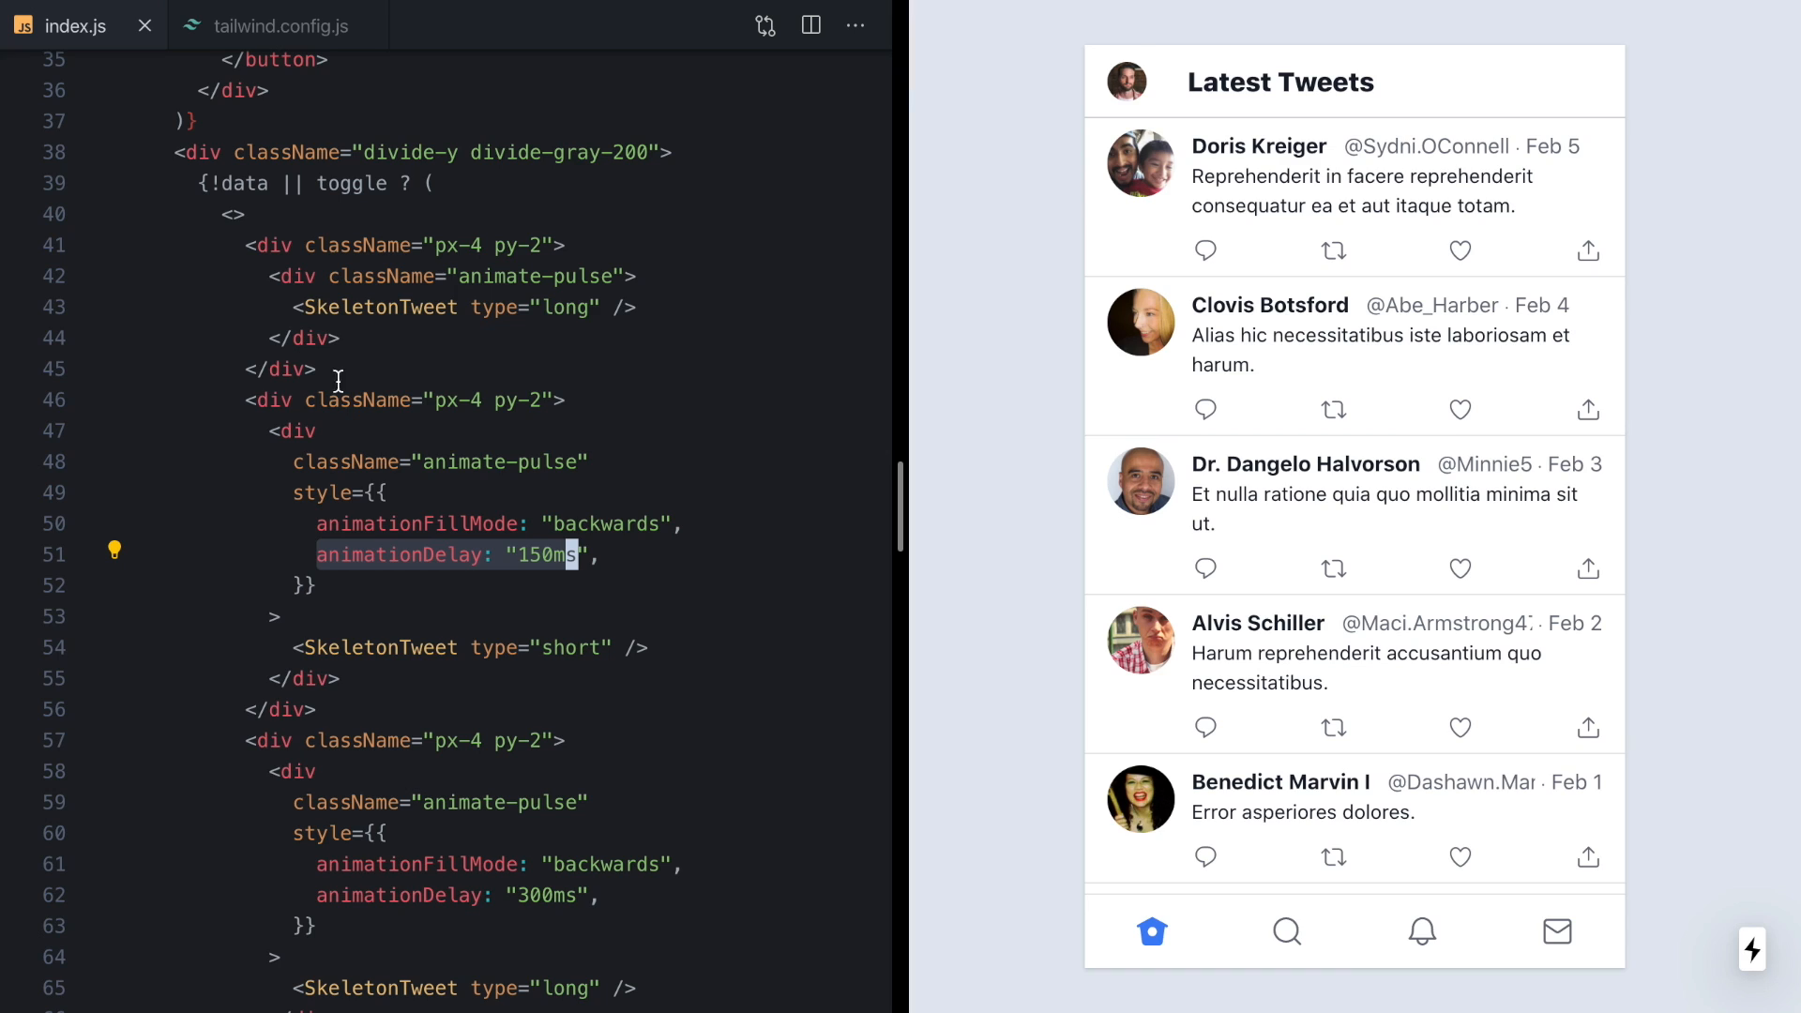
mouse_move(416, 467)
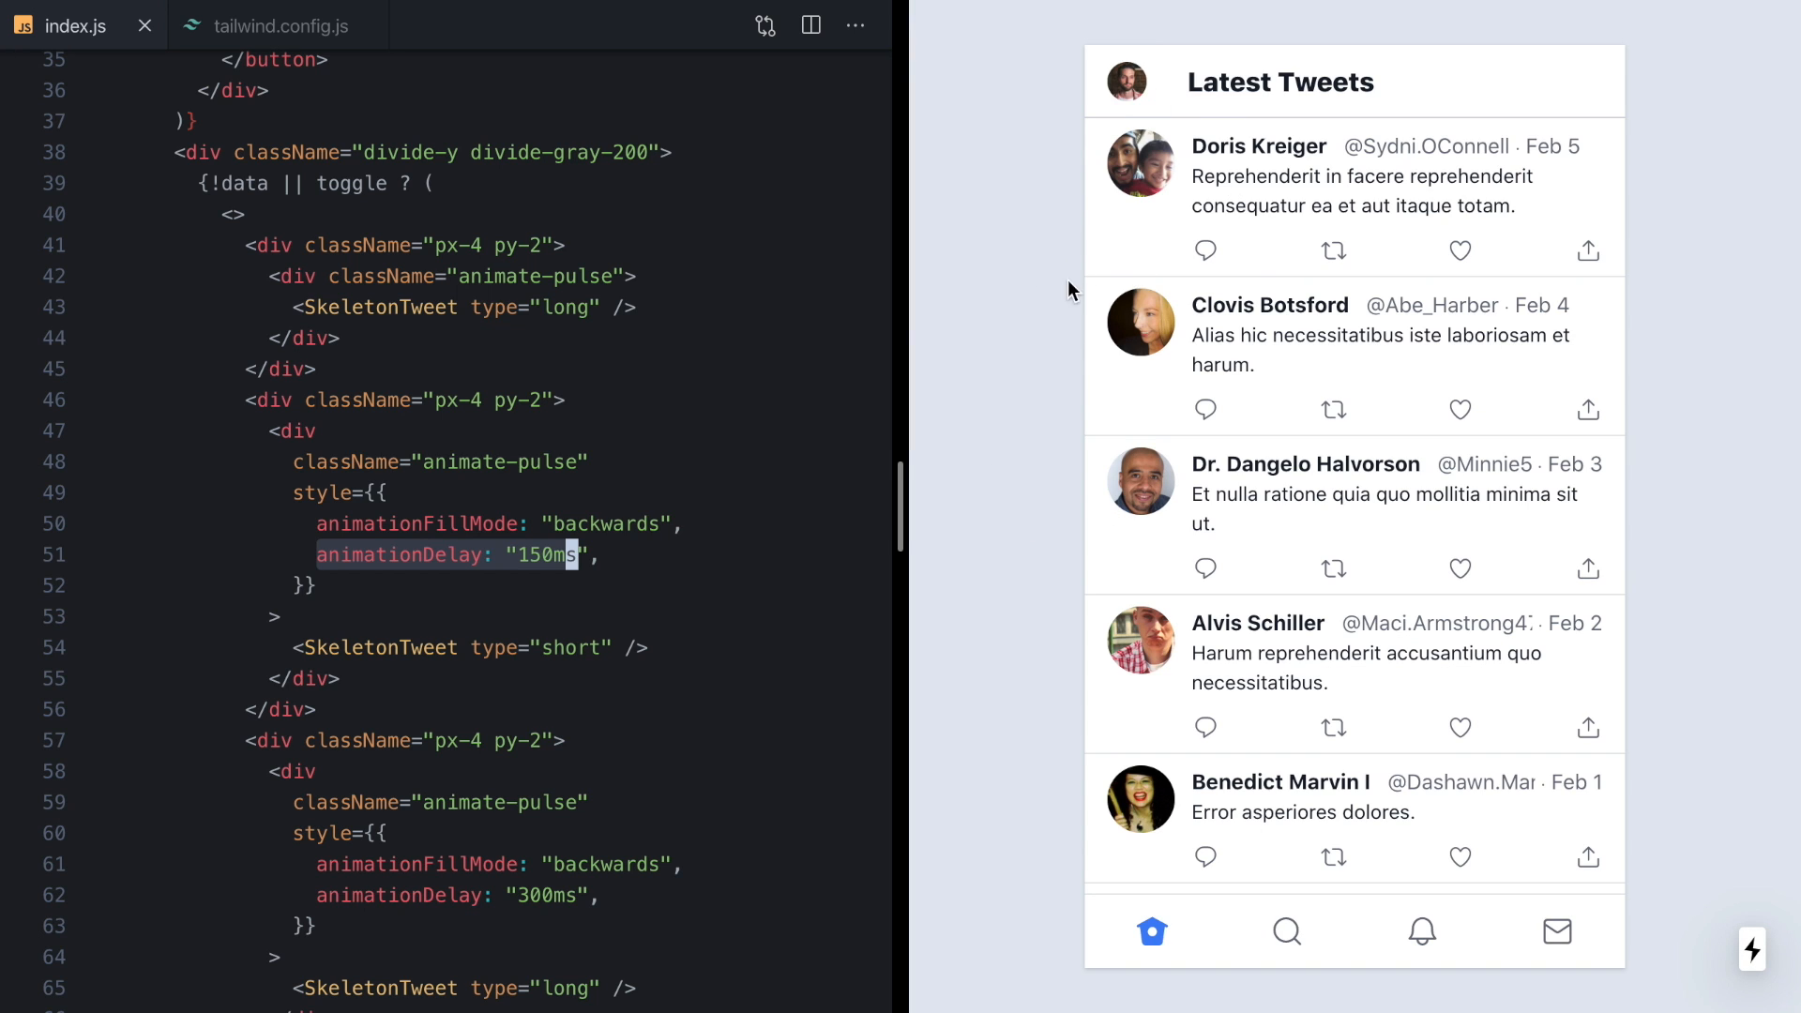
mouse_move(986, 561)
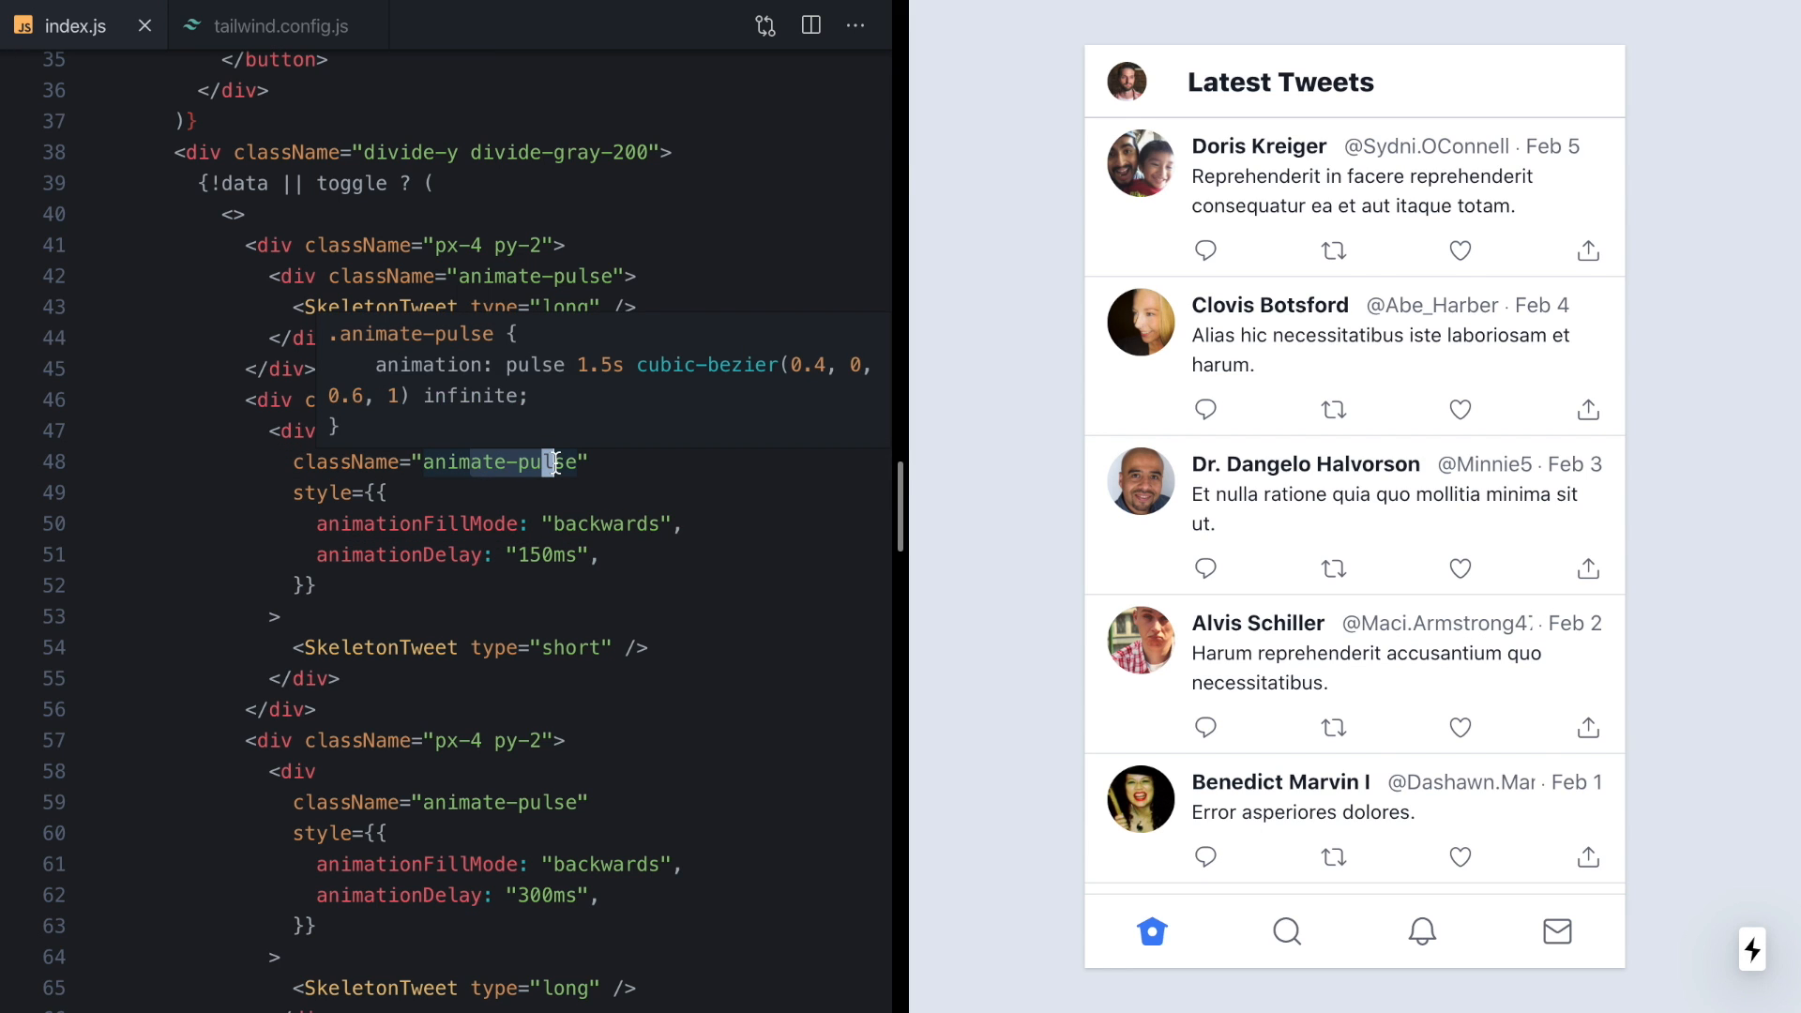
left_click(274, 26)
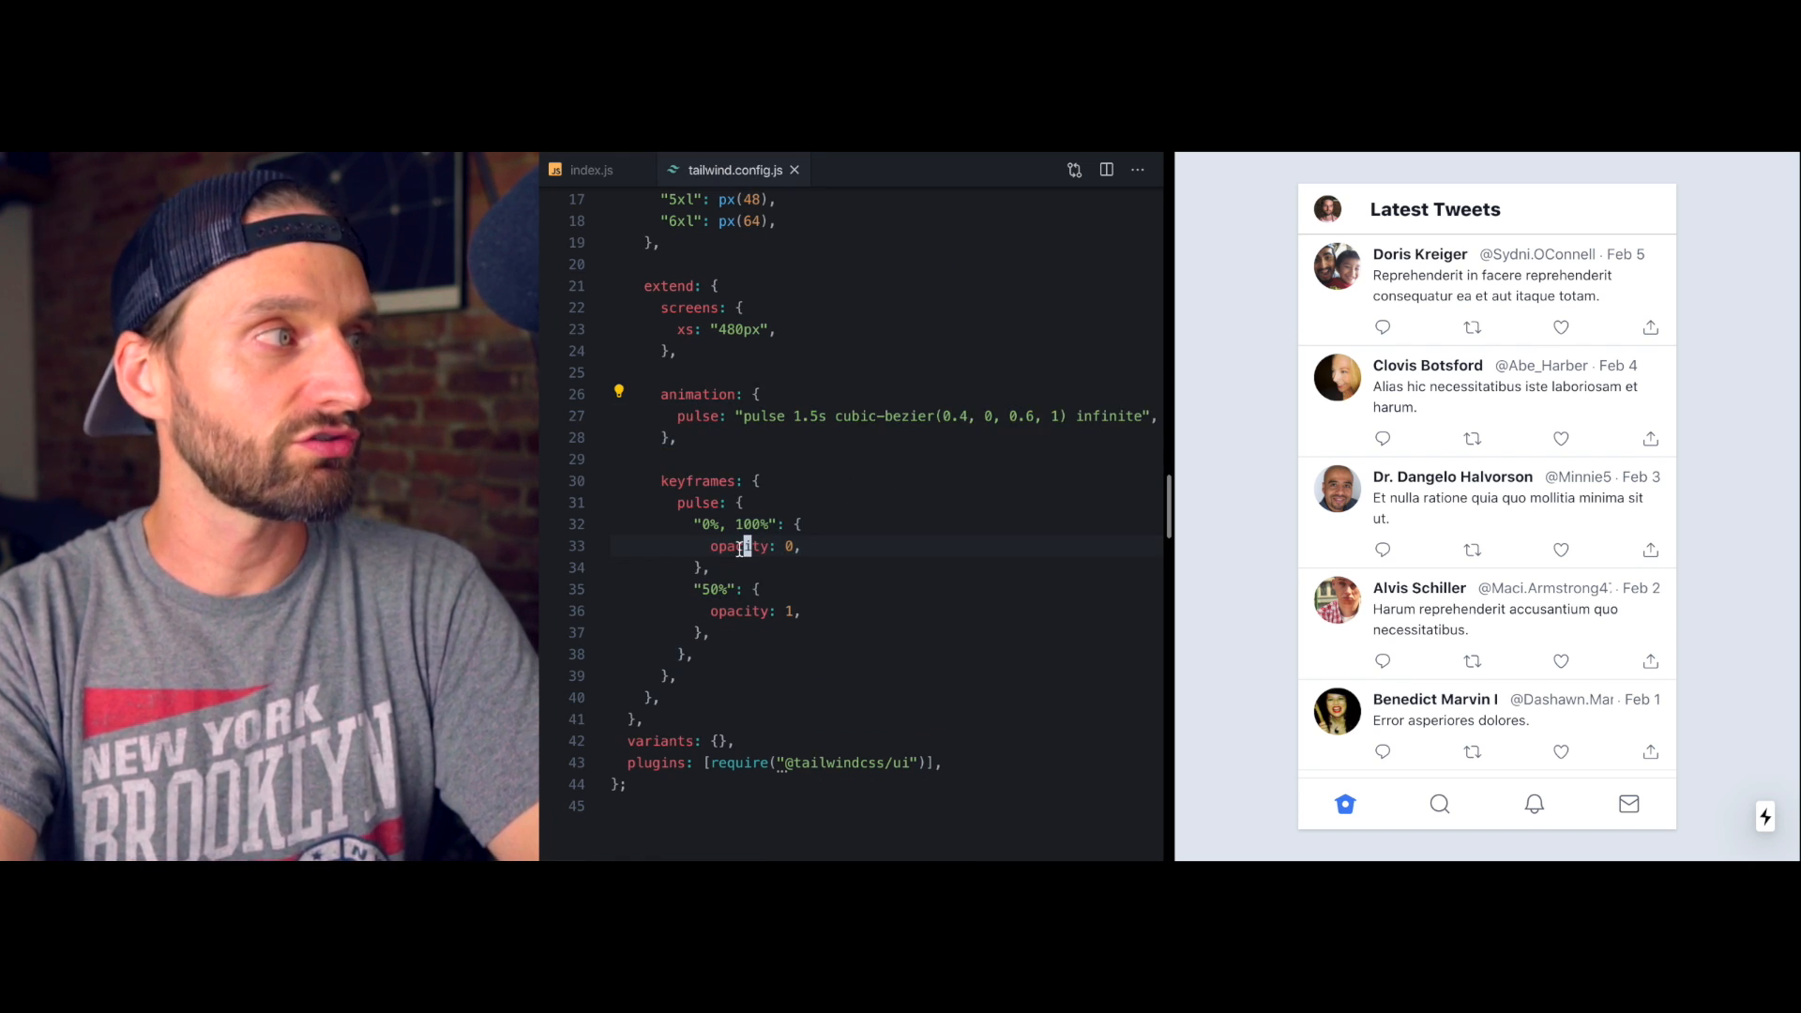
left_click(592, 170)
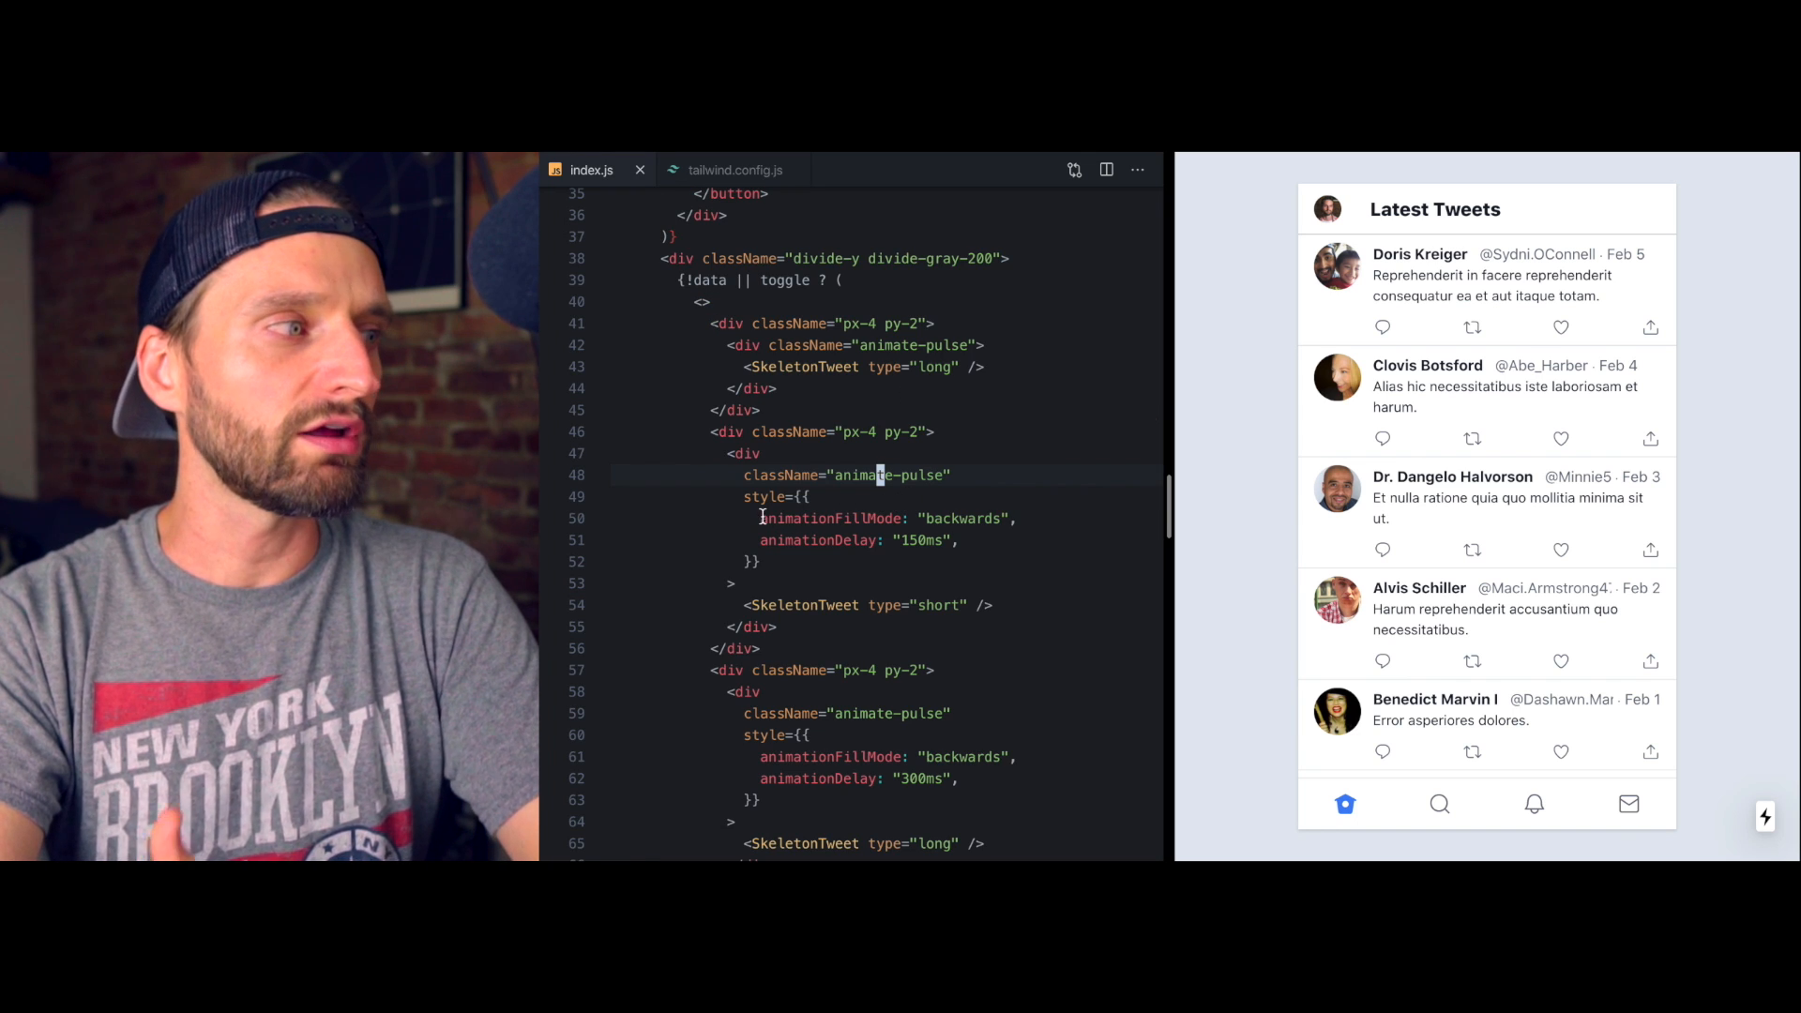
left_click_drag(810, 497, 761, 561)
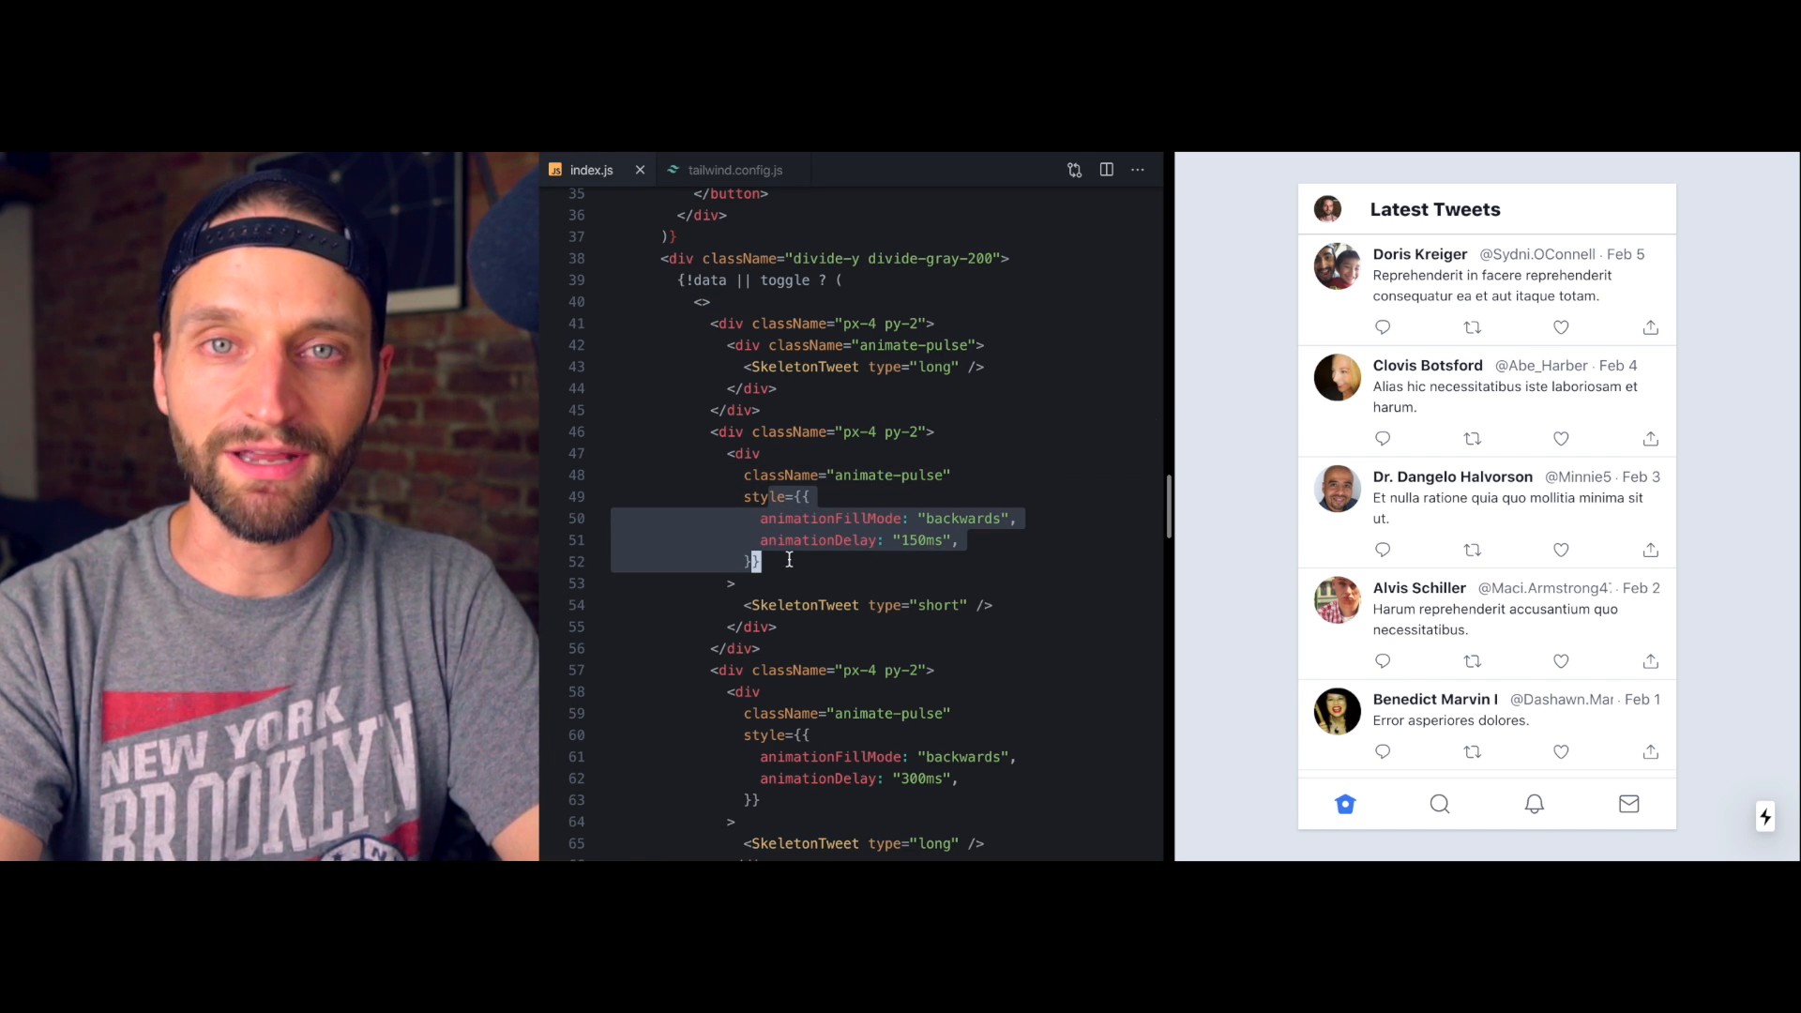